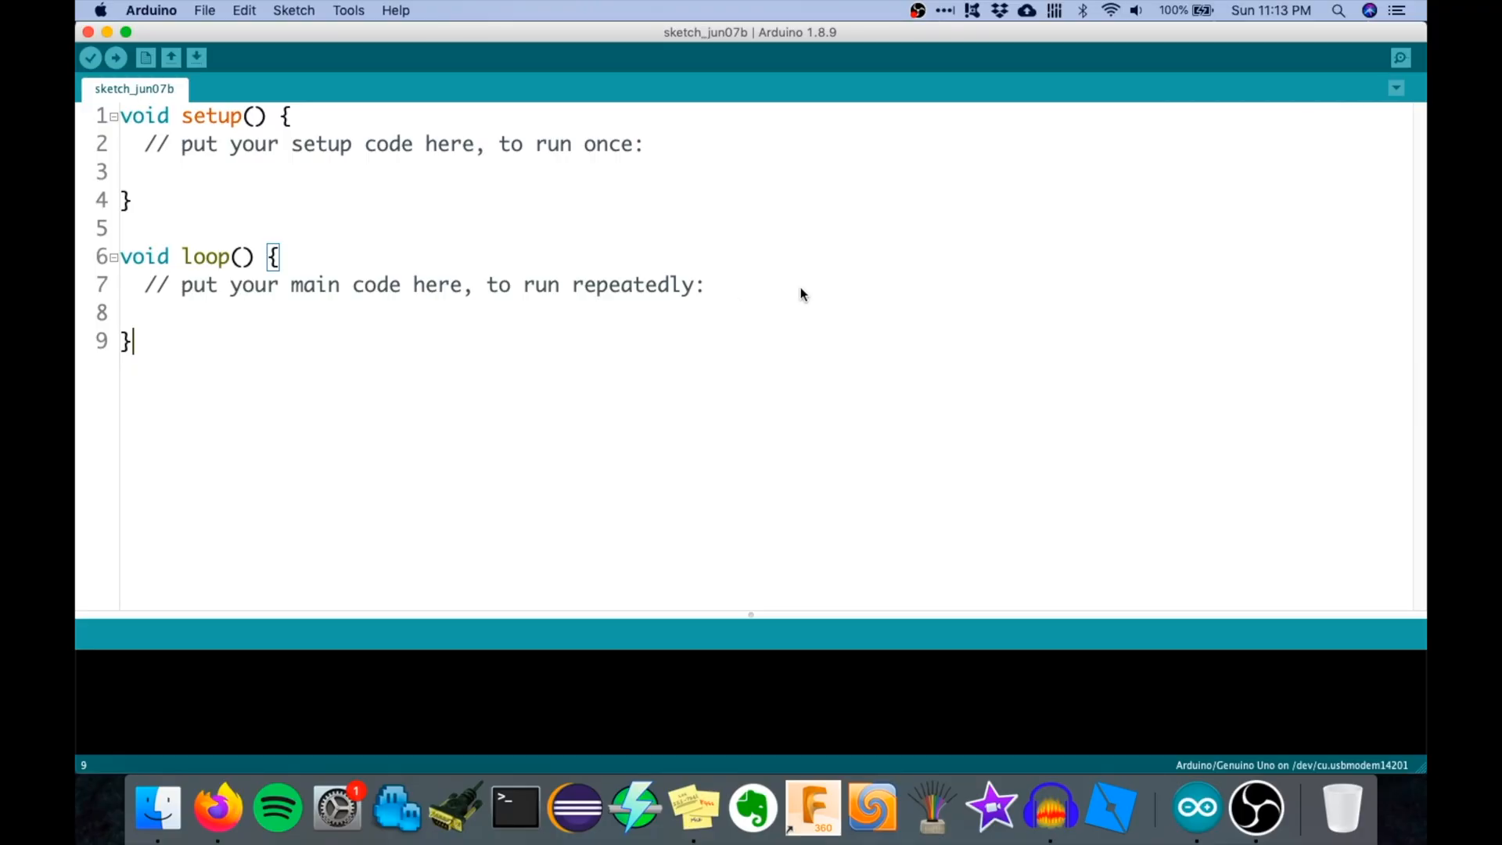
{"action": "mouse_move", "coordinate": [566, 254]}
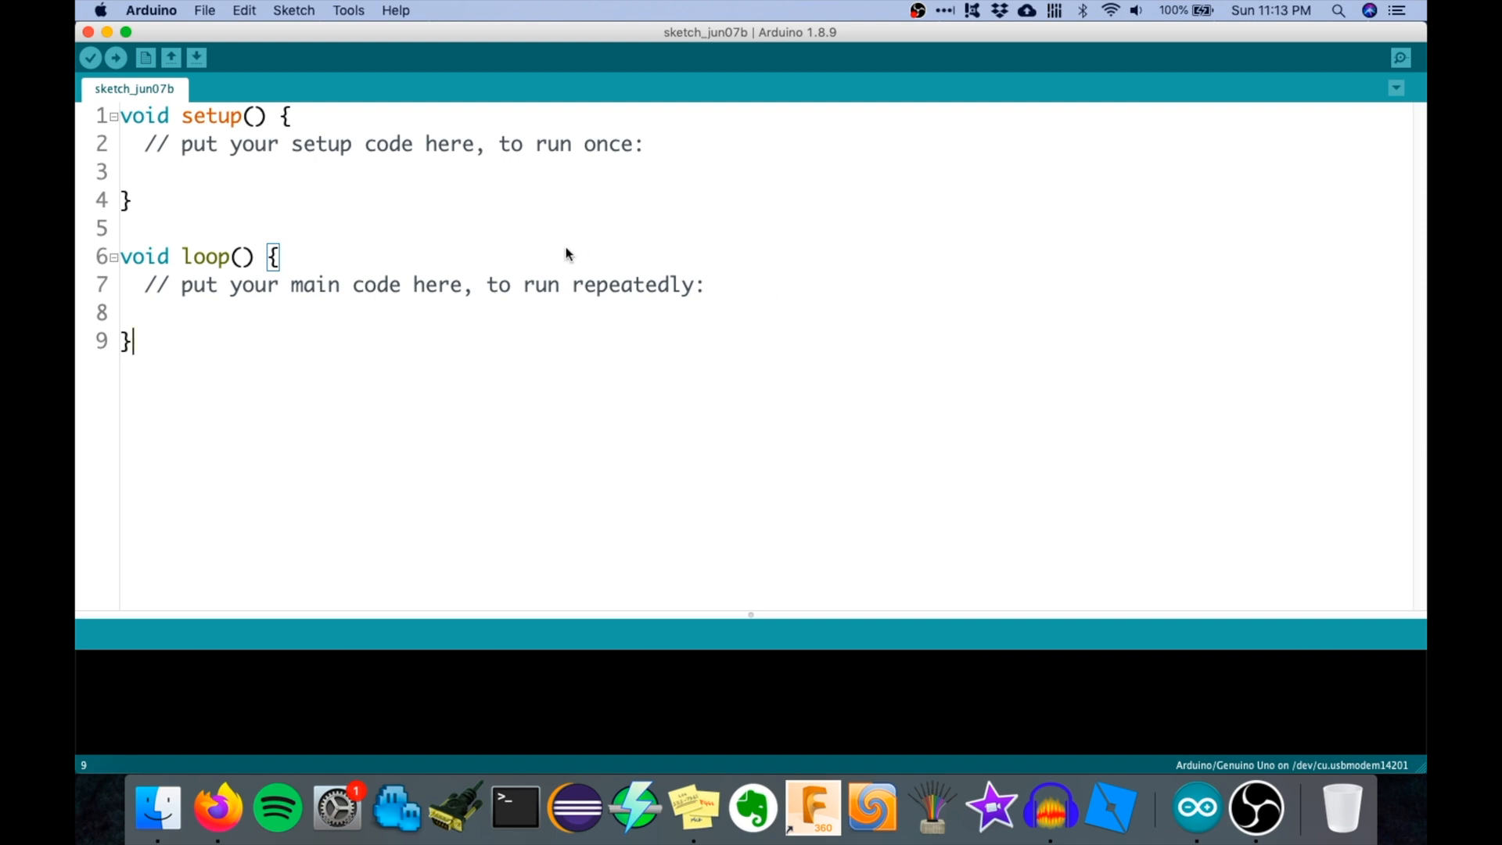
{"action": "mouse_move", "coordinate": [356, 59]}
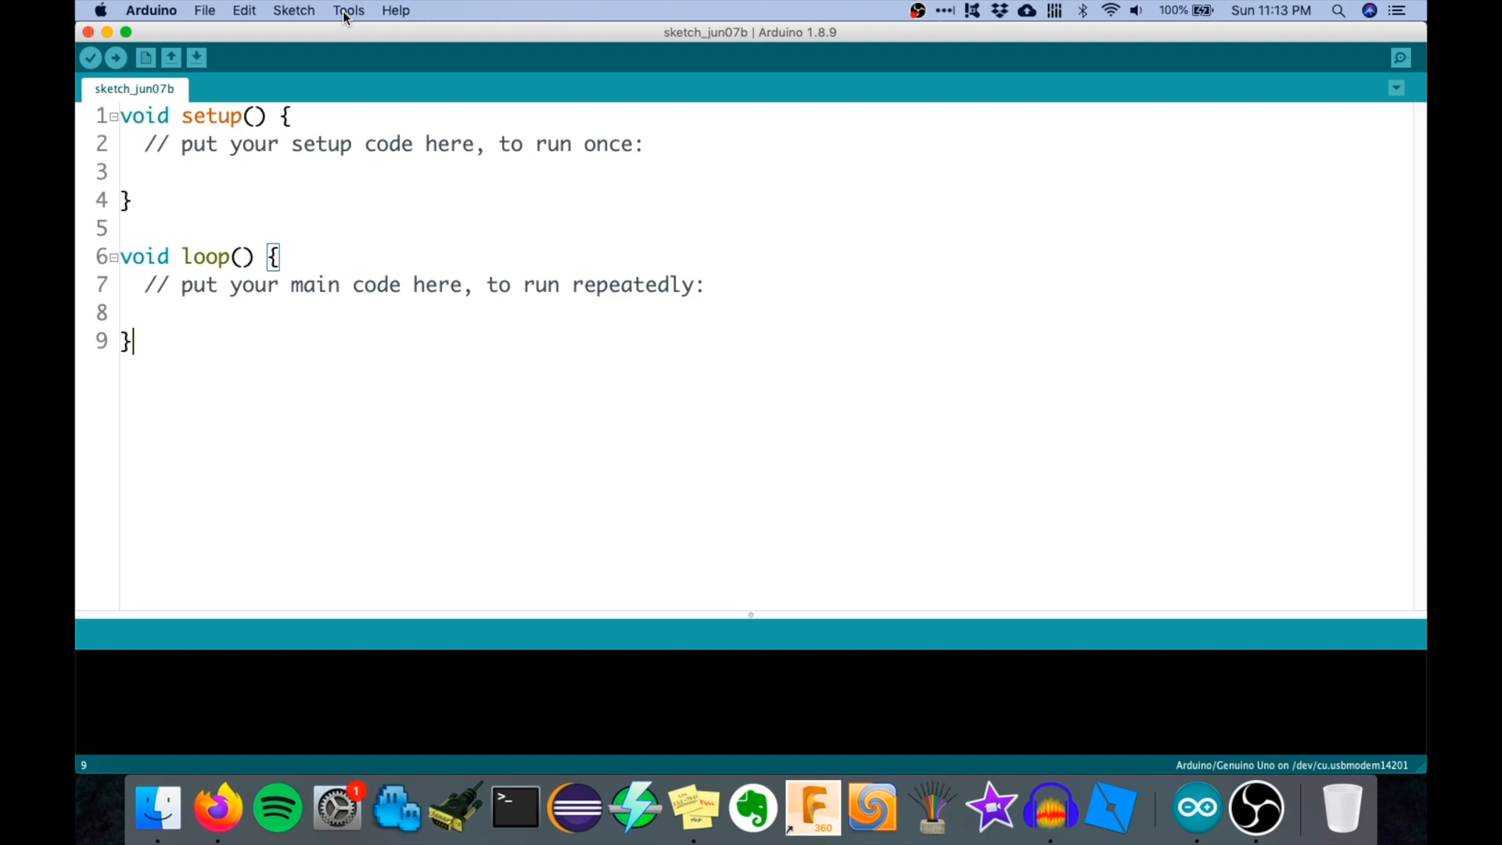
Step: Show the Tools menu with Manage Libraries available for the blank sketch
{"action": "left_click", "coordinate": [348, 11]}
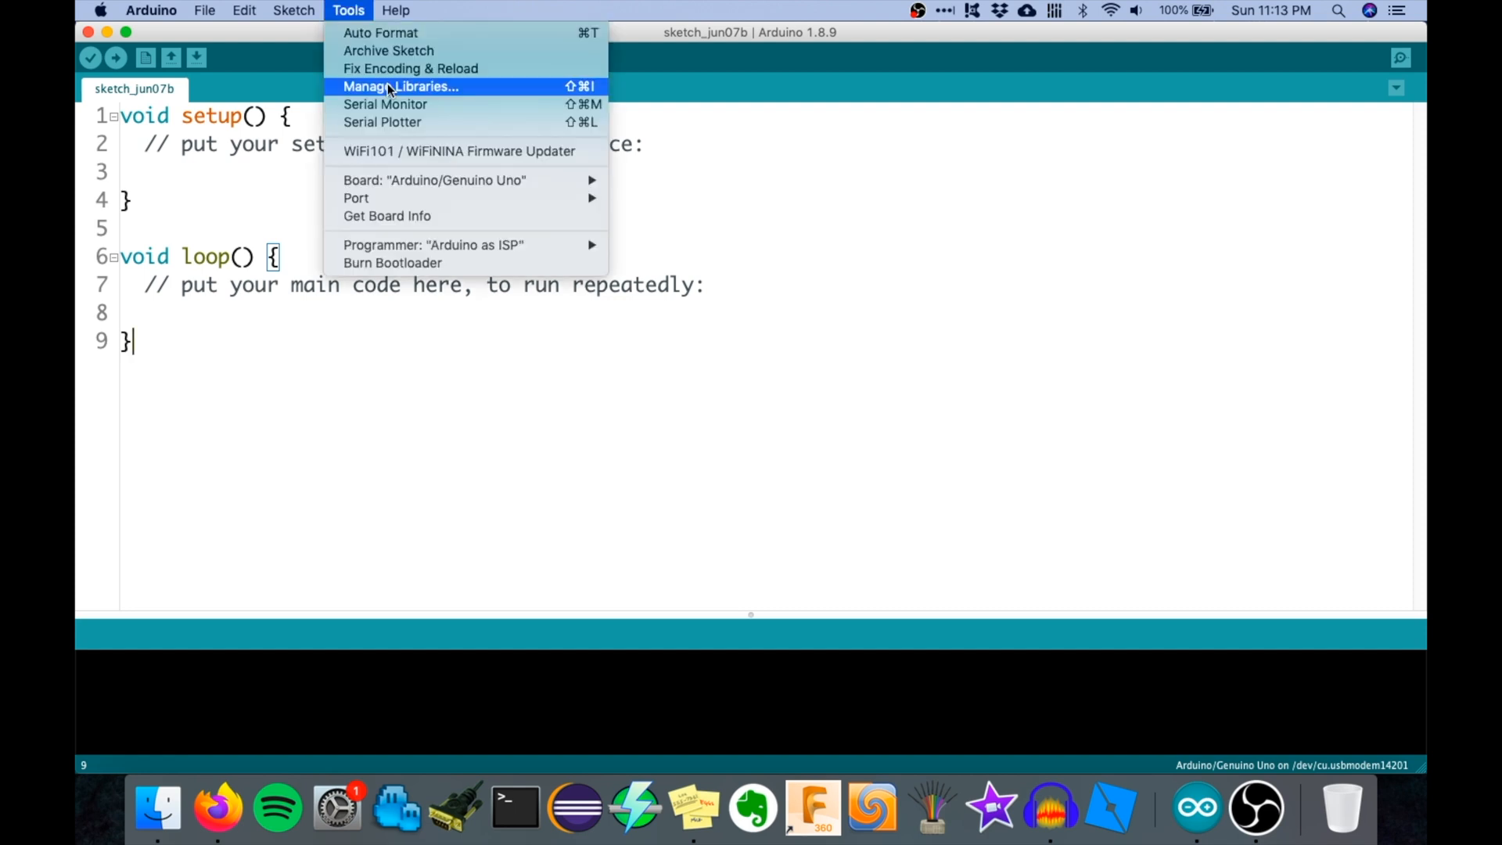
{"action": "left_click", "coordinate": [401, 86]}
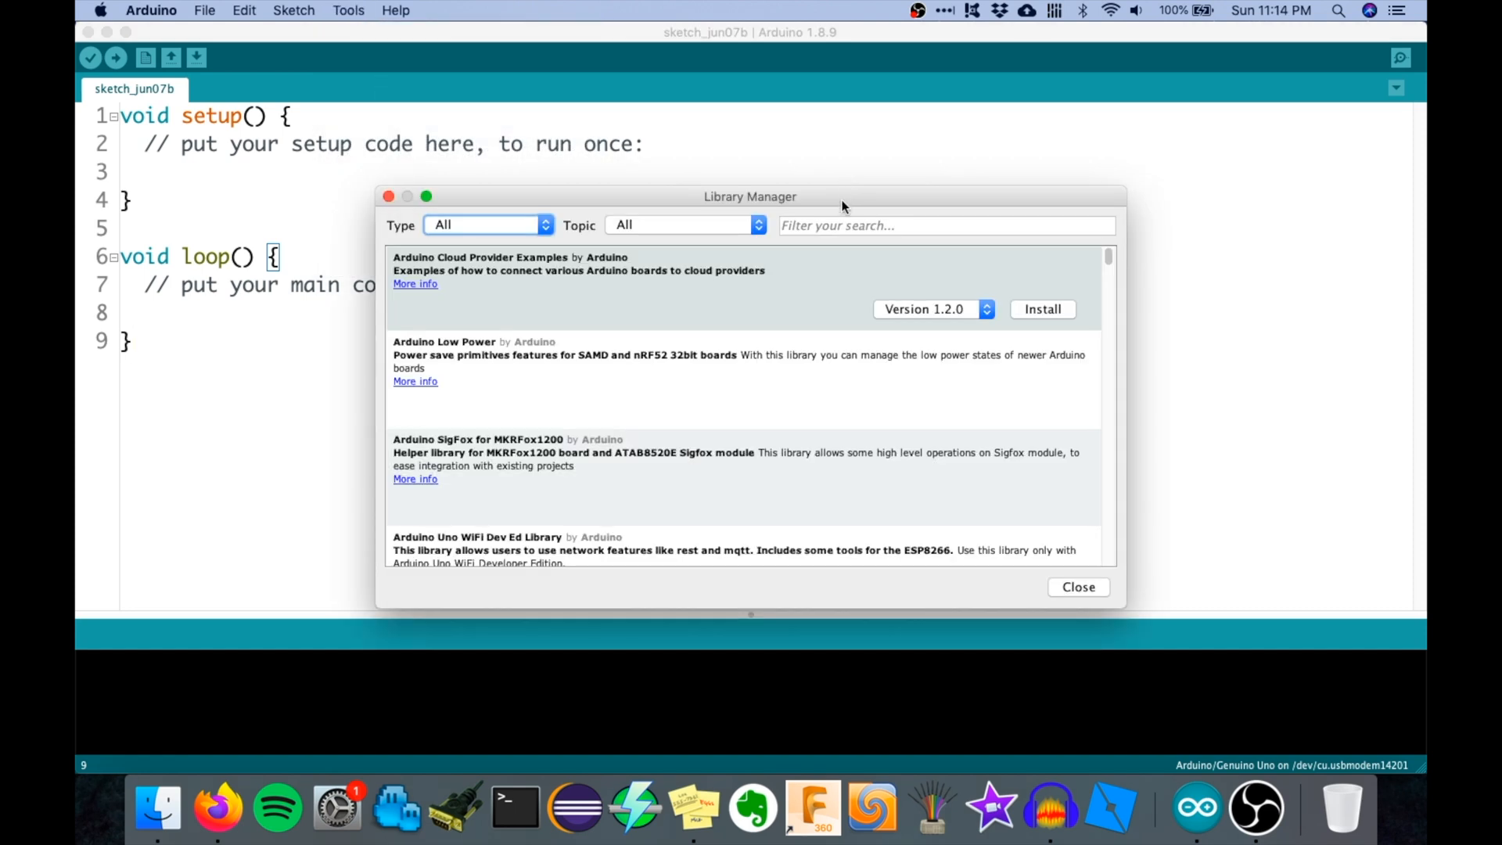
{"action": "type", "text": "irremote"}
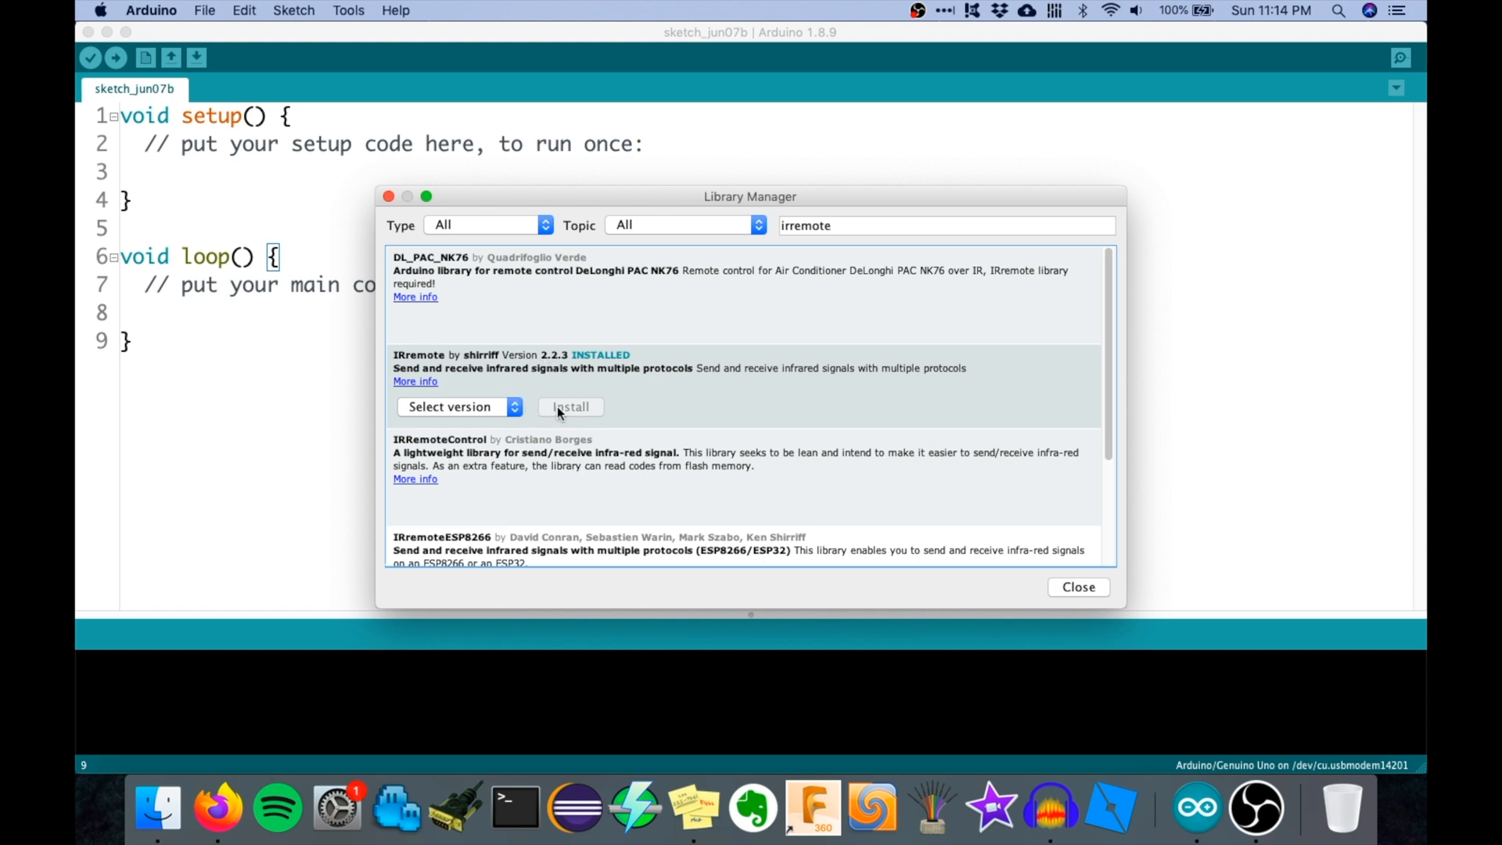
{"action": "mouse_move", "coordinate": [545, 387]}
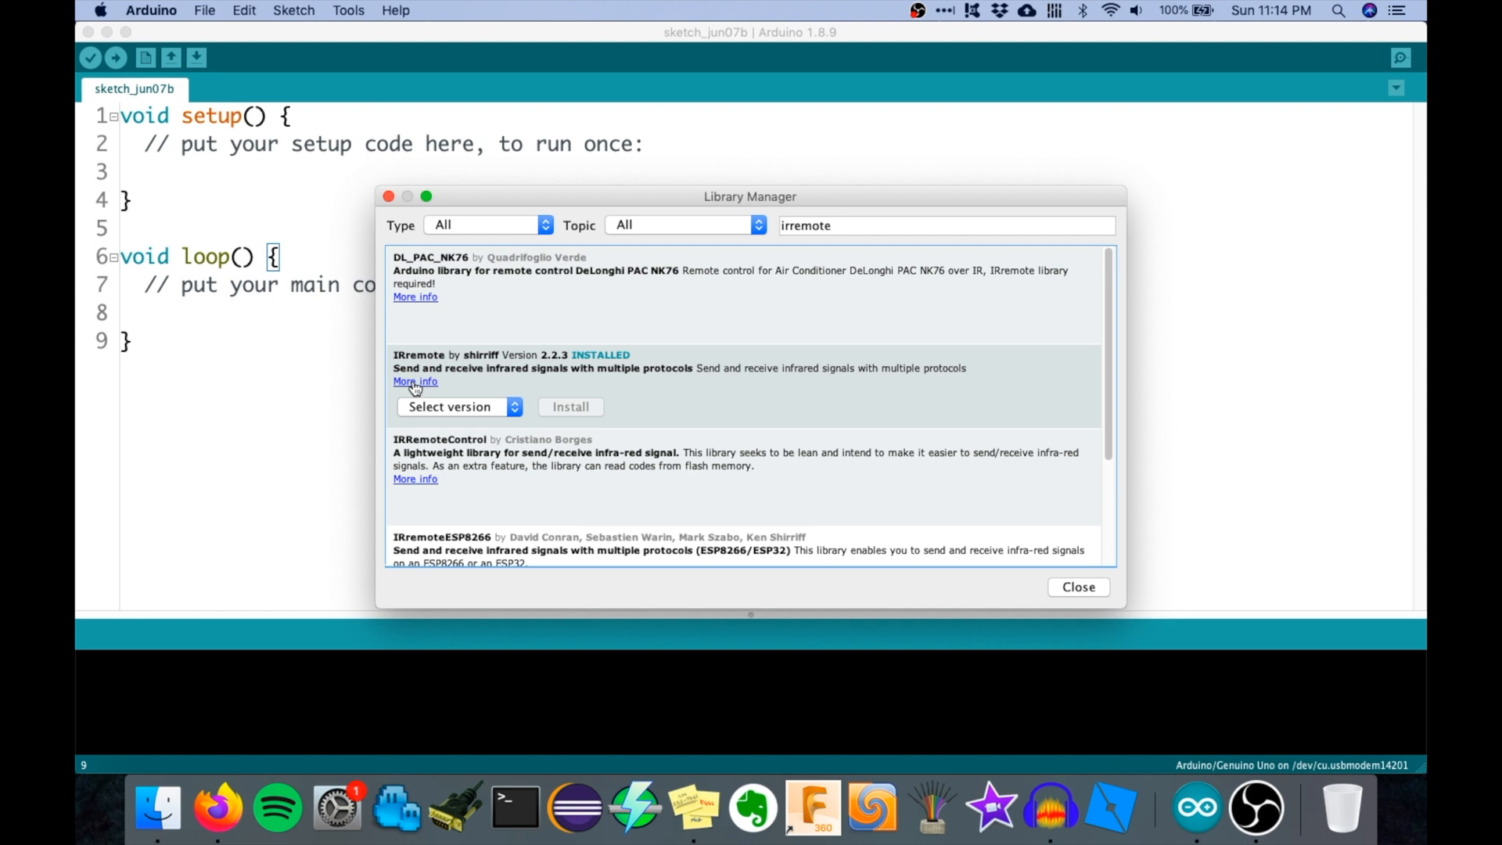
{"action": "left_click", "coordinate": [218, 807]}
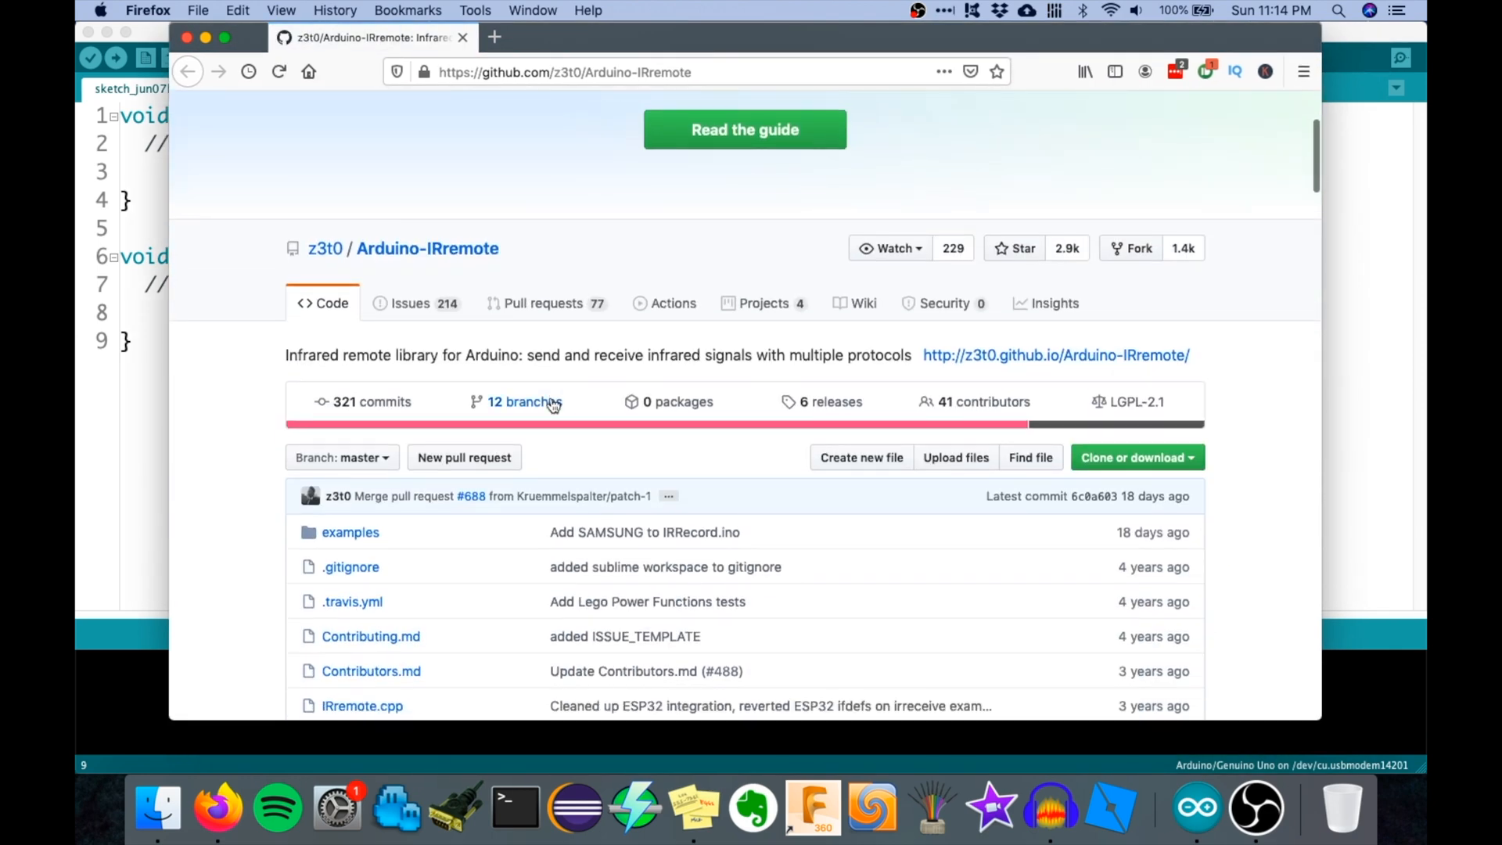
{"action": "left_click", "coordinate": [1197, 807]}
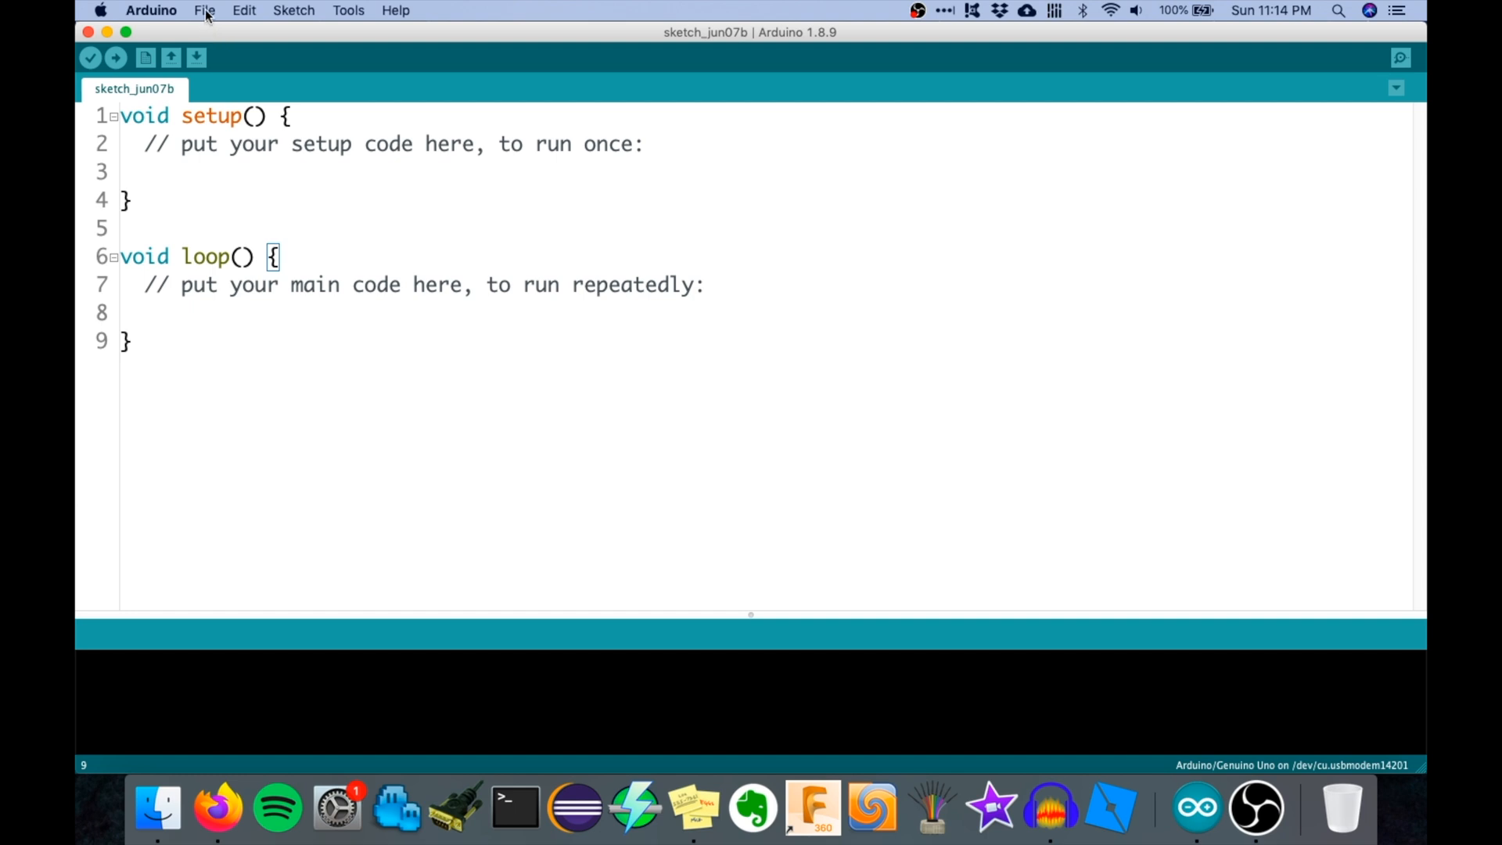
Step: Browse File > Examples down to the IRremote library's example sketches
{"action": "left_click", "coordinate": [203, 9]}
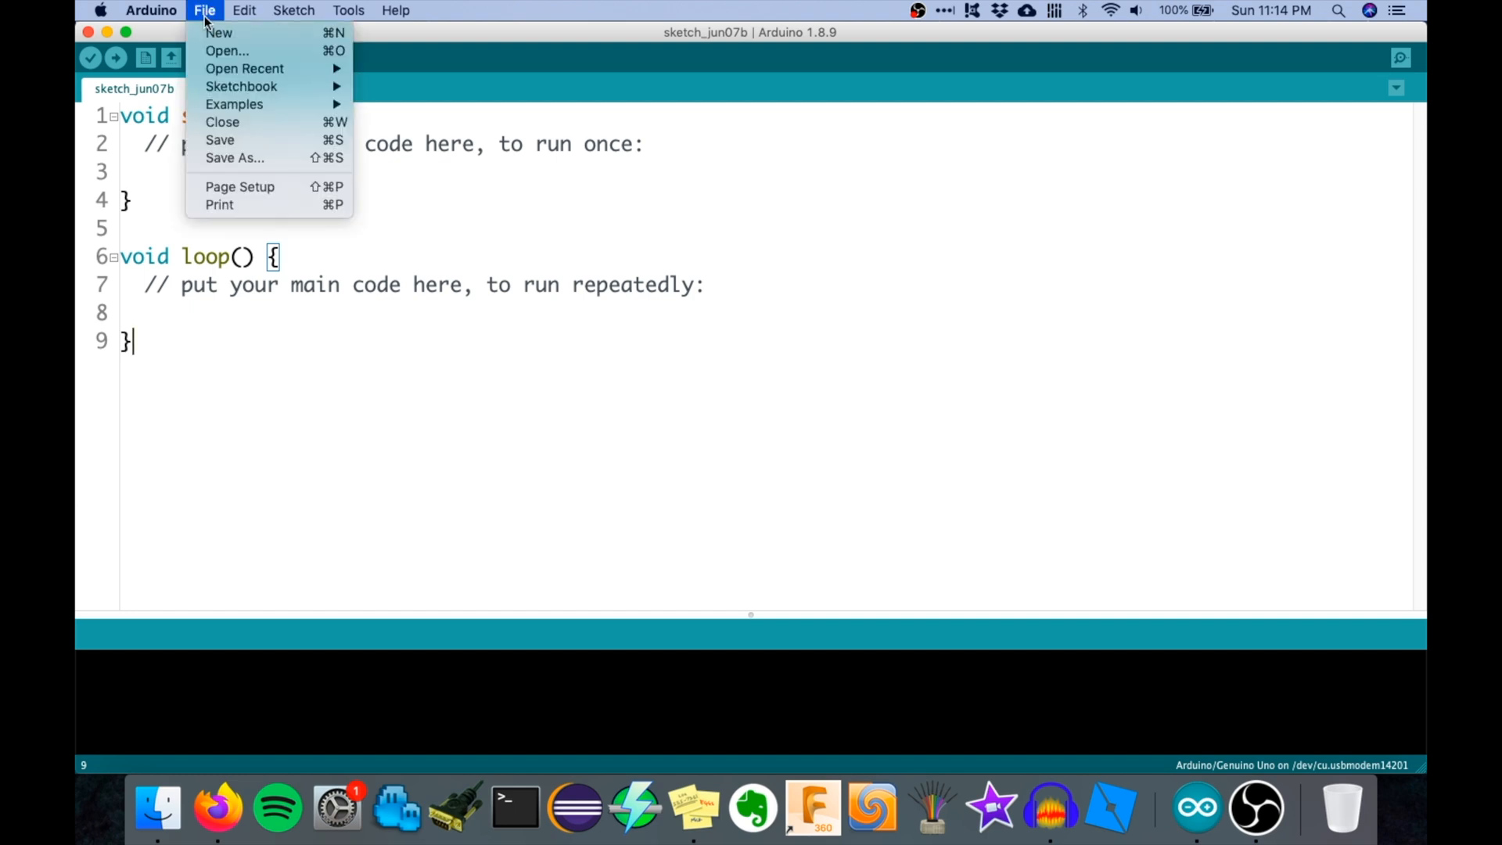
{"action": "mouse_move", "coordinate": [233, 103]}
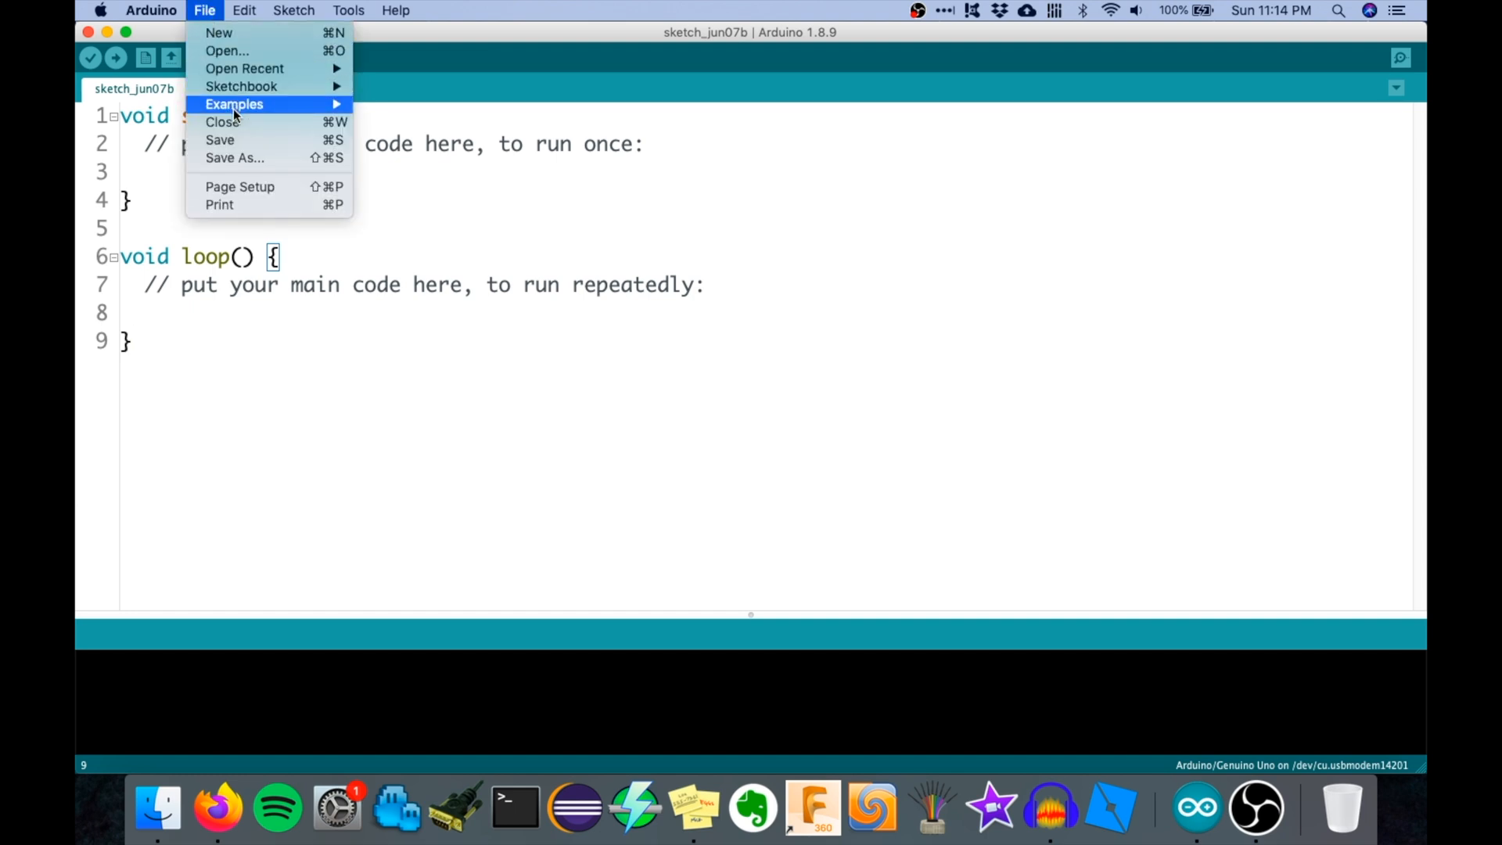
{"action": "left_click", "coordinate": [233, 104]}
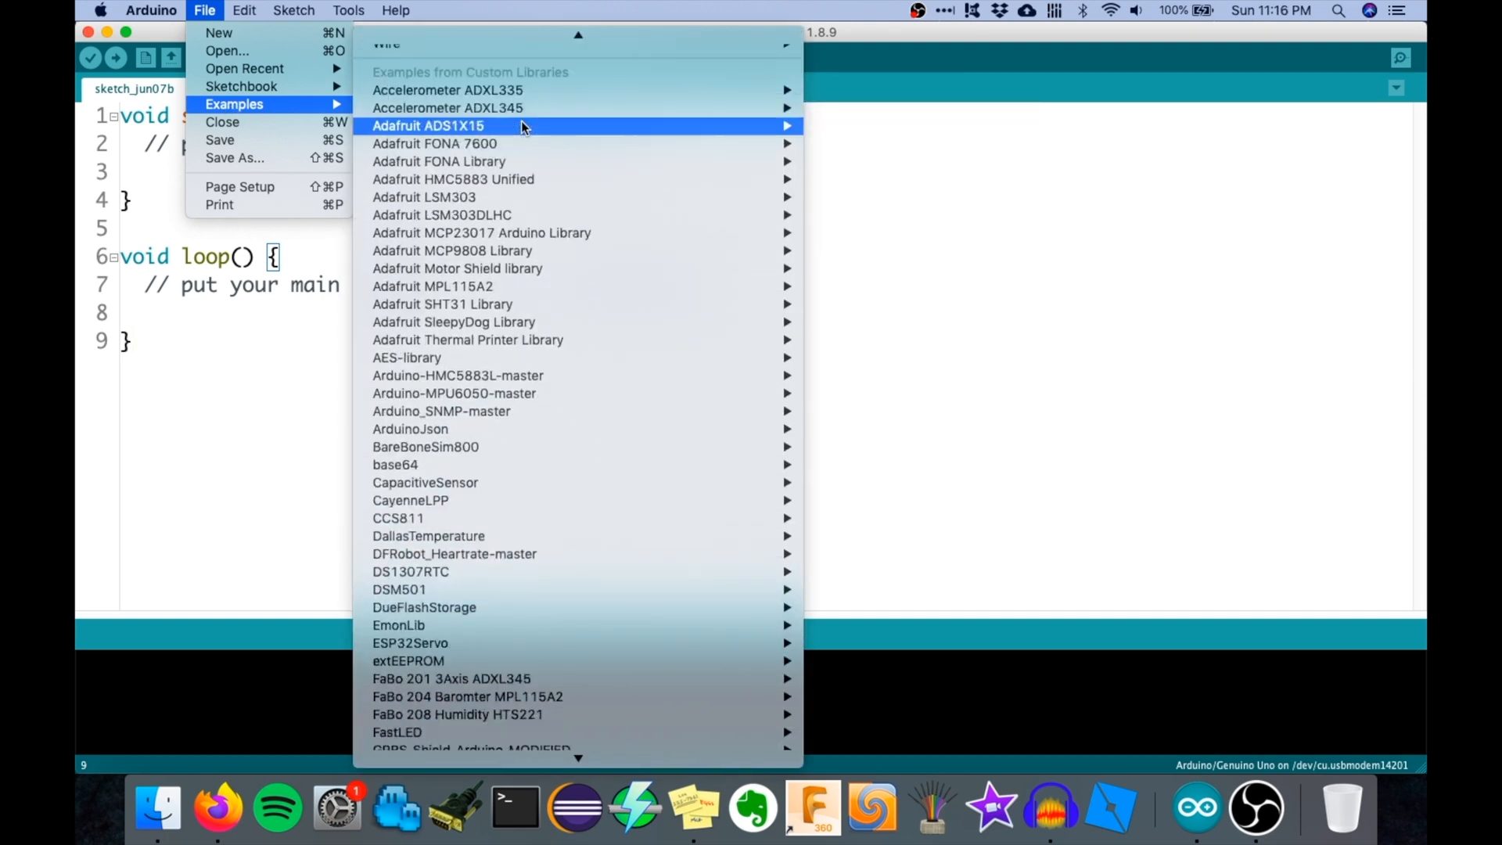
{"action": "scroll", "scroll_direction": "down", "scroll_amount": 3}
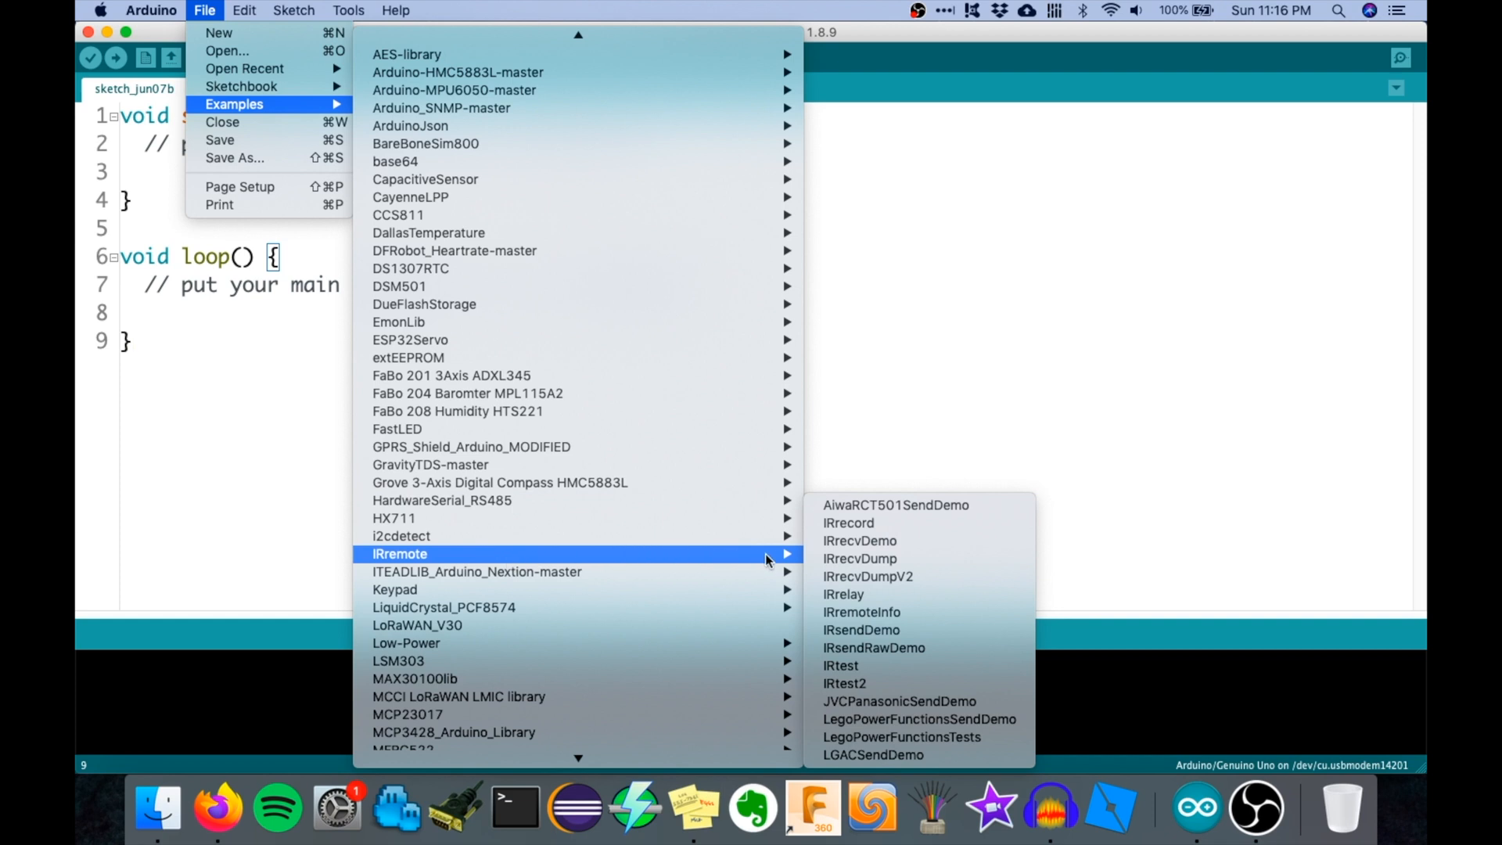
{"action": "mouse_move", "coordinate": [869, 576]}
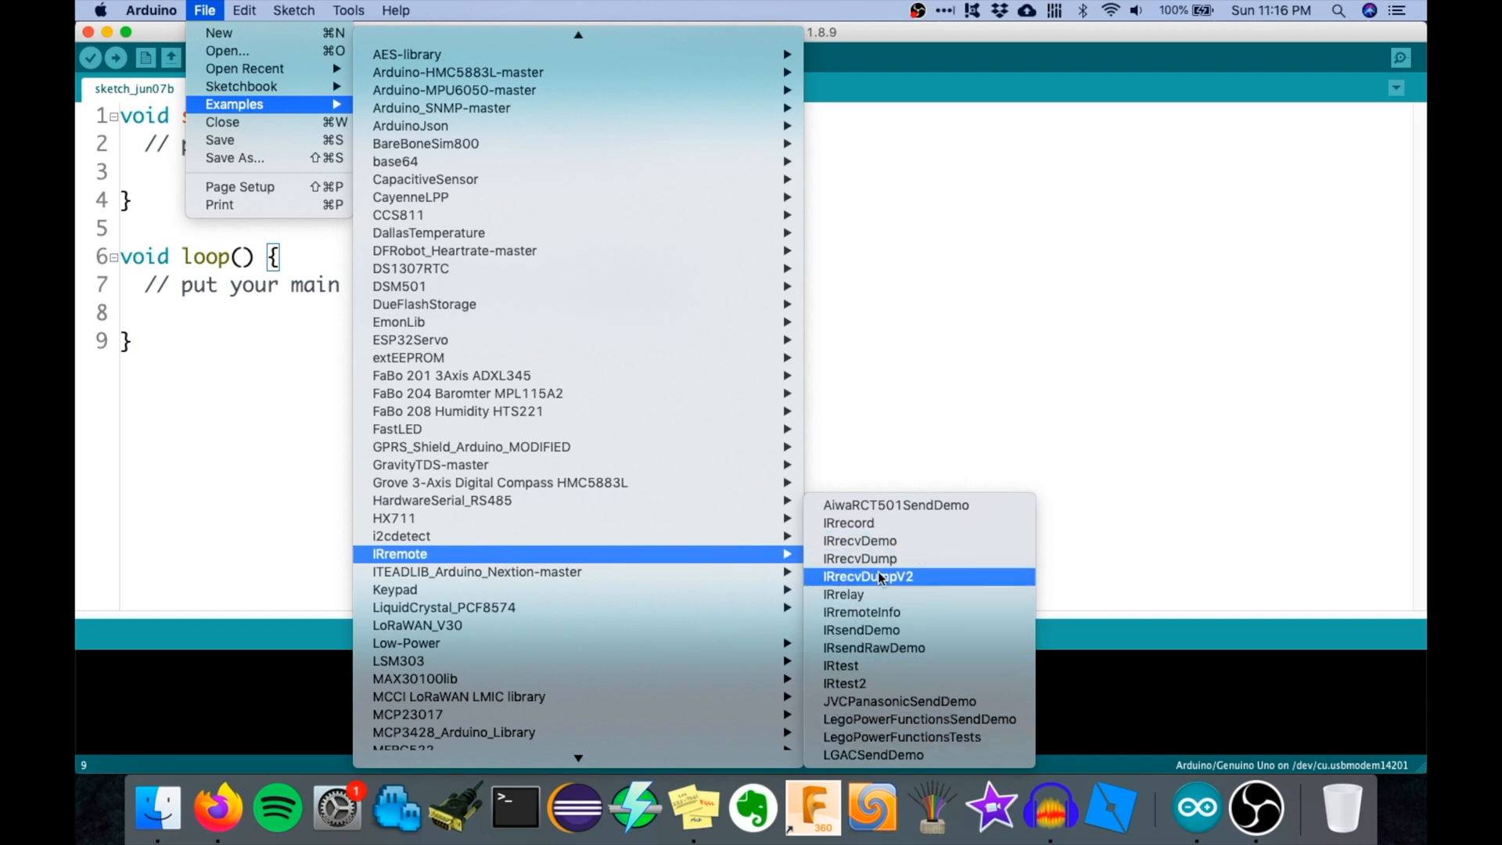
{"action": "mouse_move", "coordinate": [898, 583]}
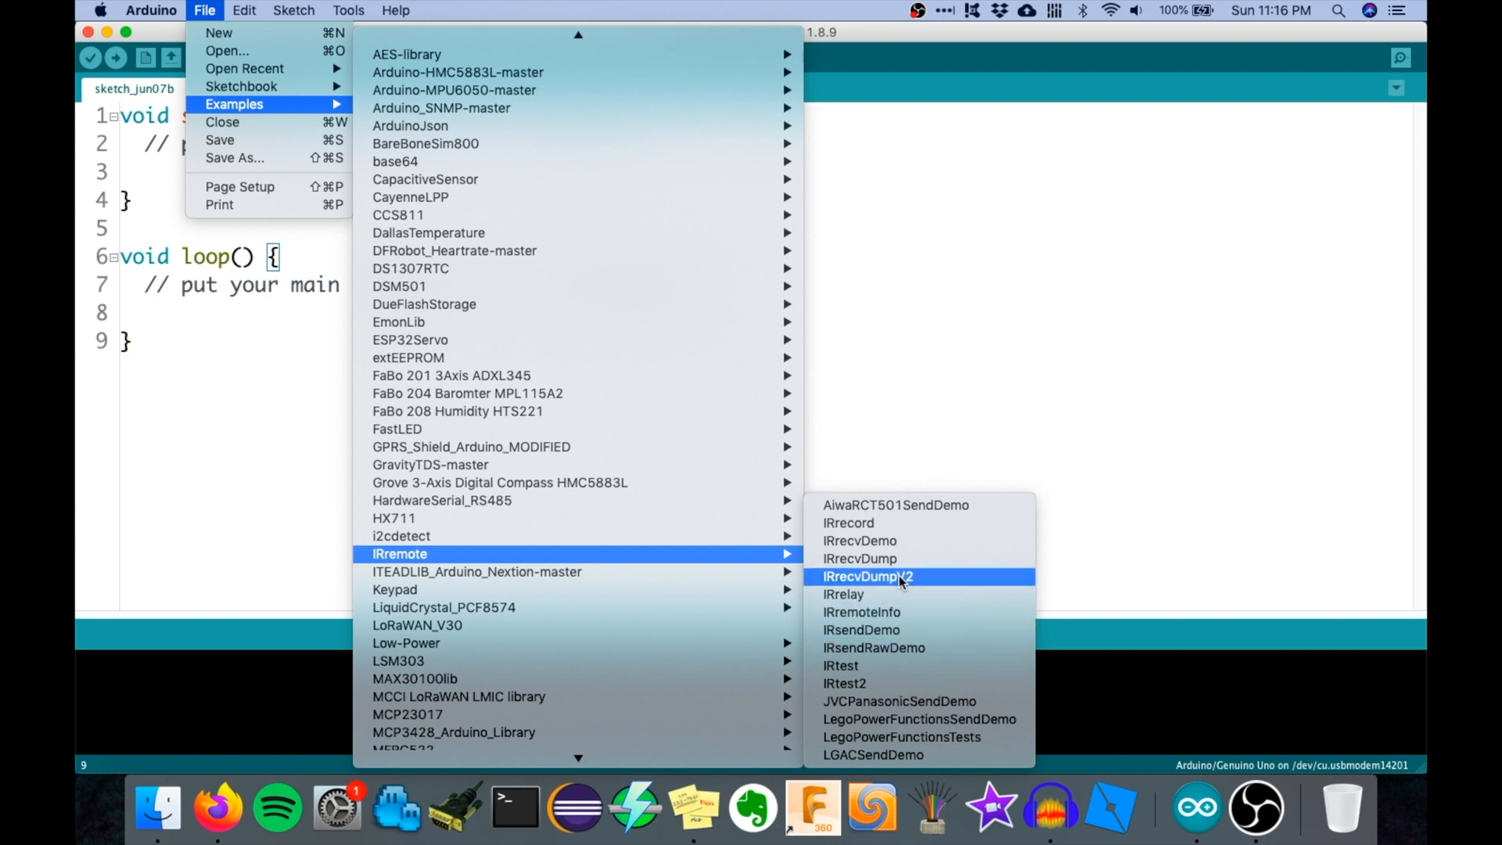
{"action": "mouse_move", "coordinate": [906, 518]}
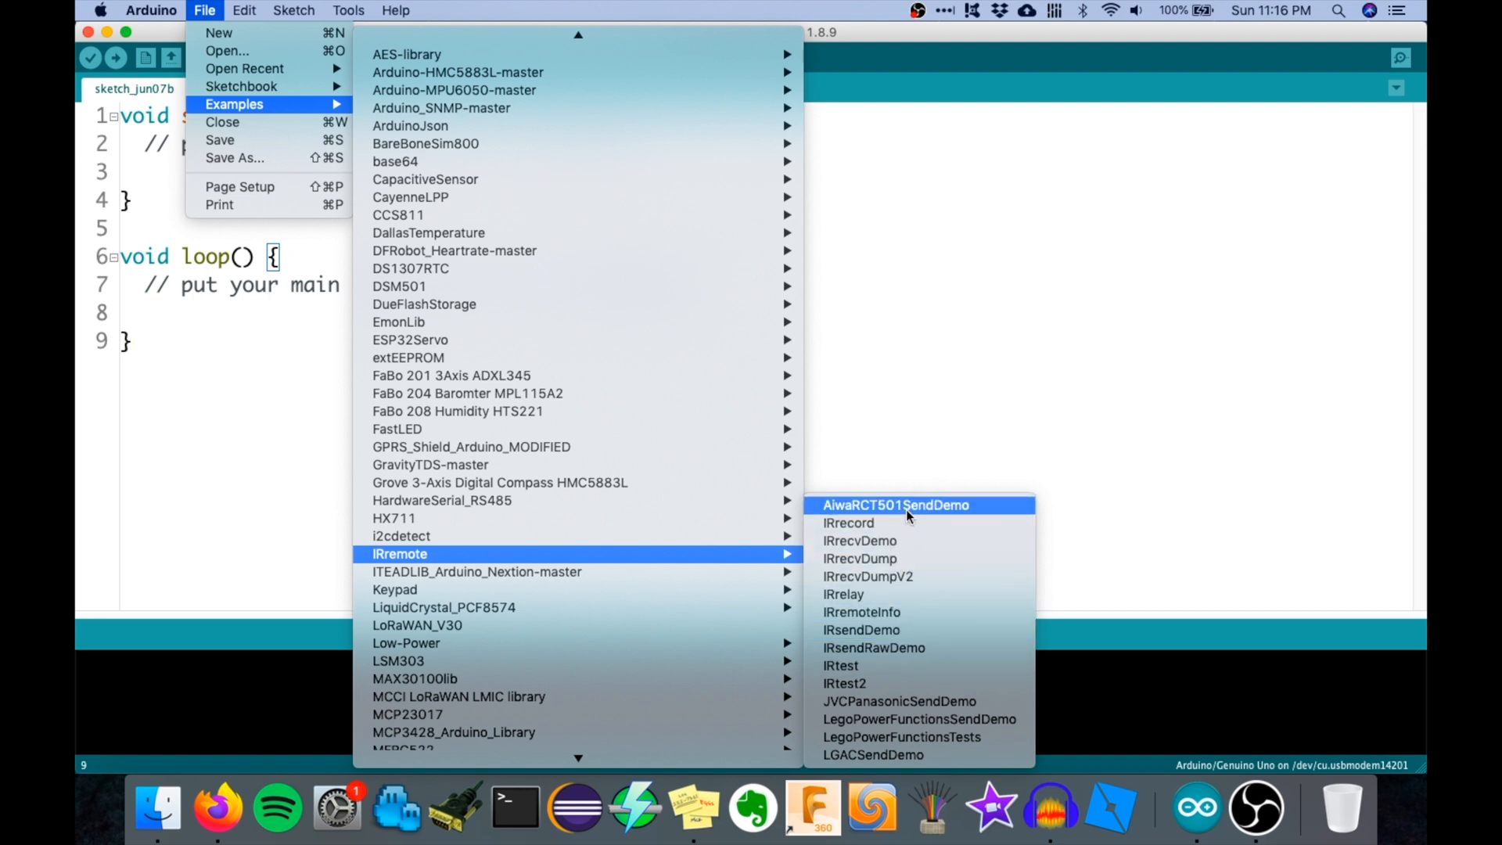
{"action": "mouse_move", "coordinate": [844, 594]}
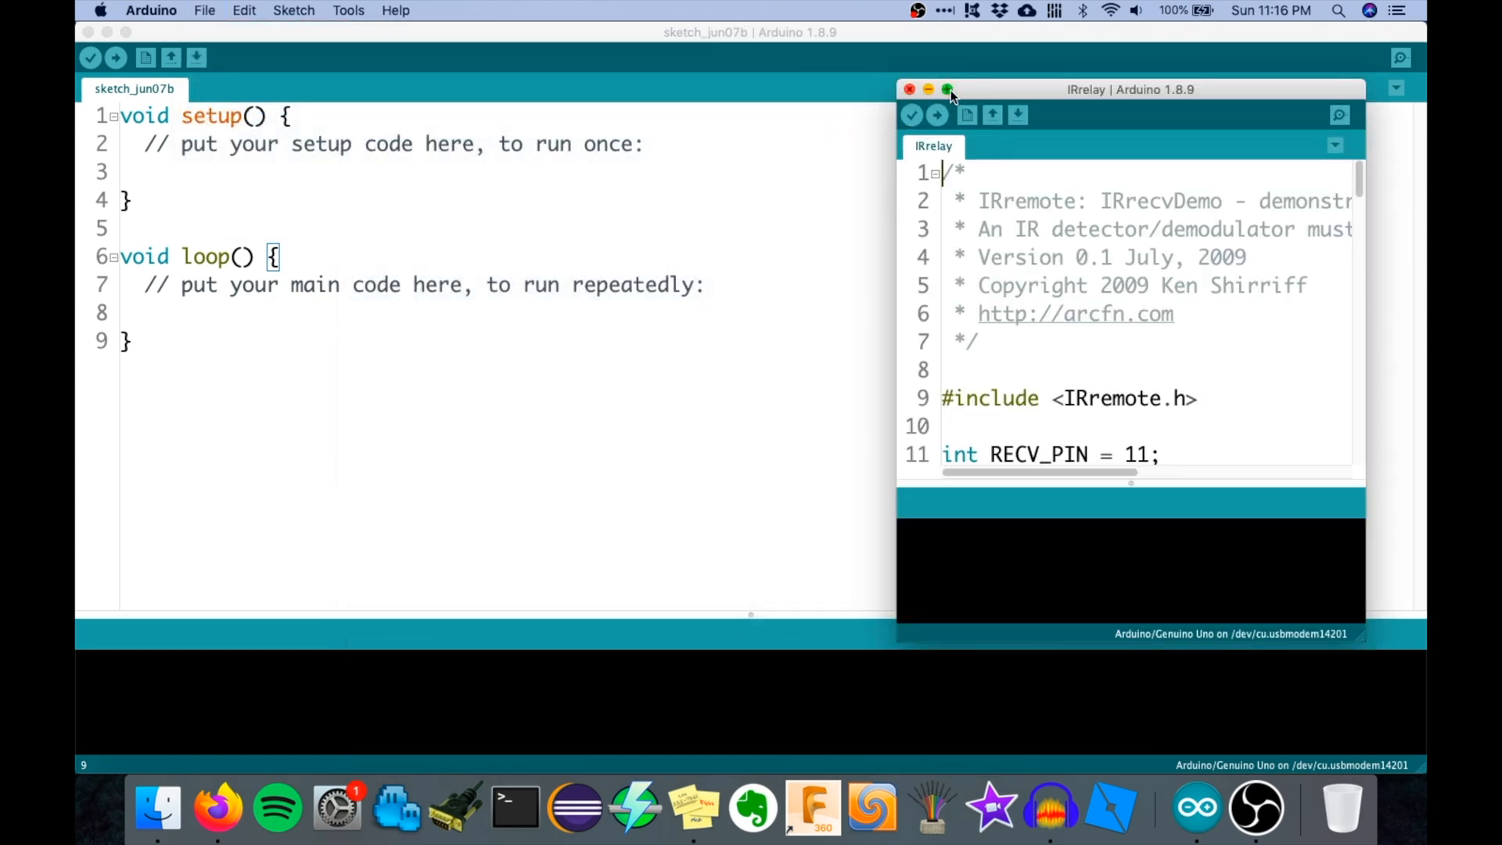
Step: Maximize the IRrelay window and highlight the RECV_PIN = 11 and RELAY_PIN = 4 declarations
{"action": "left_click", "coordinate": [949, 89]}
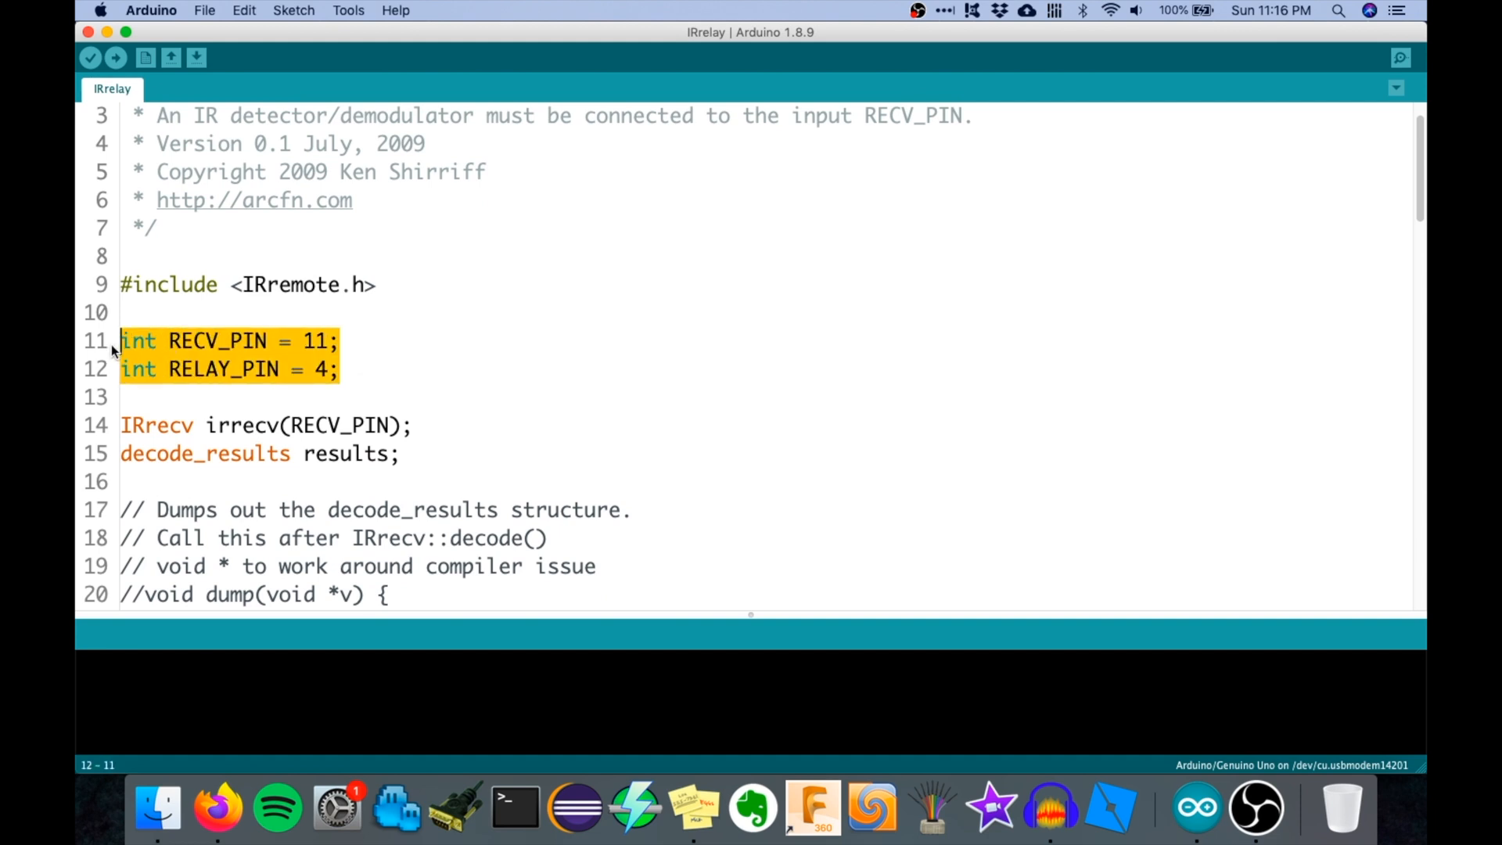
{"action": "left_click", "coordinate": [202, 339]}
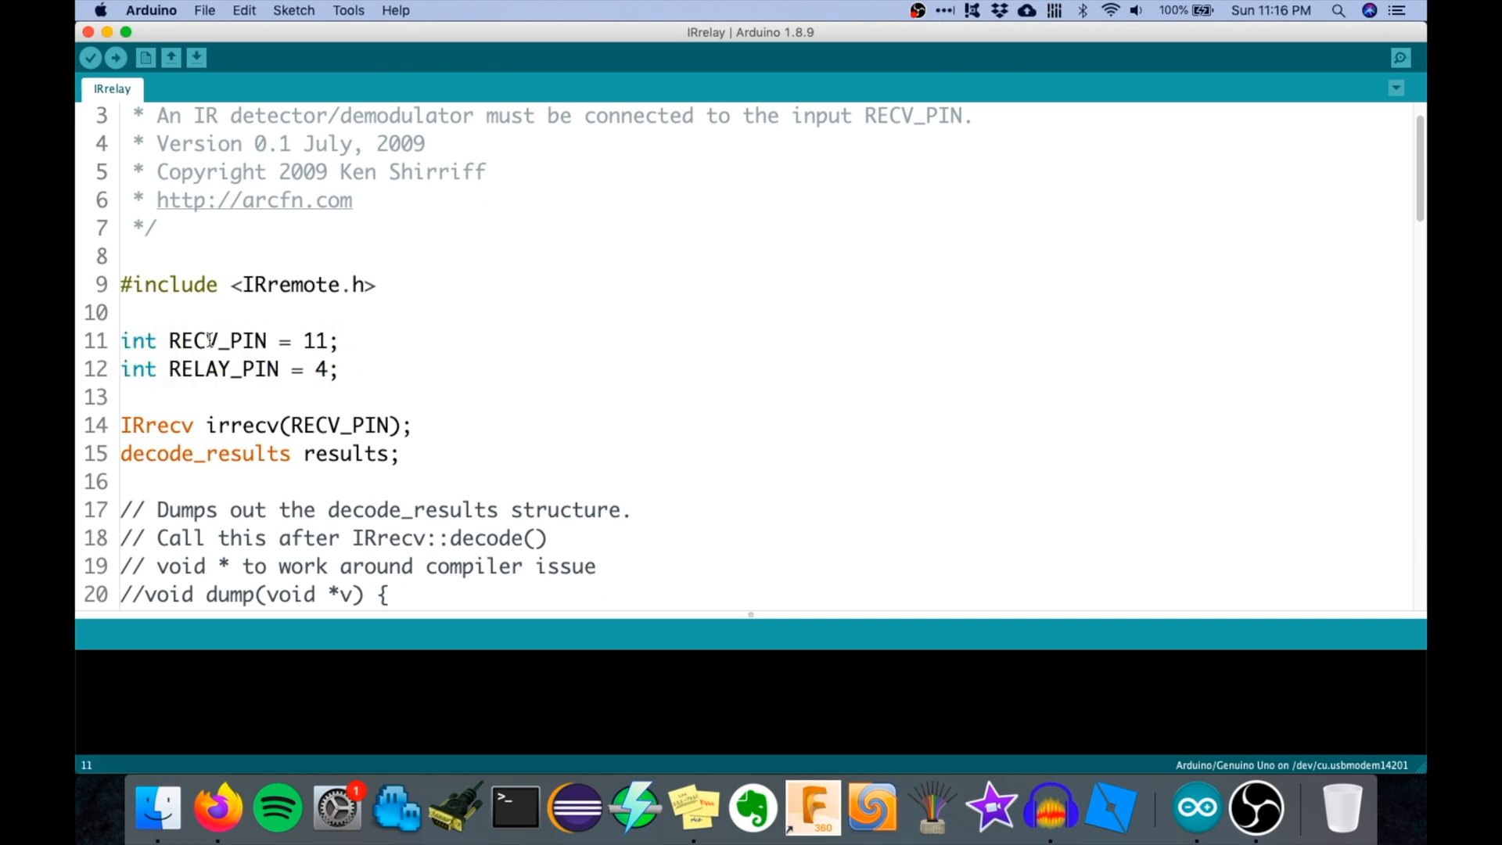
{"action": "left_click", "coordinate": [169, 369]}
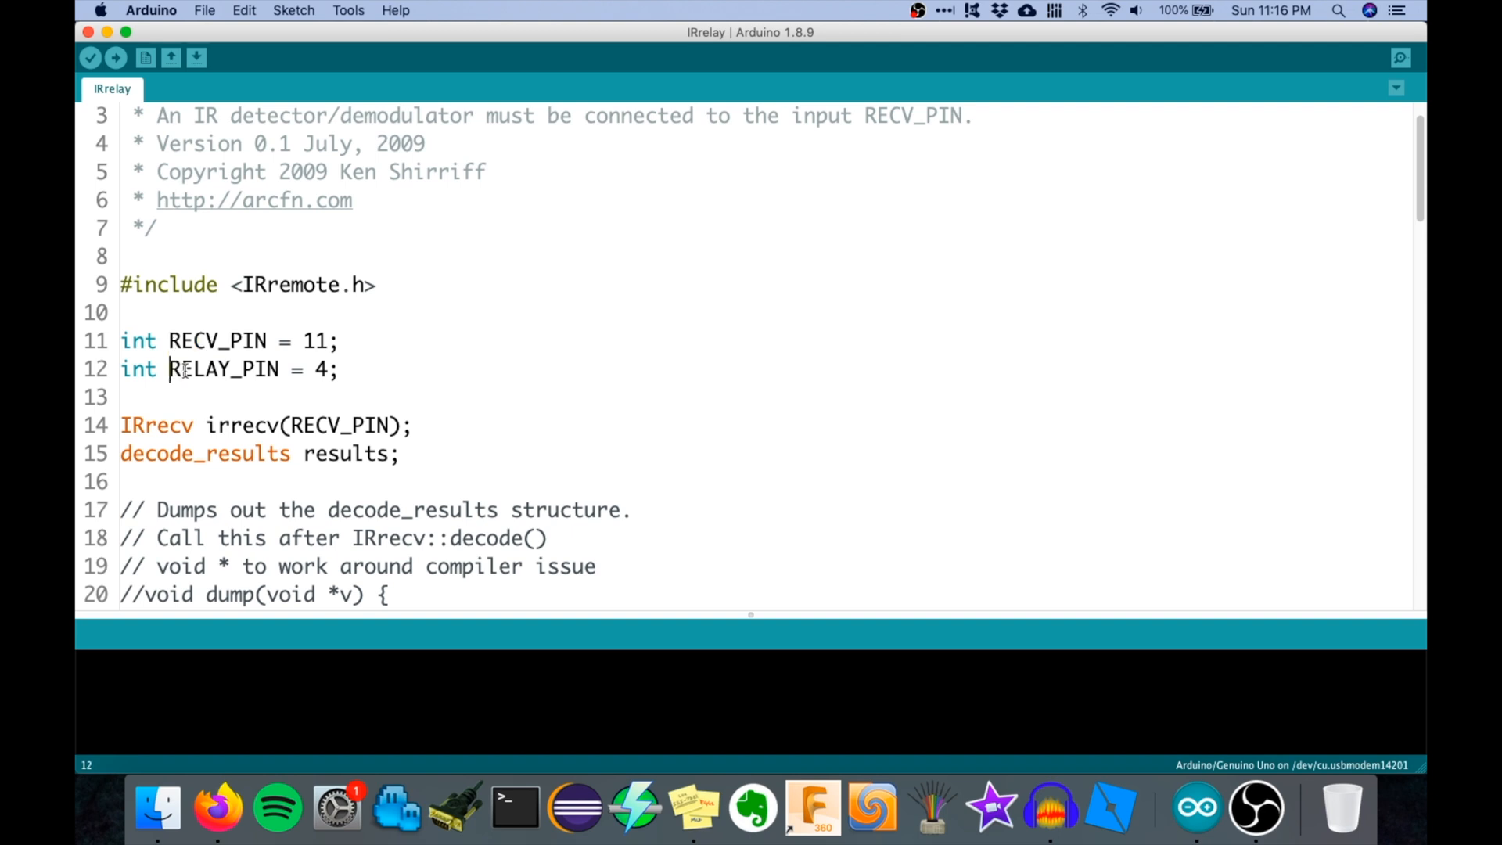
{"action": "double_click", "coordinate": [319, 341]}
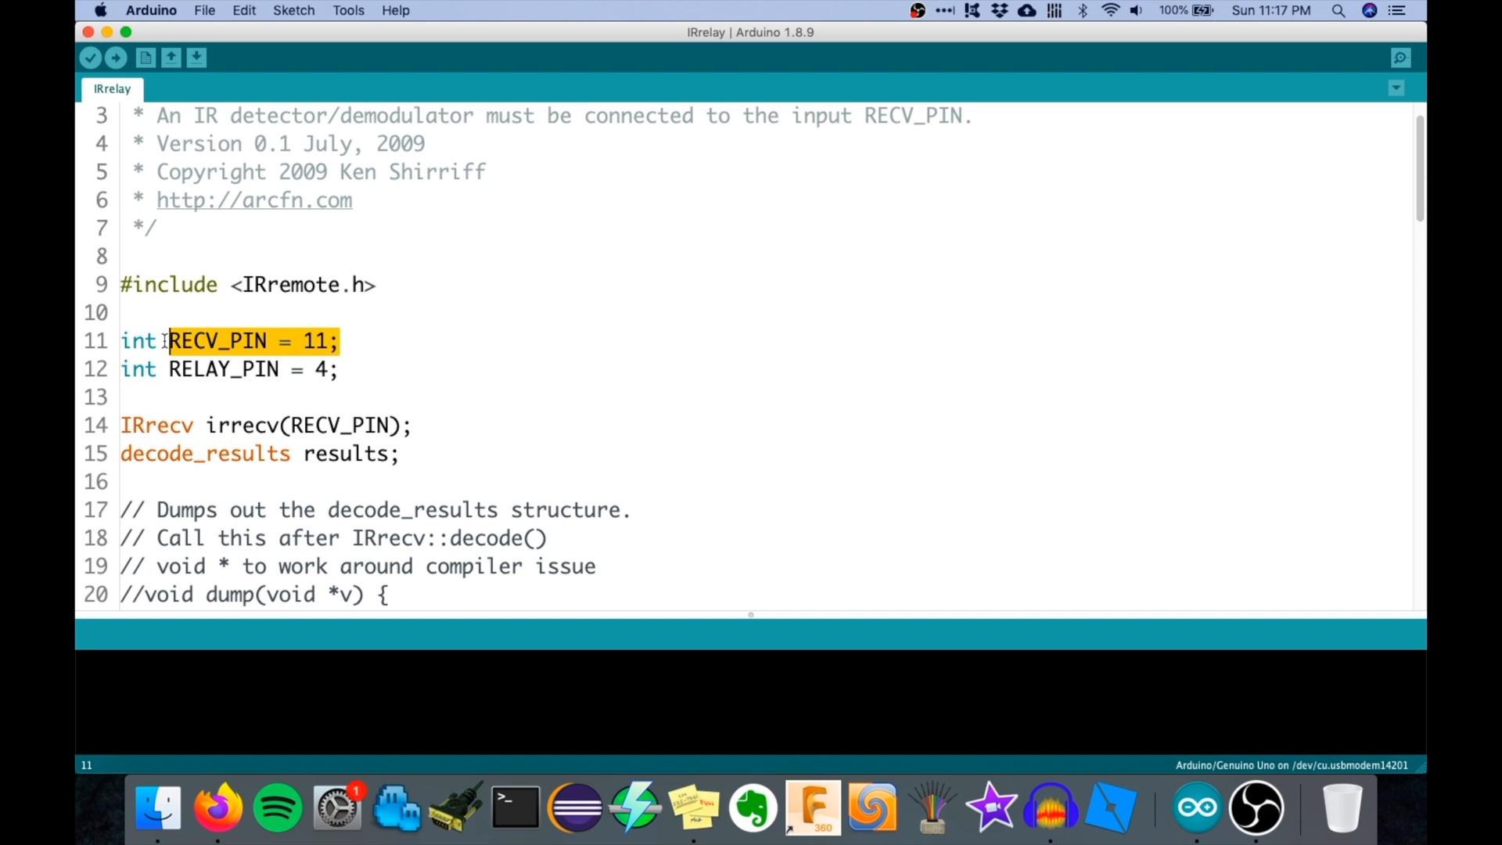
{"action": "double_click", "coordinate": [224, 370]}
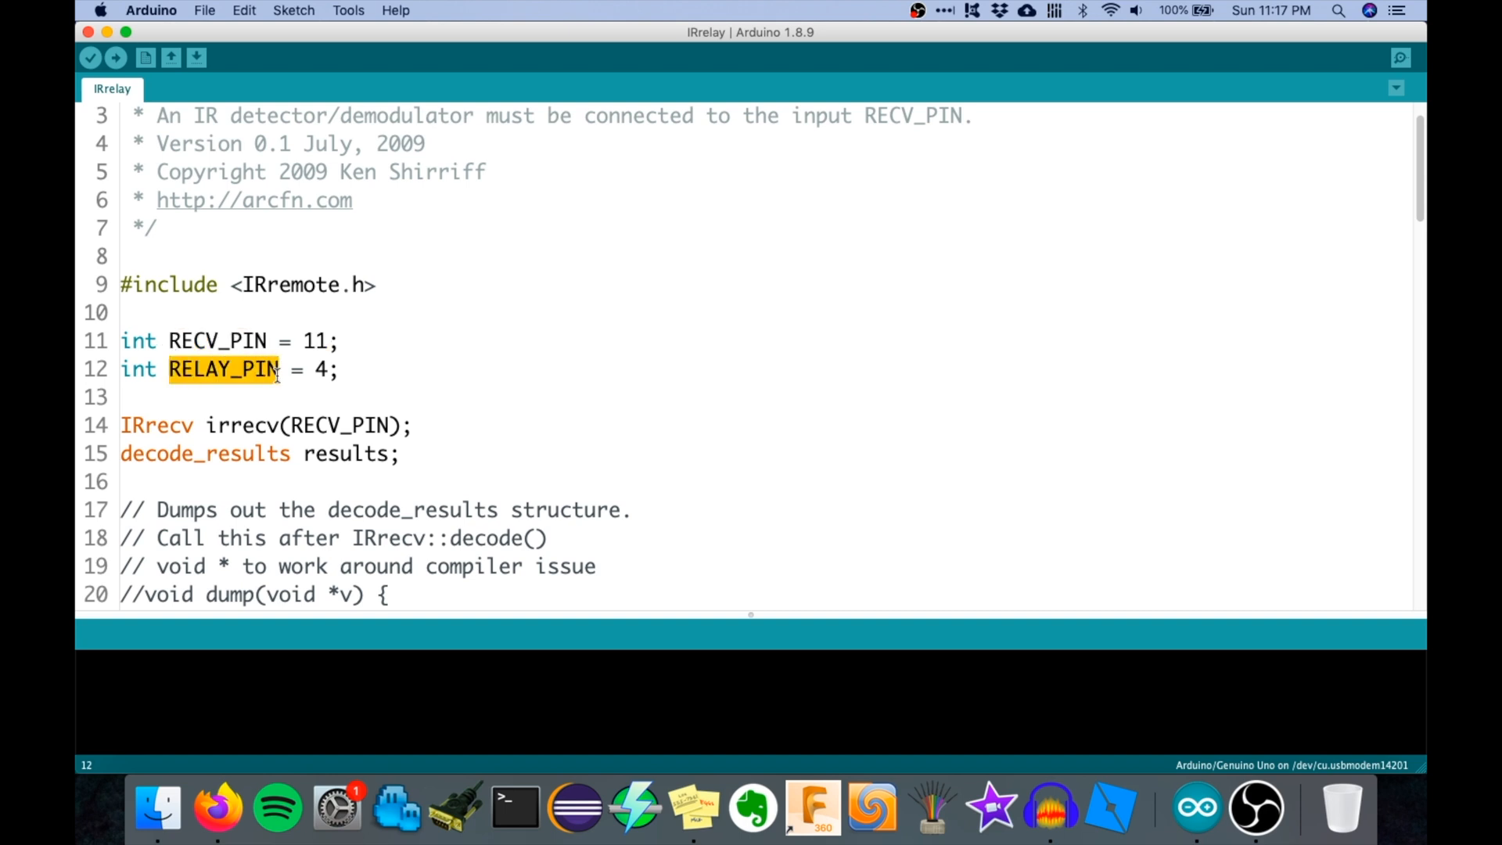
{"action": "scroll", "scroll_direction": "down", "scroll_amount": 3}
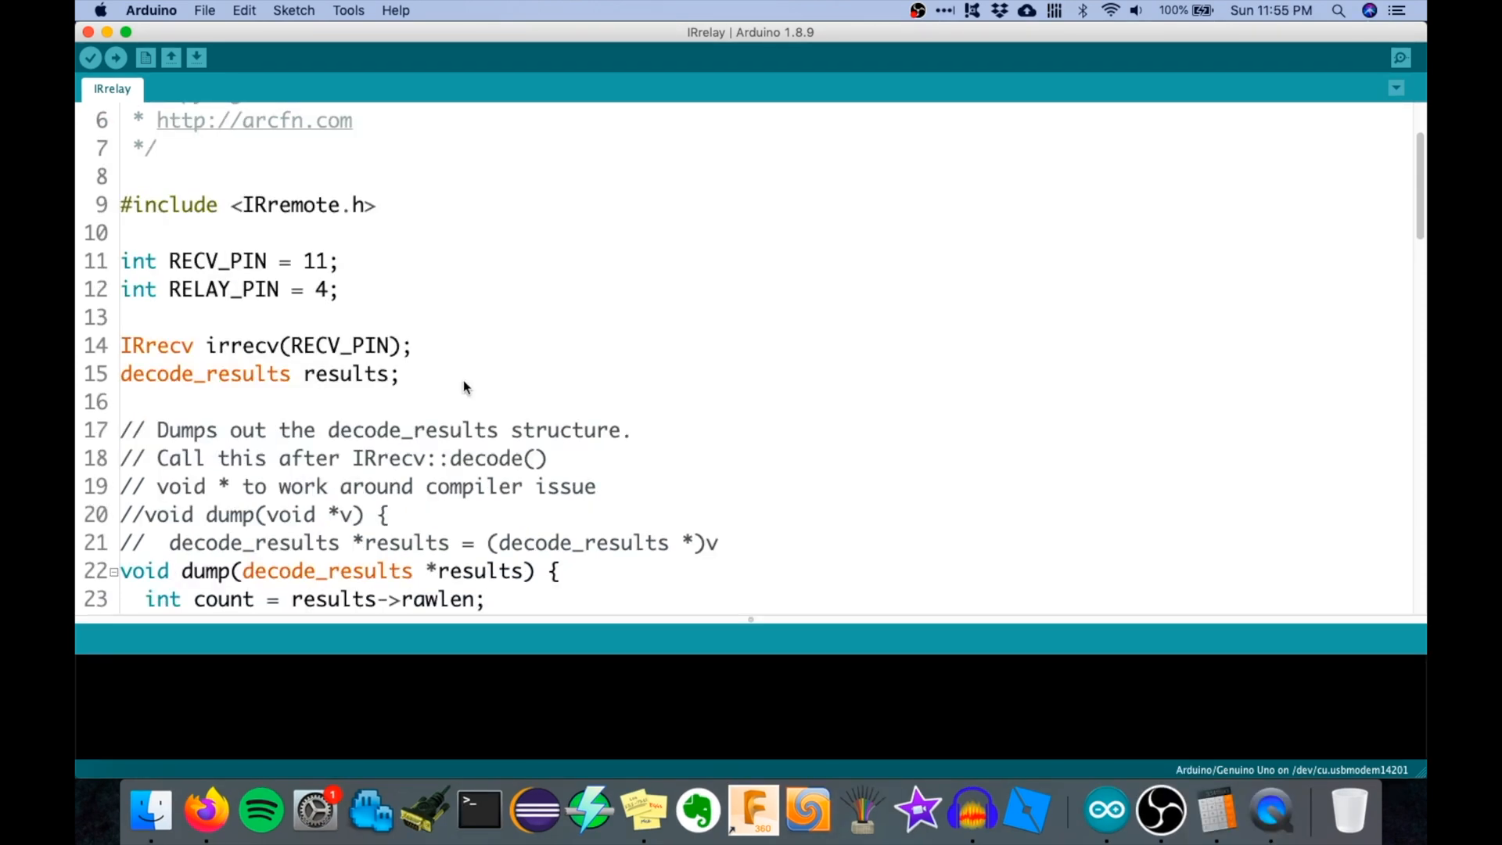
{"action": "scroll", "scroll_direction": "down", "scroll_amount": 3}
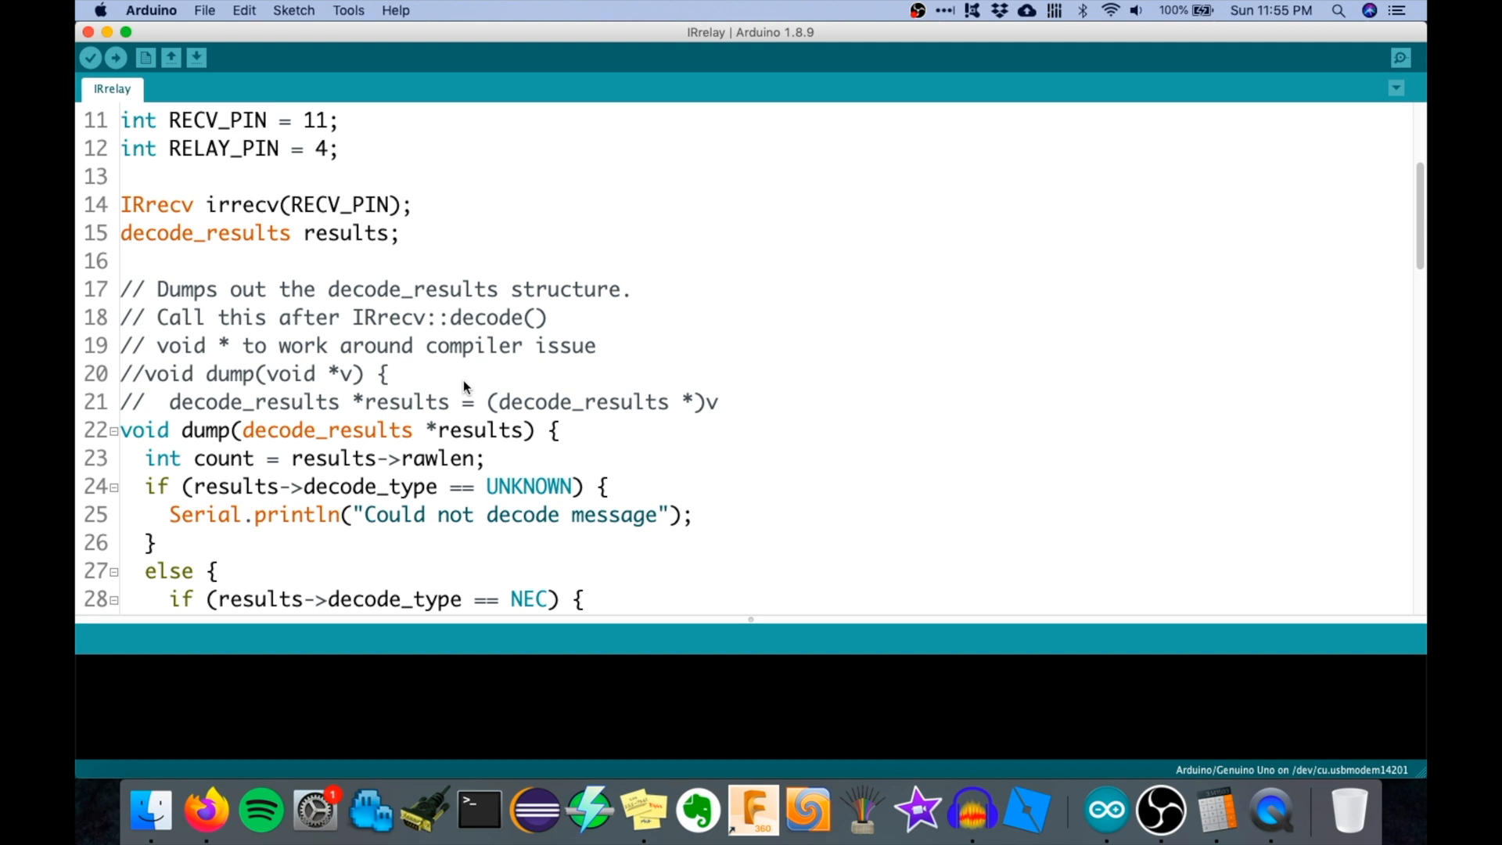
{"action": "scroll", "scroll_direction": "down", "scroll_amount": 3}
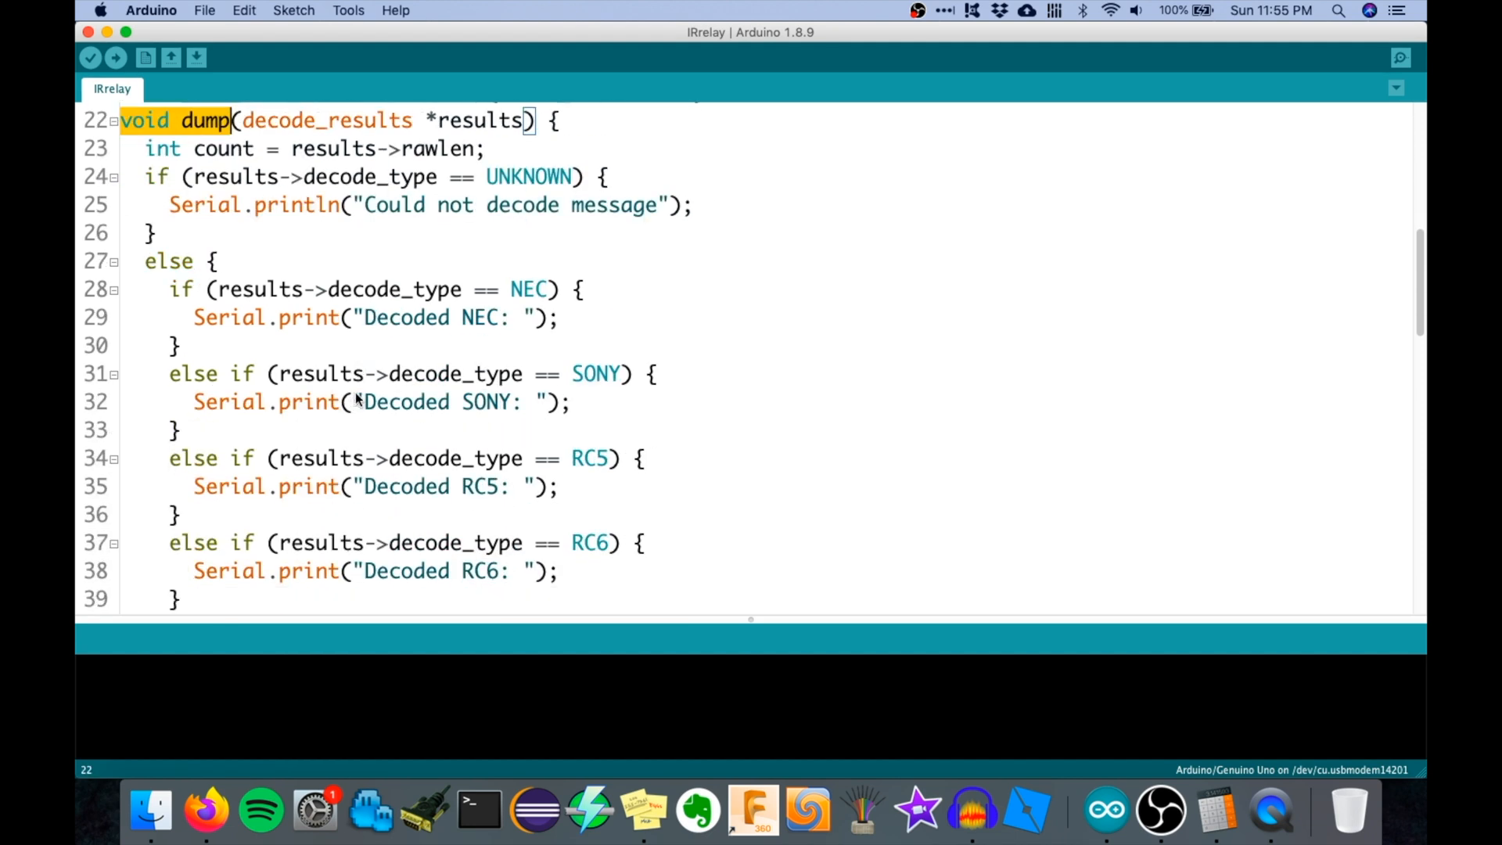
{"action": "scroll", "scroll_direction": "down", "scroll_amount": 3}
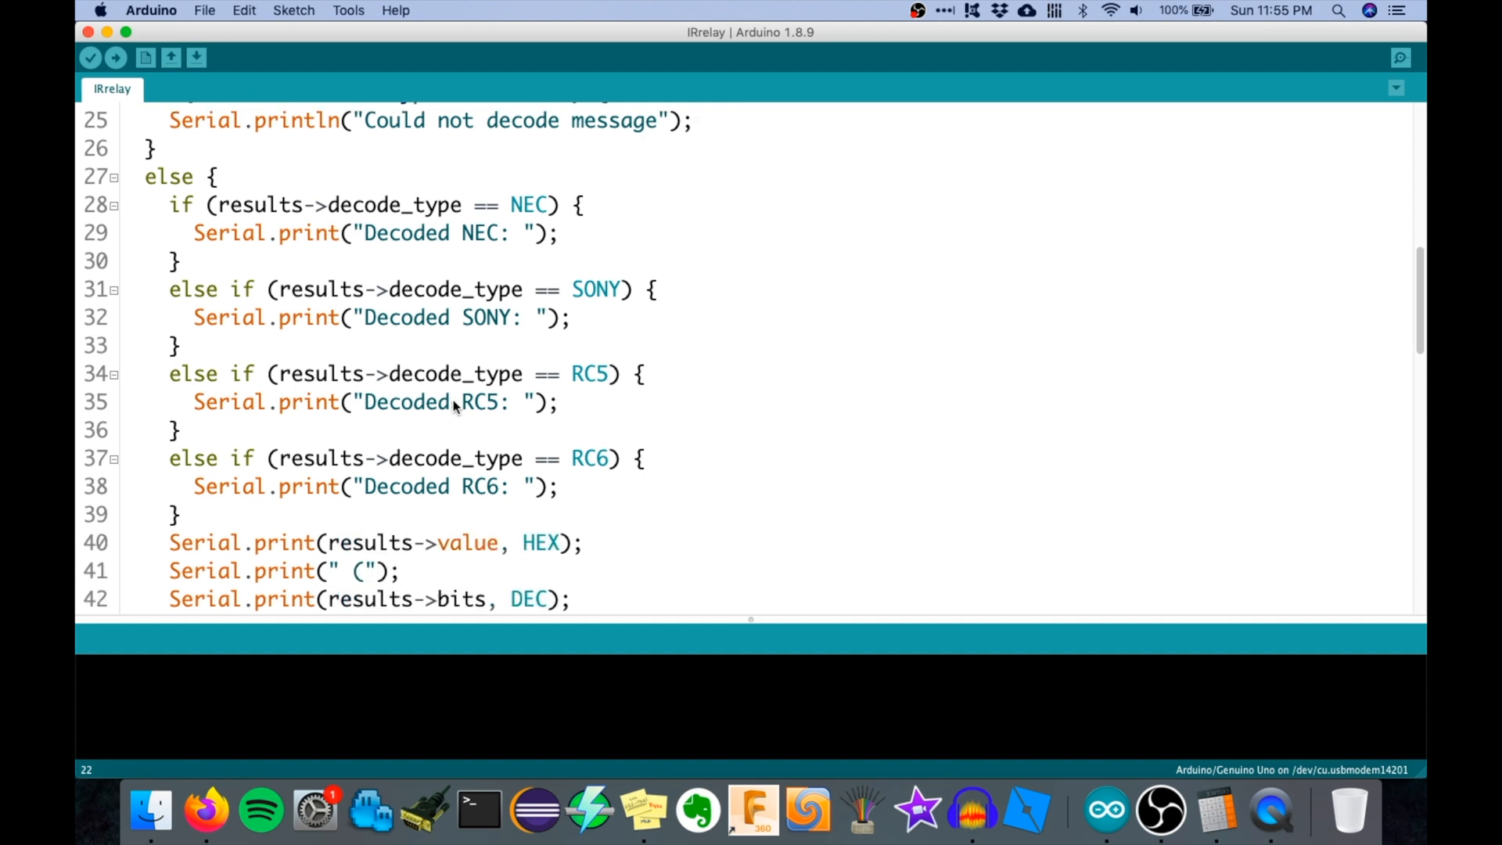
{"action": "scroll", "scroll_direction": "down", "scroll_amount": 3}
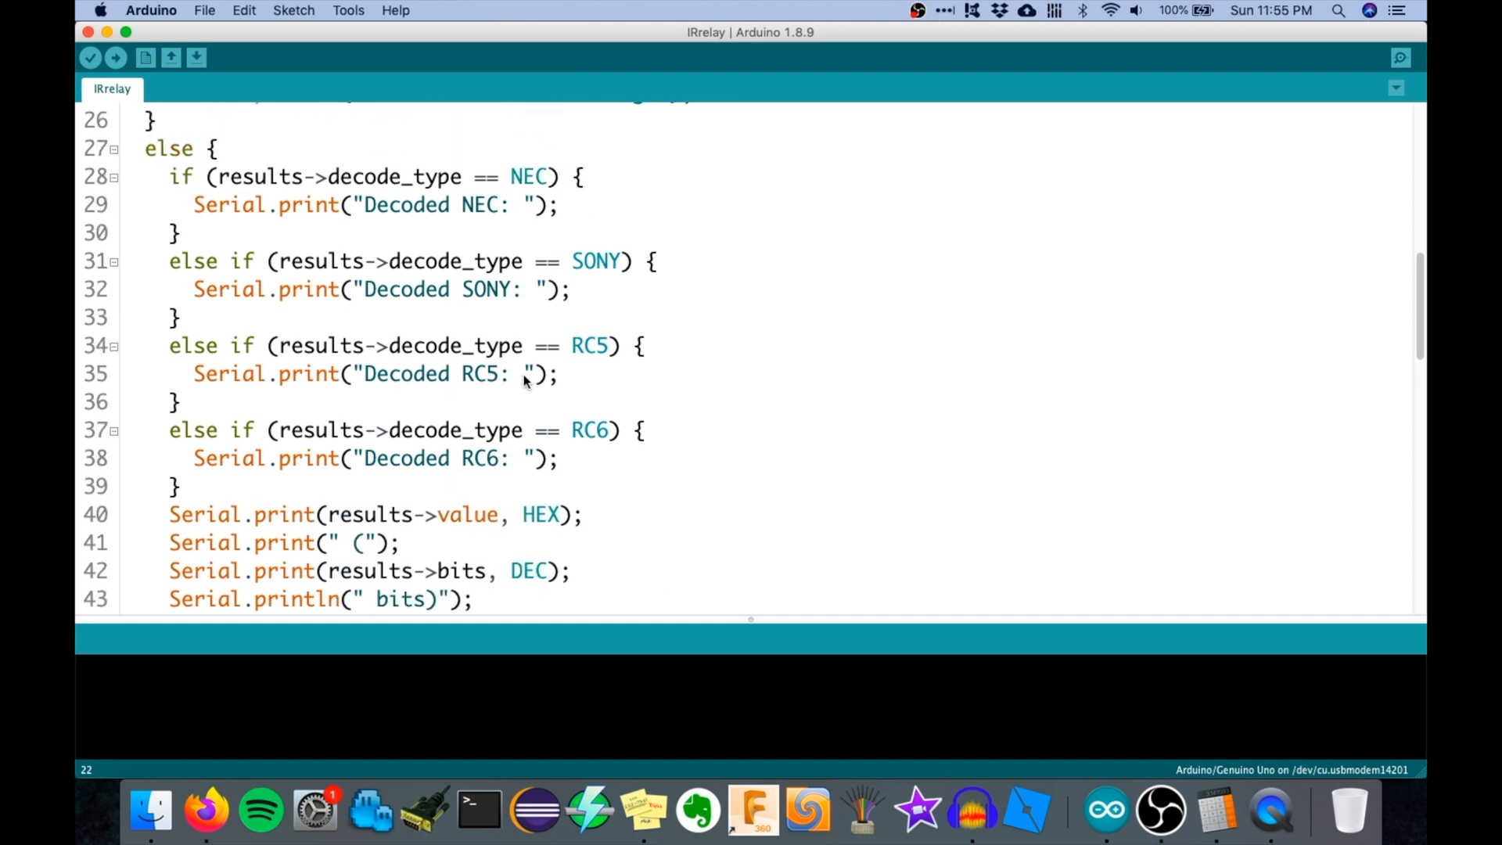
{"action": "double_click", "coordinate": [473, 204]}
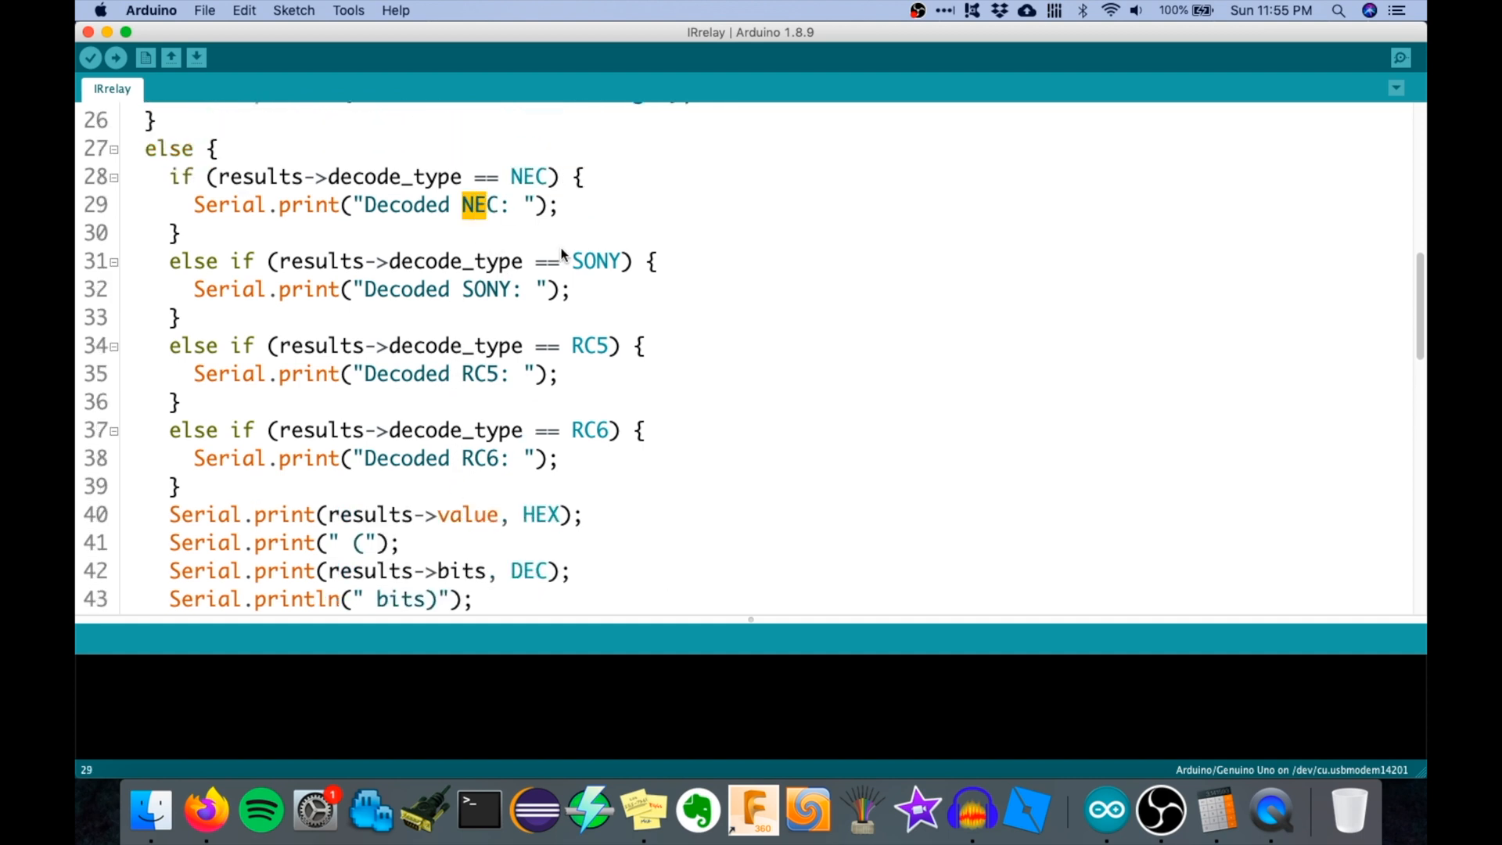
{"action": "double_click", "coordinate": [588, 346]}
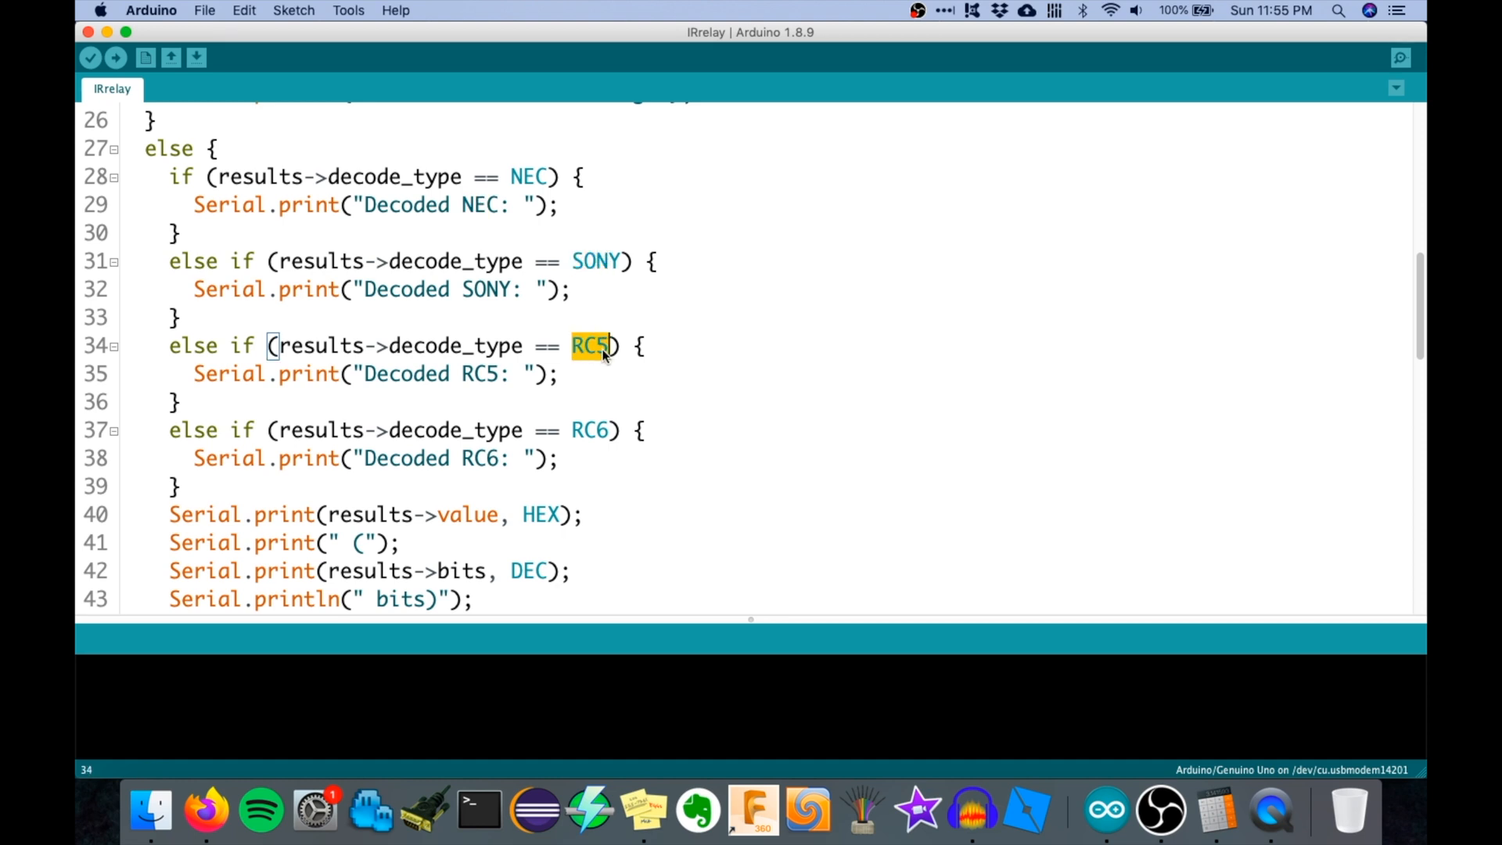
{"action": "scroll", "scroll_direction": "up", "scroll_amount": 3}
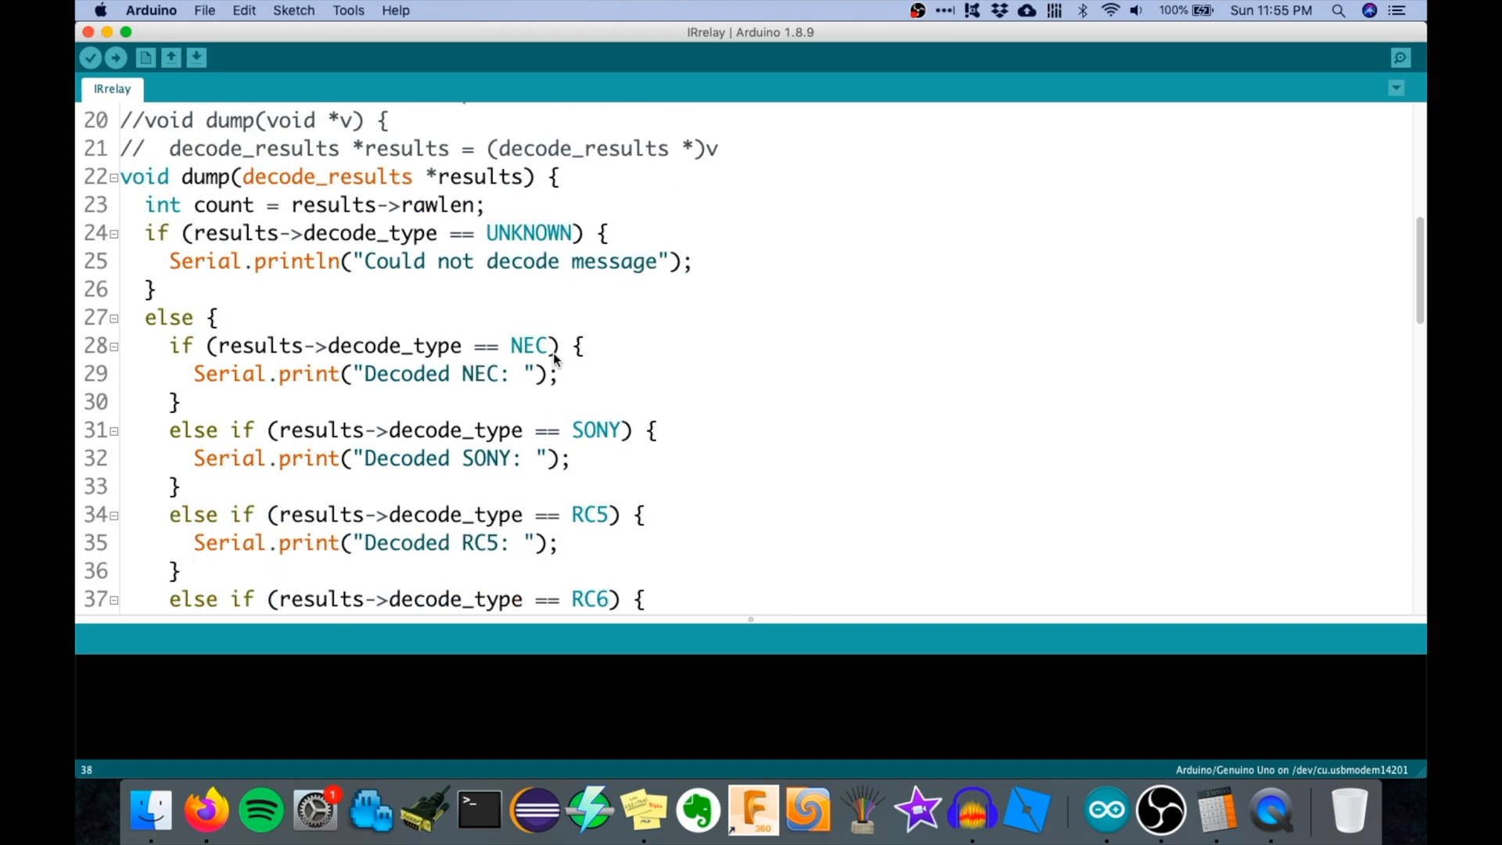
{"action": "scroll", "scroll_direction": "down", "scroll_amount": 3}
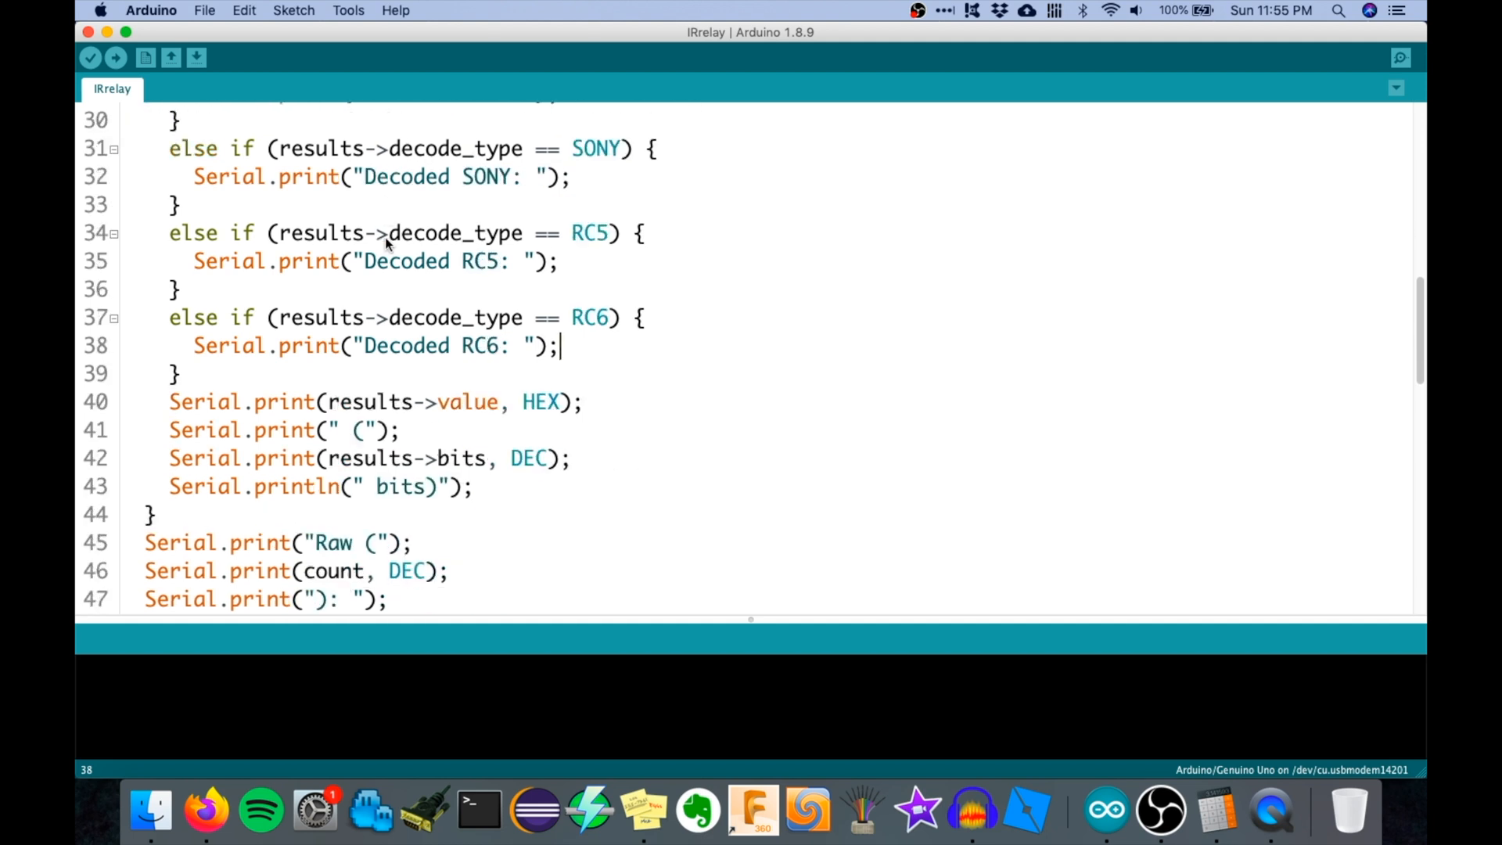
{"action": "scroll", "scroll_direction": "down", "scroll_amount": 3}
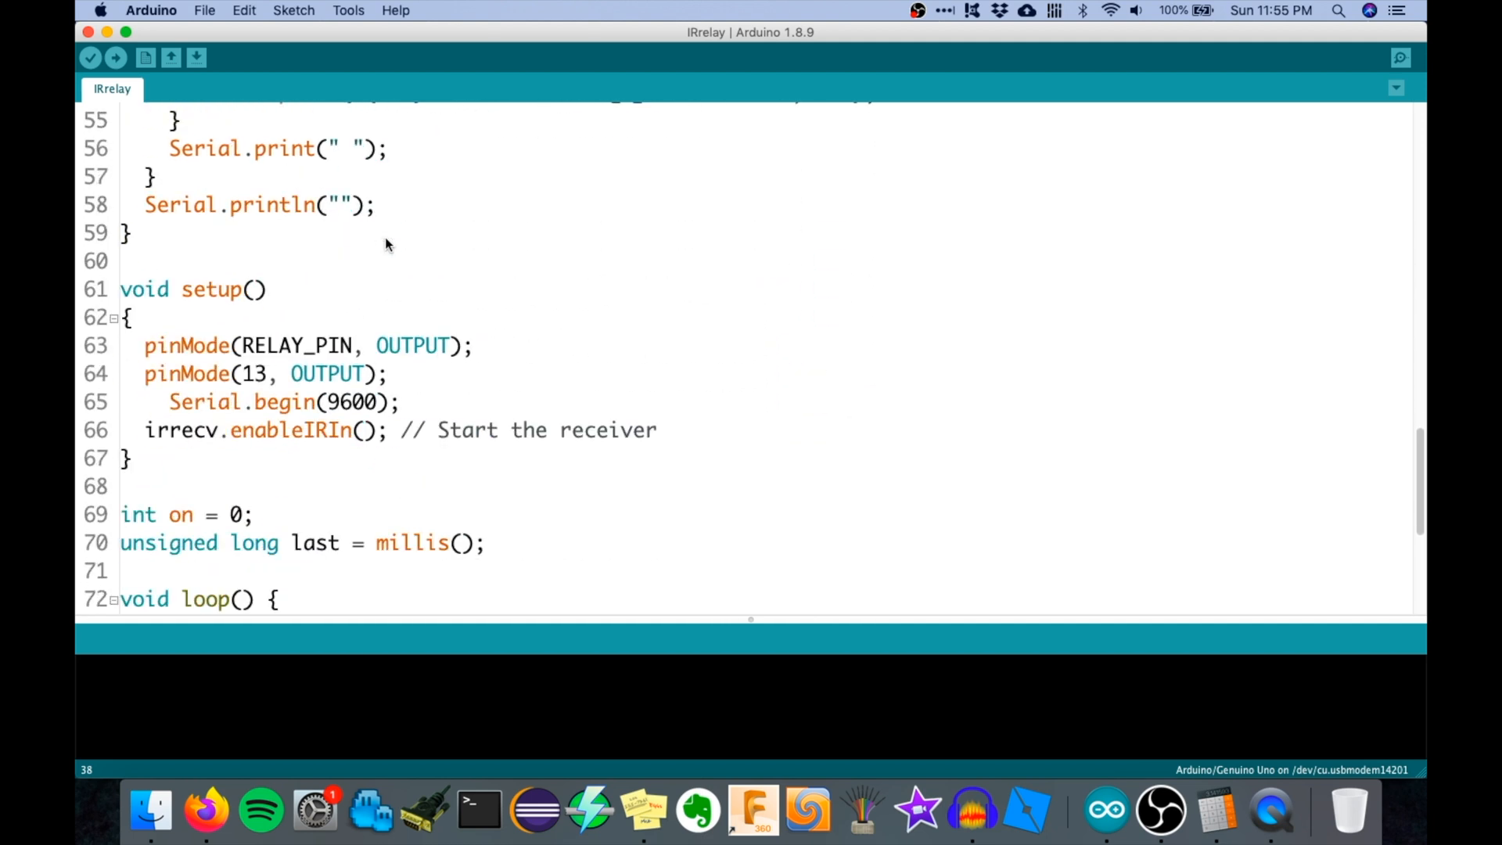
{"action": "double_click", "coordinate": [162, 344]}
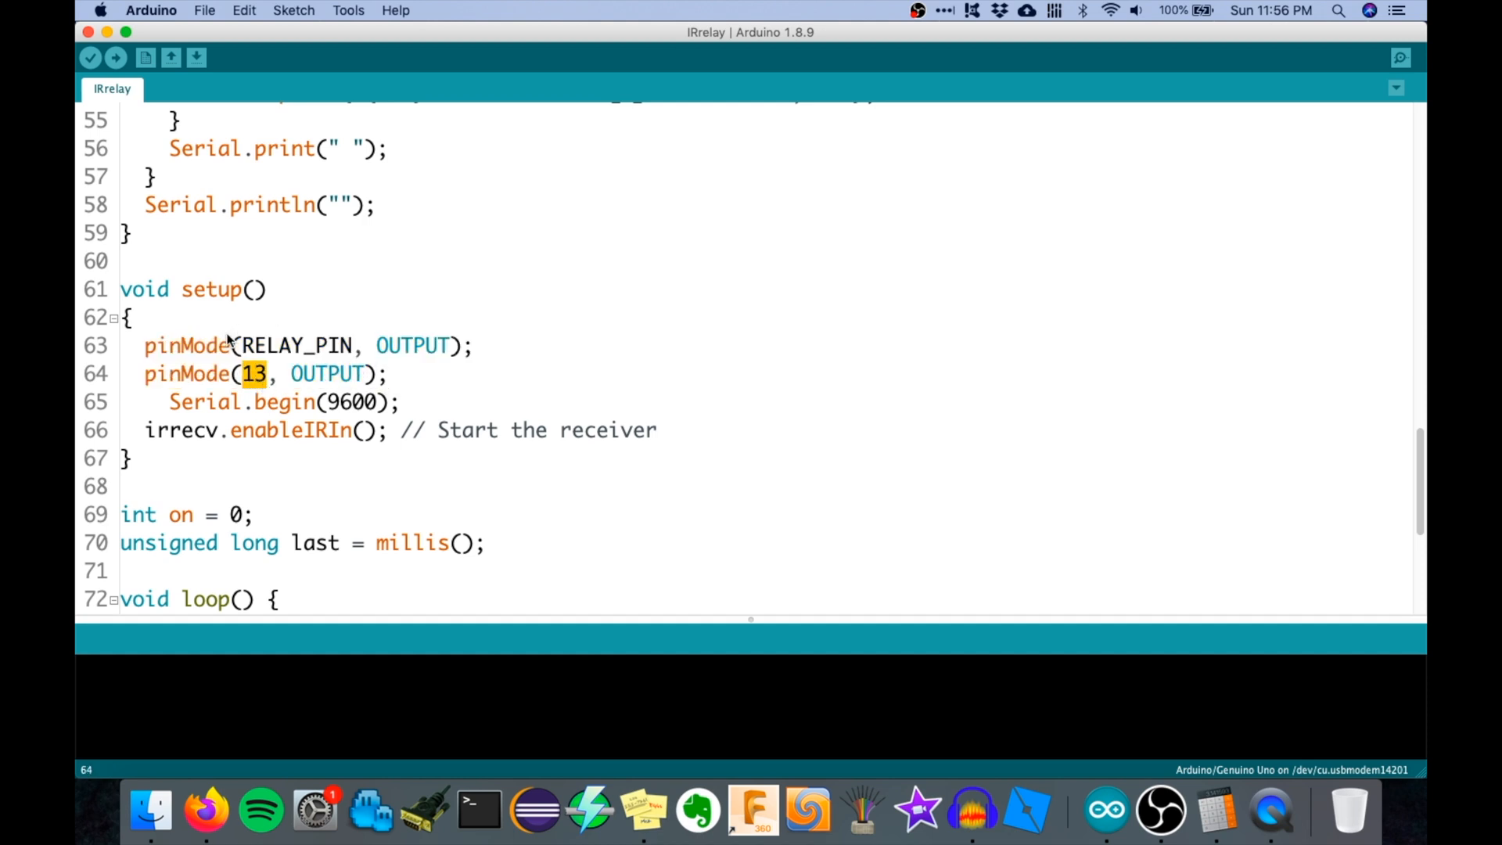
{"action": "scroll", "scroll_direction": "down", "scroll_amount": 3}
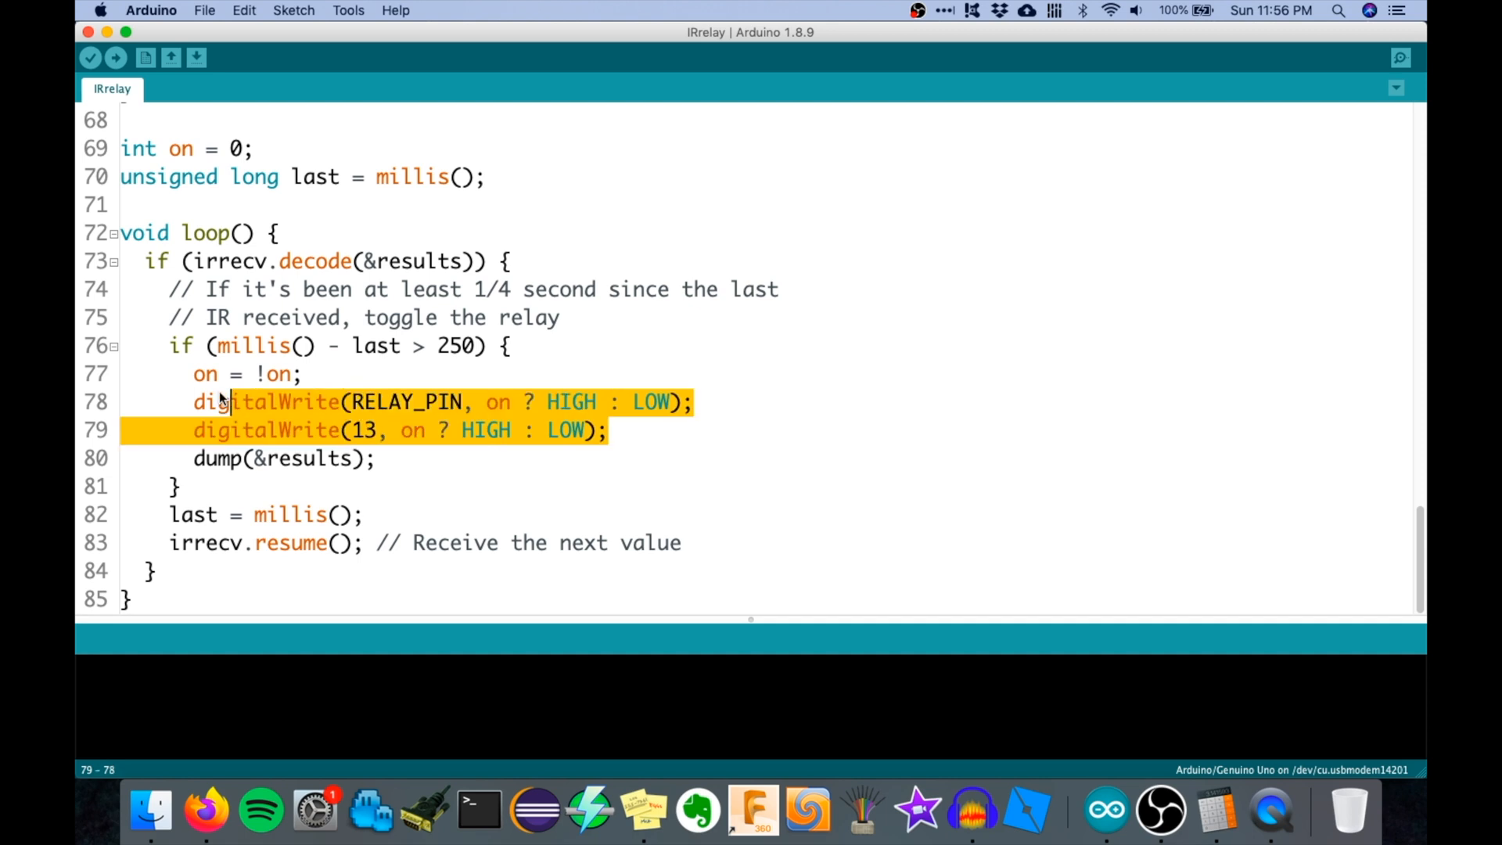
{"action": "left_click", "coordinate": [379, 429]}
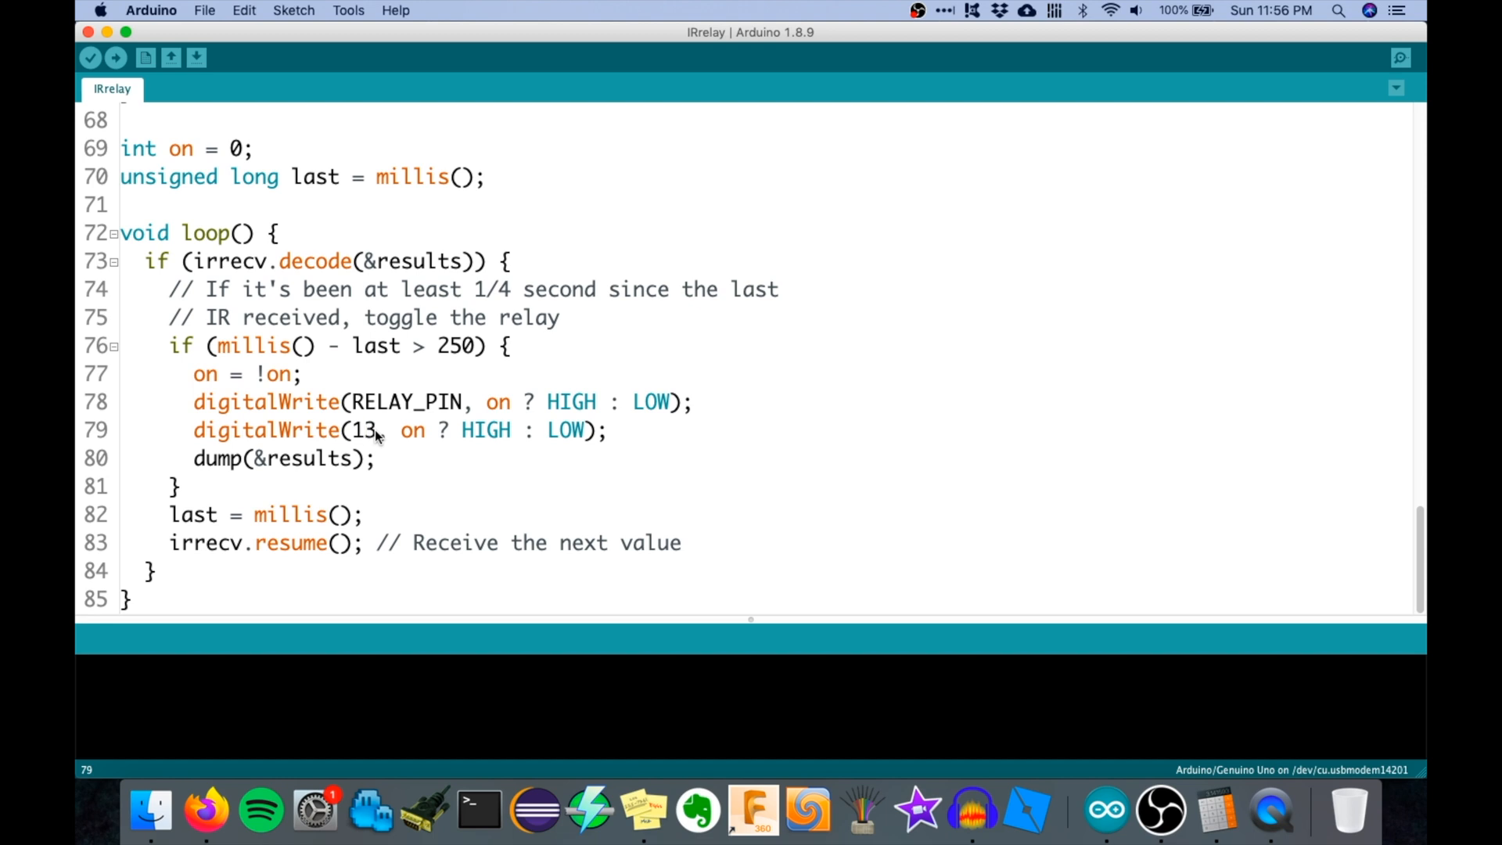
{"action": "mouse_move", "coordinate": [354, 402]}
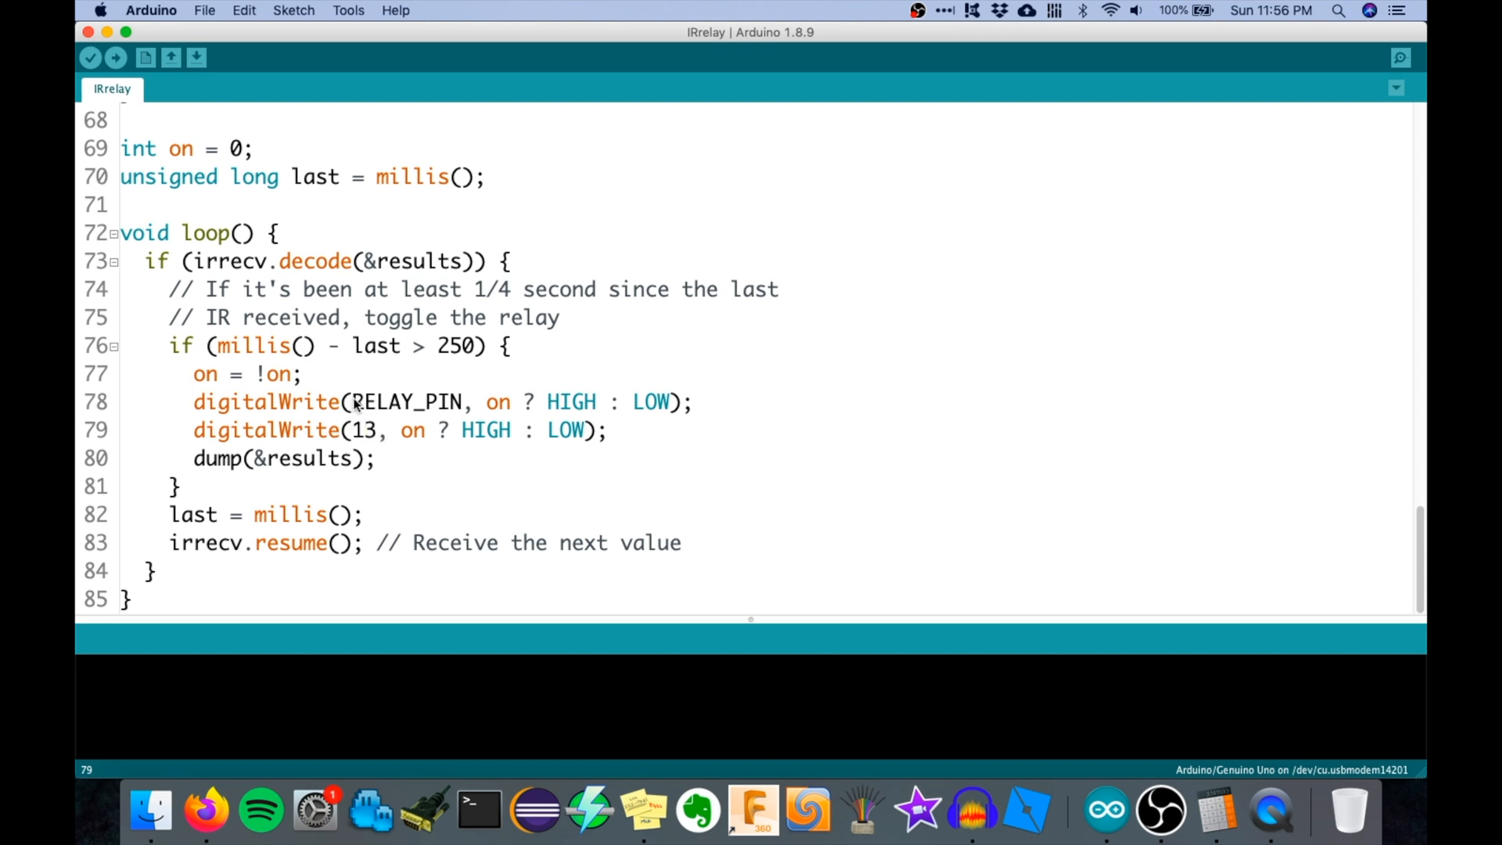
{"action": "double_click", "coordinate": [407, 402]}
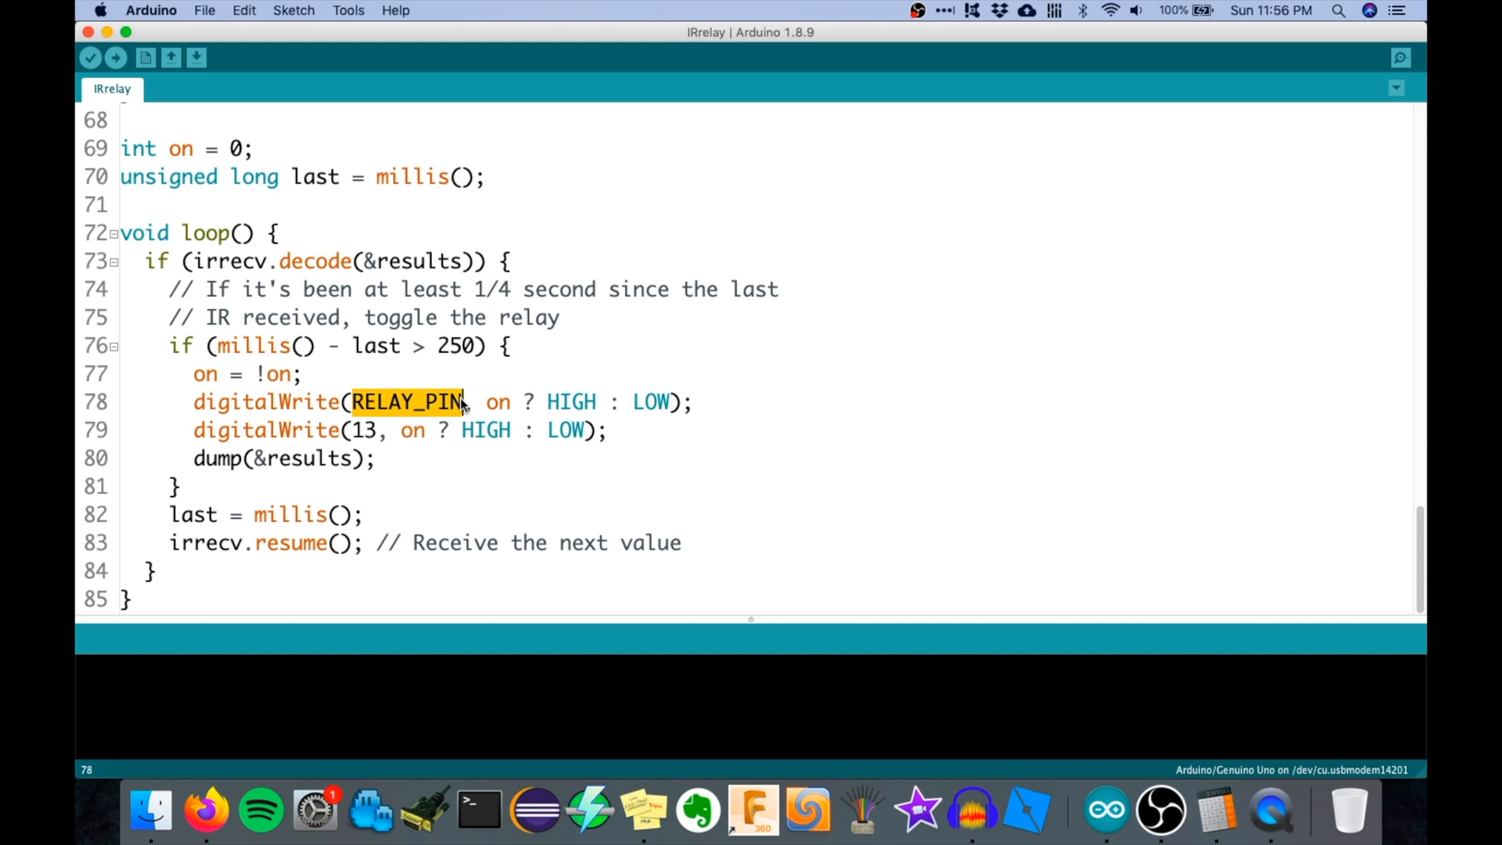
{"action": "mouse_move", "coordinate": [285, 105]}
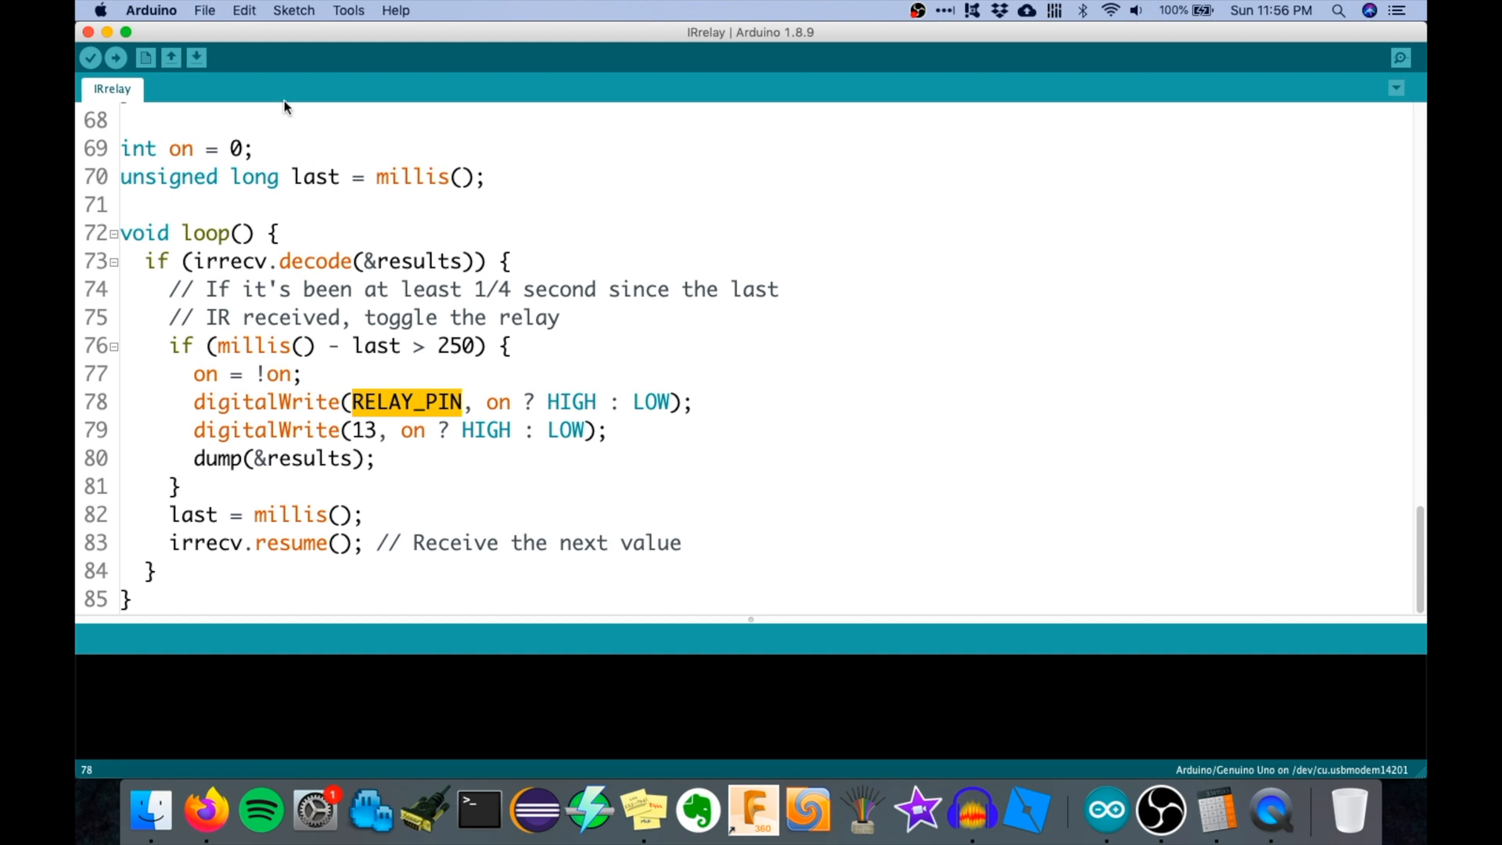
{"action": "left_click", "coordinate": [114, 58]}
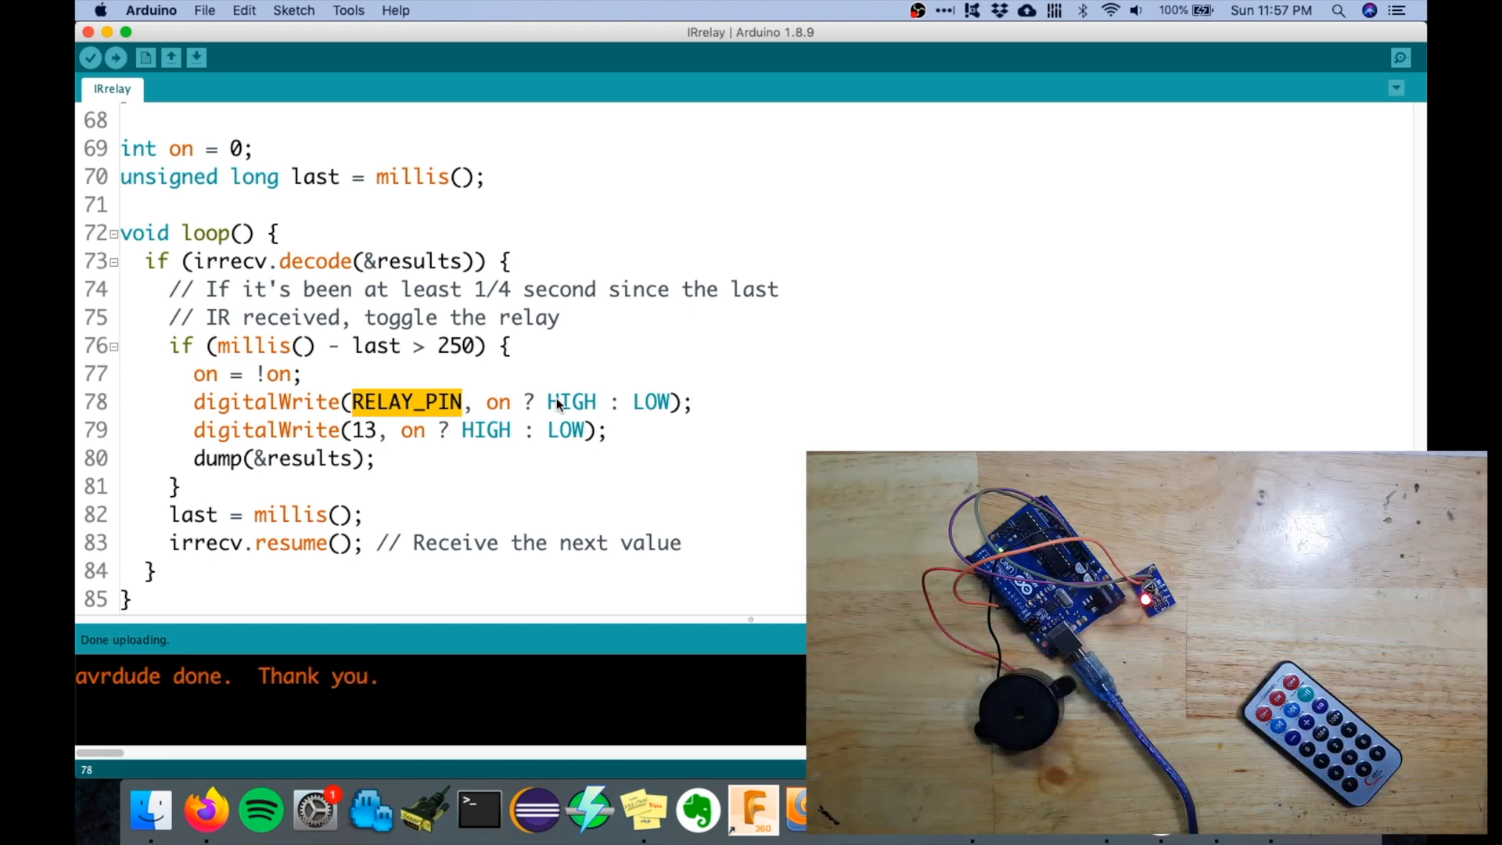
{"action": "mouse_move", "coordinate": [1401, 58]}
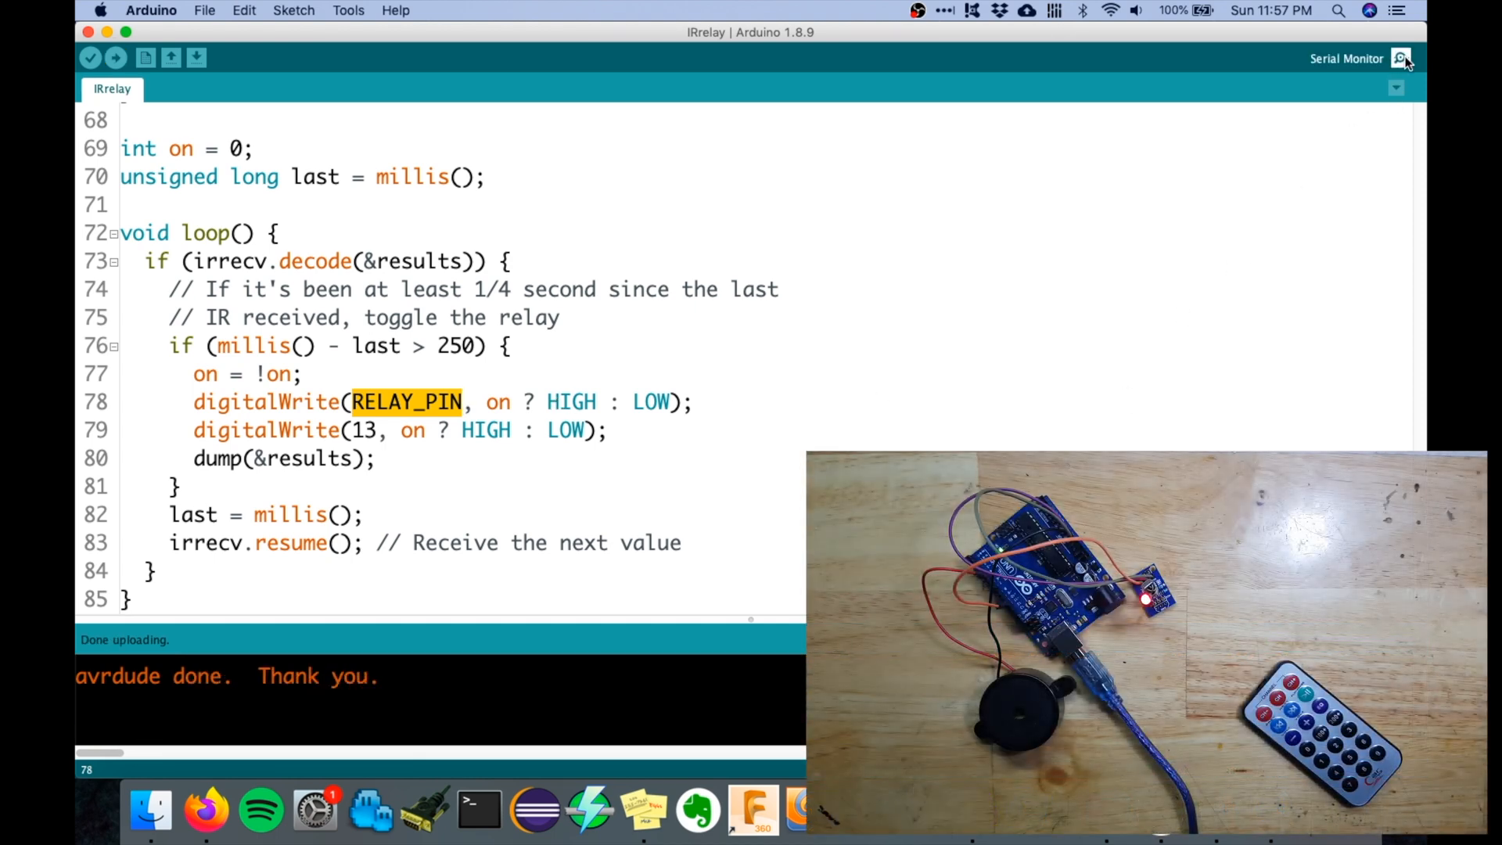
Step: Watch the serial monitor decode NEC codes FF6897 and FF30CF from remote buttons
{"action": "left_click", "coordinate": [1399, 58]}
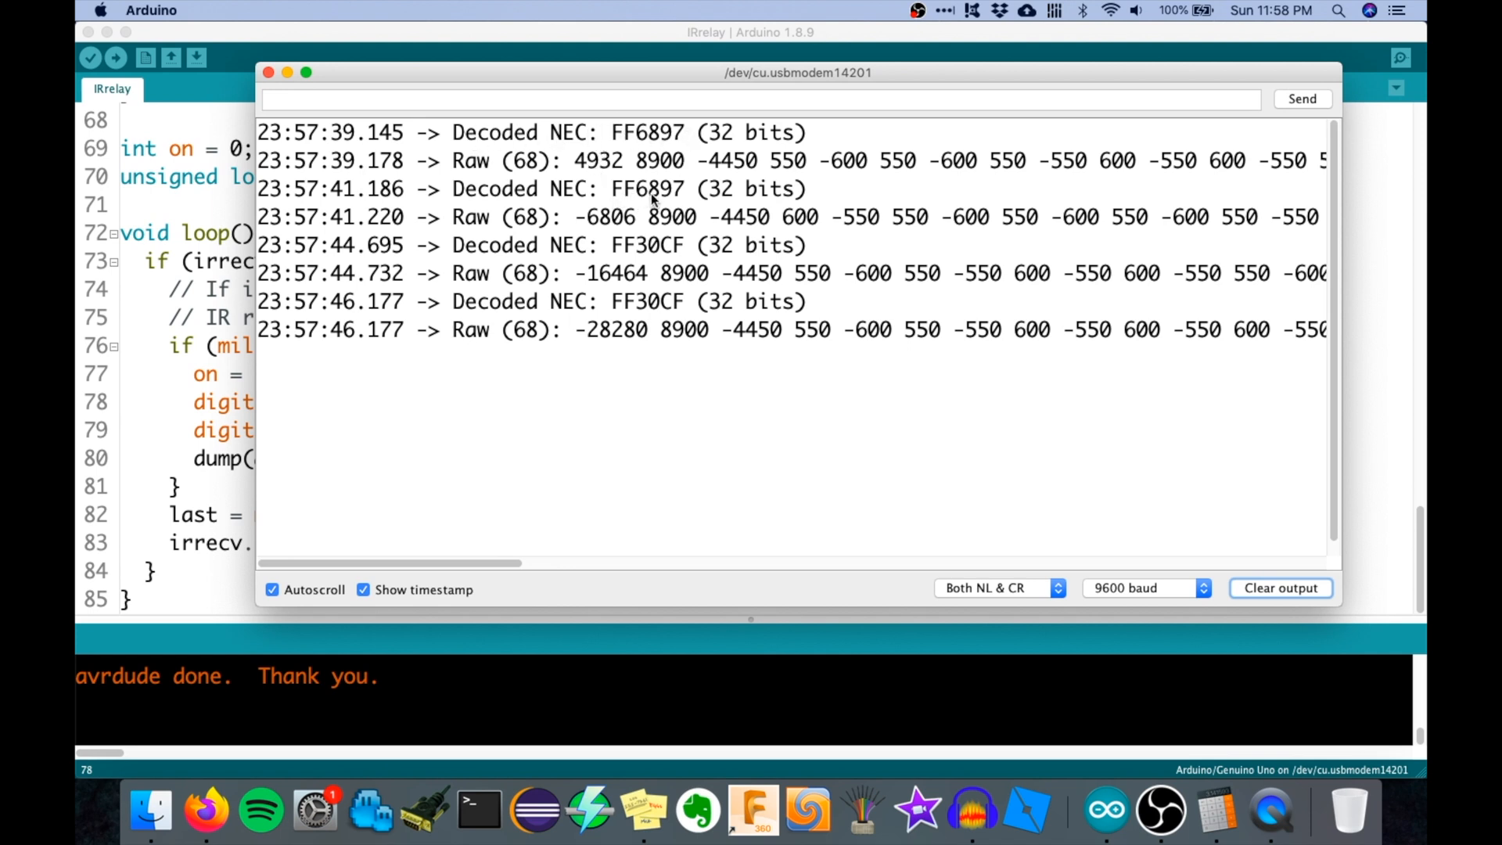
{"action": "mouse_move", "coordinate": [617, 252]}
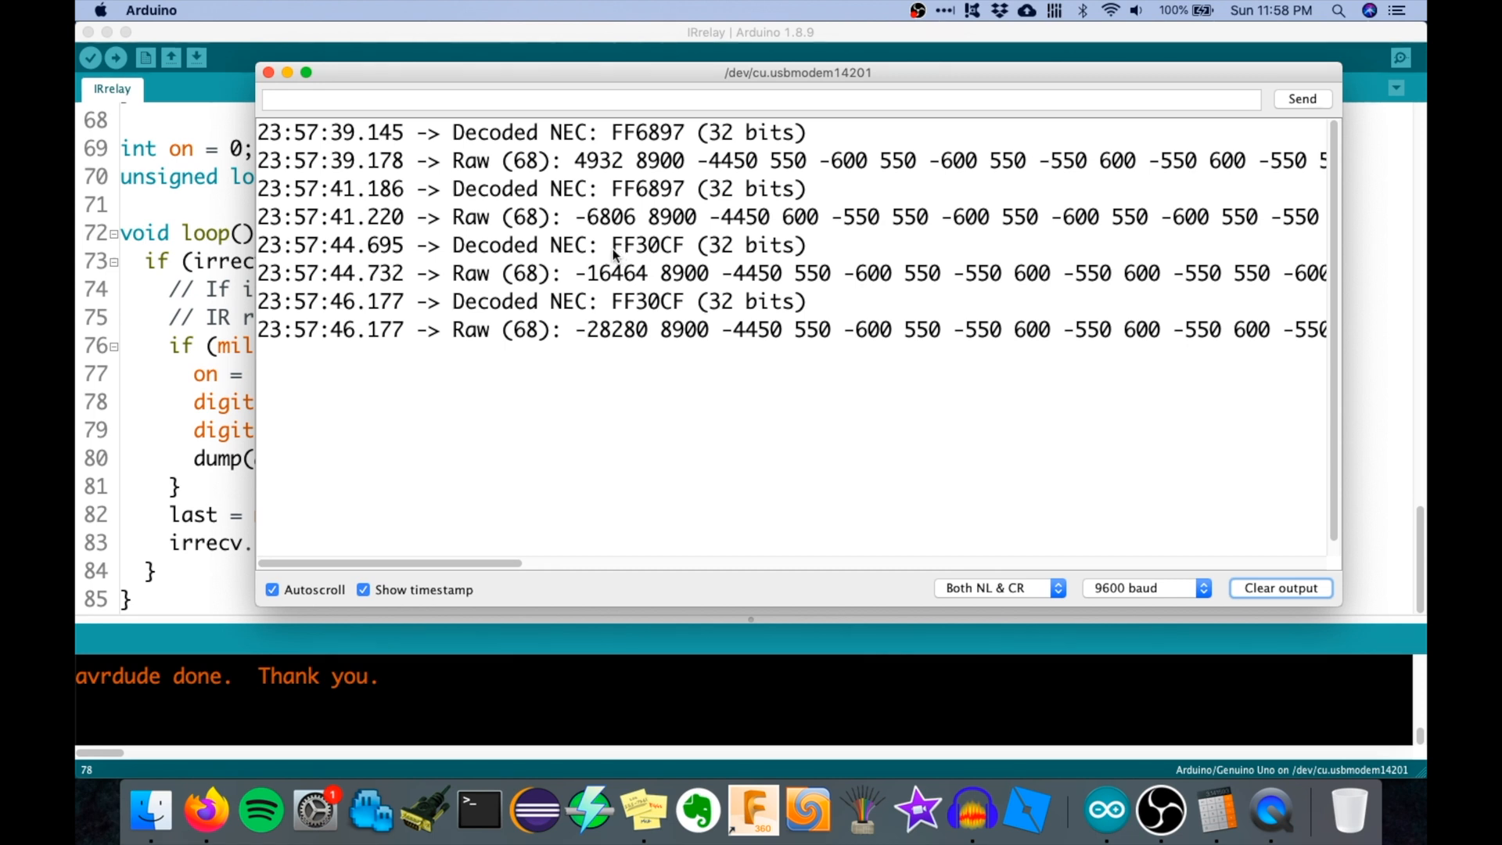
{"action": "mouse_move", "coordinate": [676, 254]}
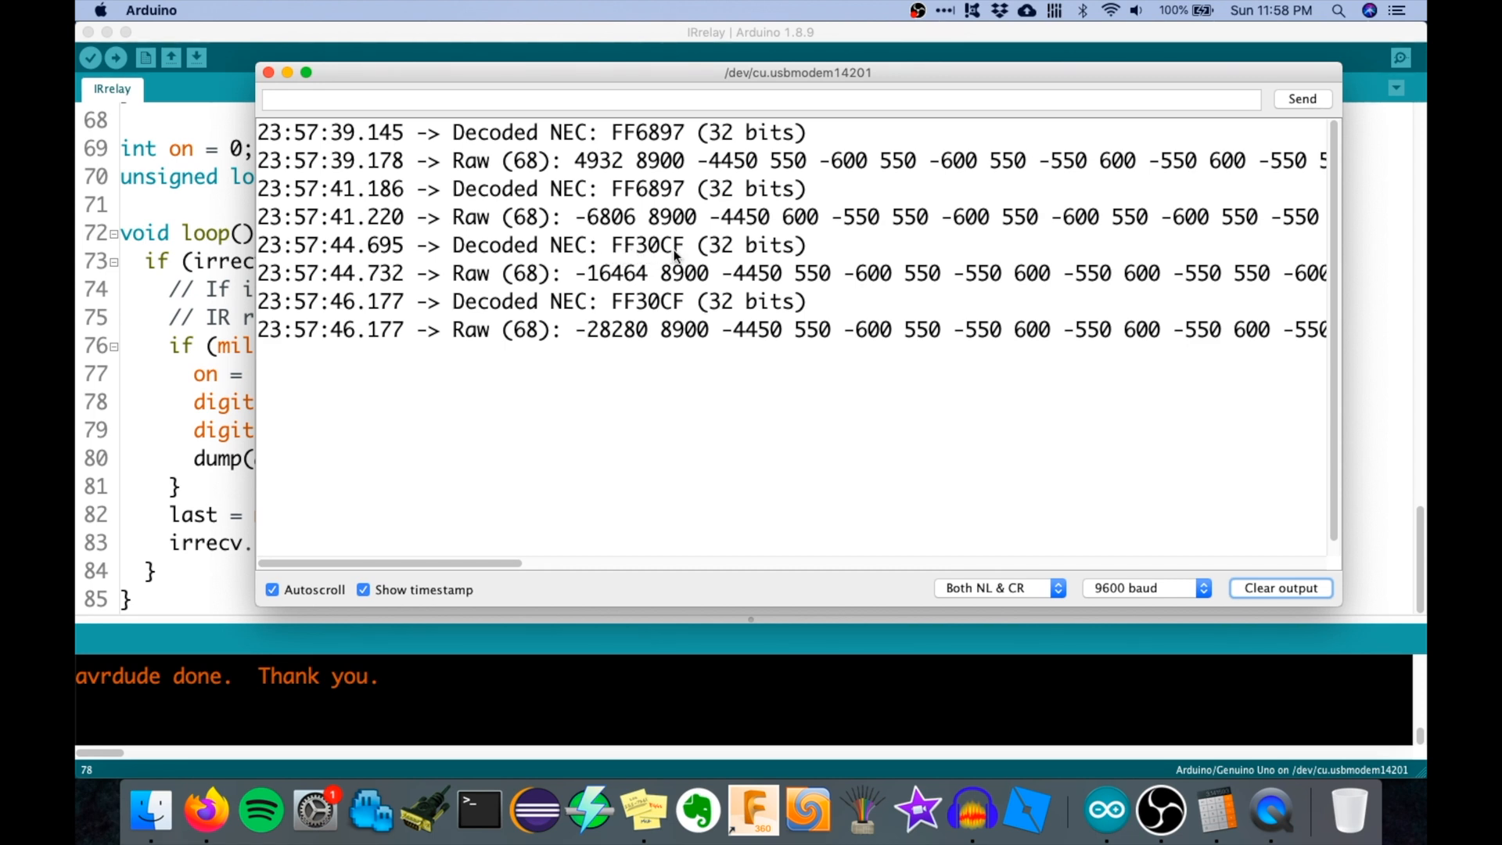
{"action": "mouse_move", "coordinate": [297, 352]}
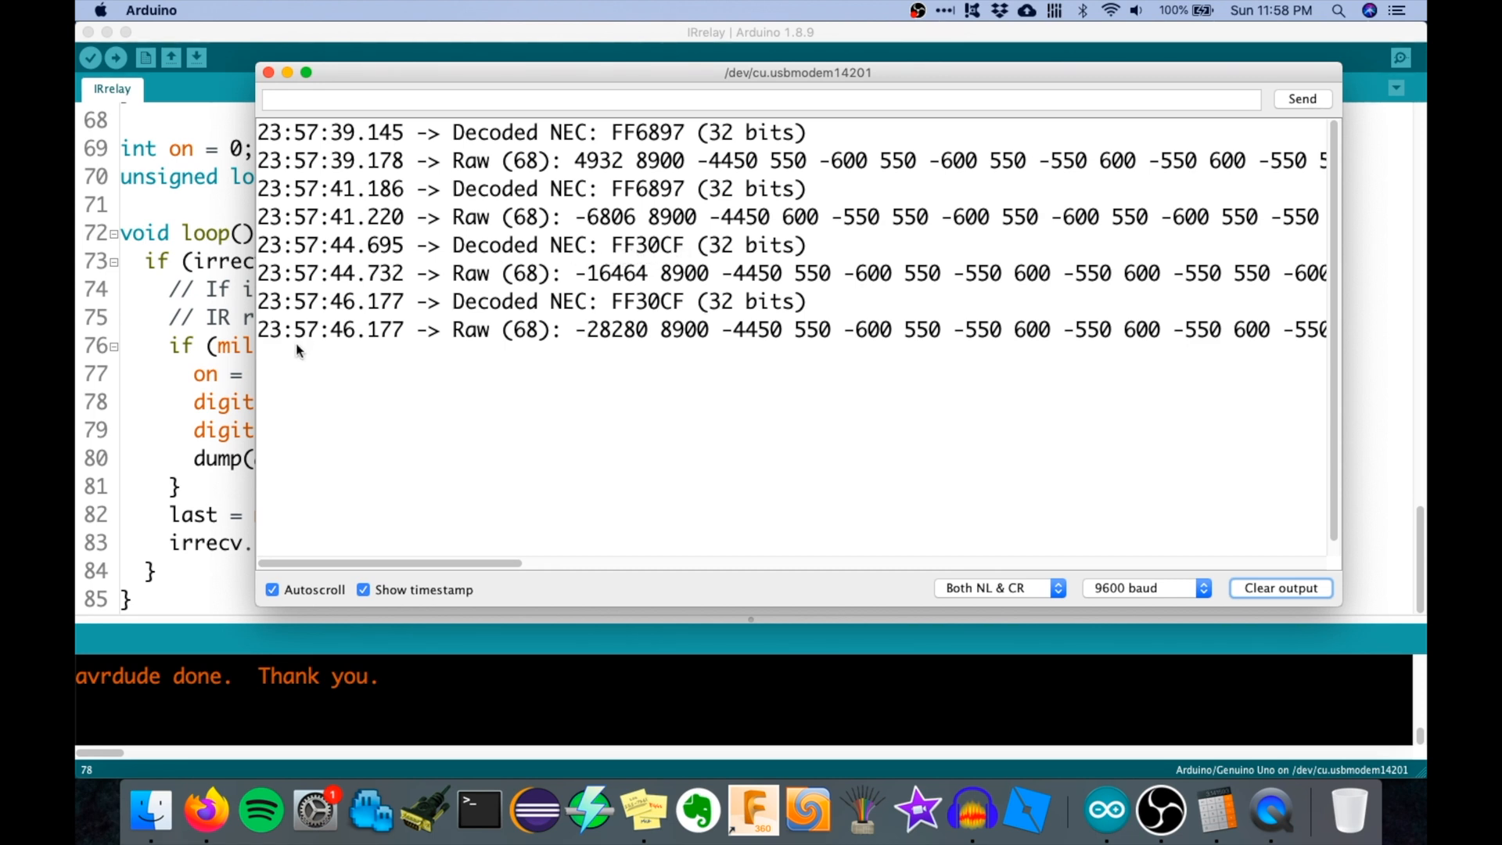
{"action": "left_click", "coordinate": [269, 72]}
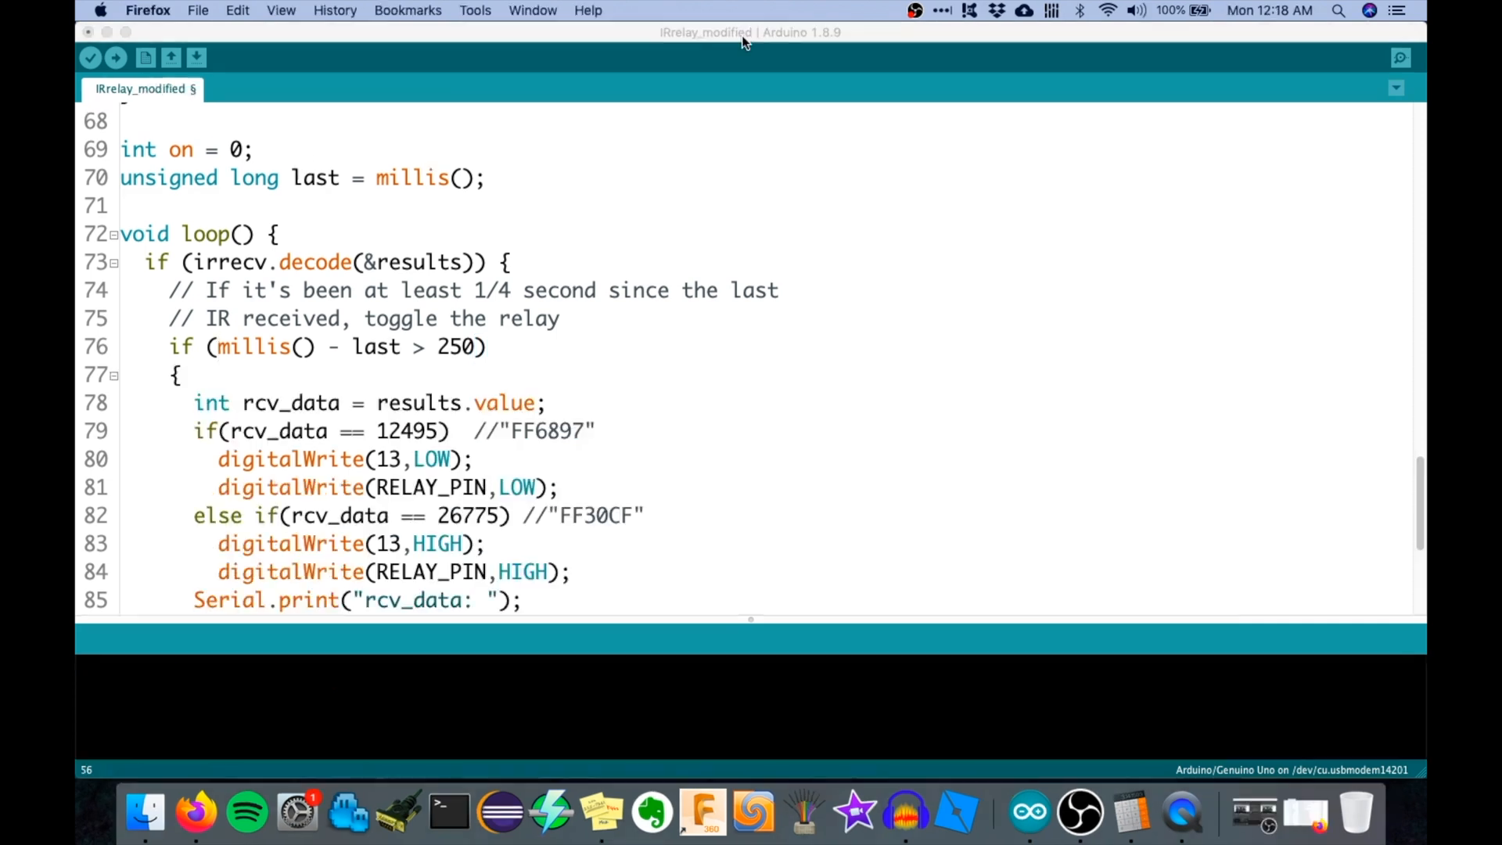
{"action": "mouse_move", "coordinate": [667, 44]}
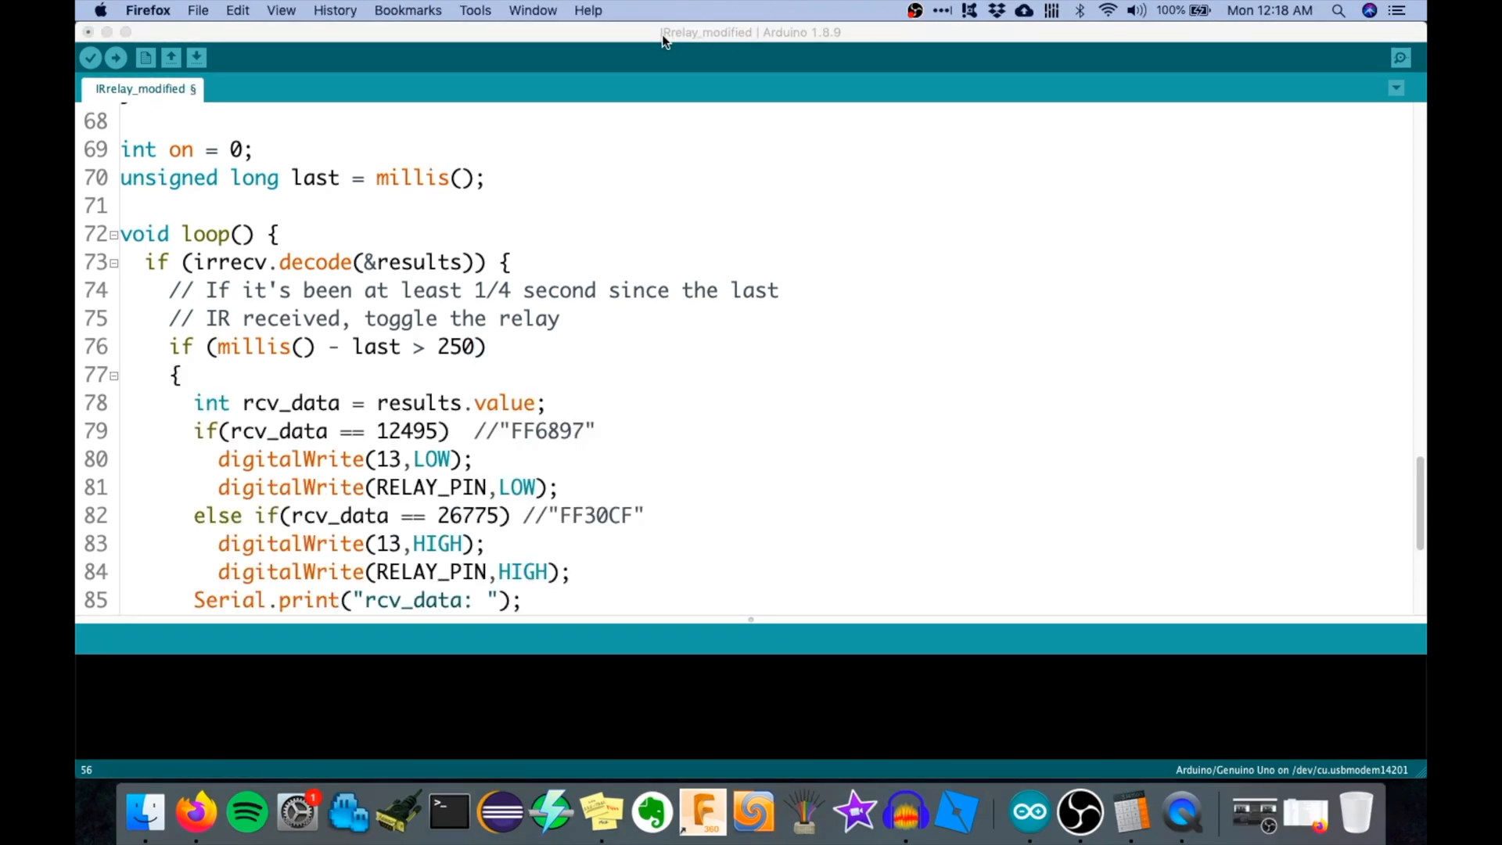
{"action": "mouse_move", "coordinate": [749, 36]}
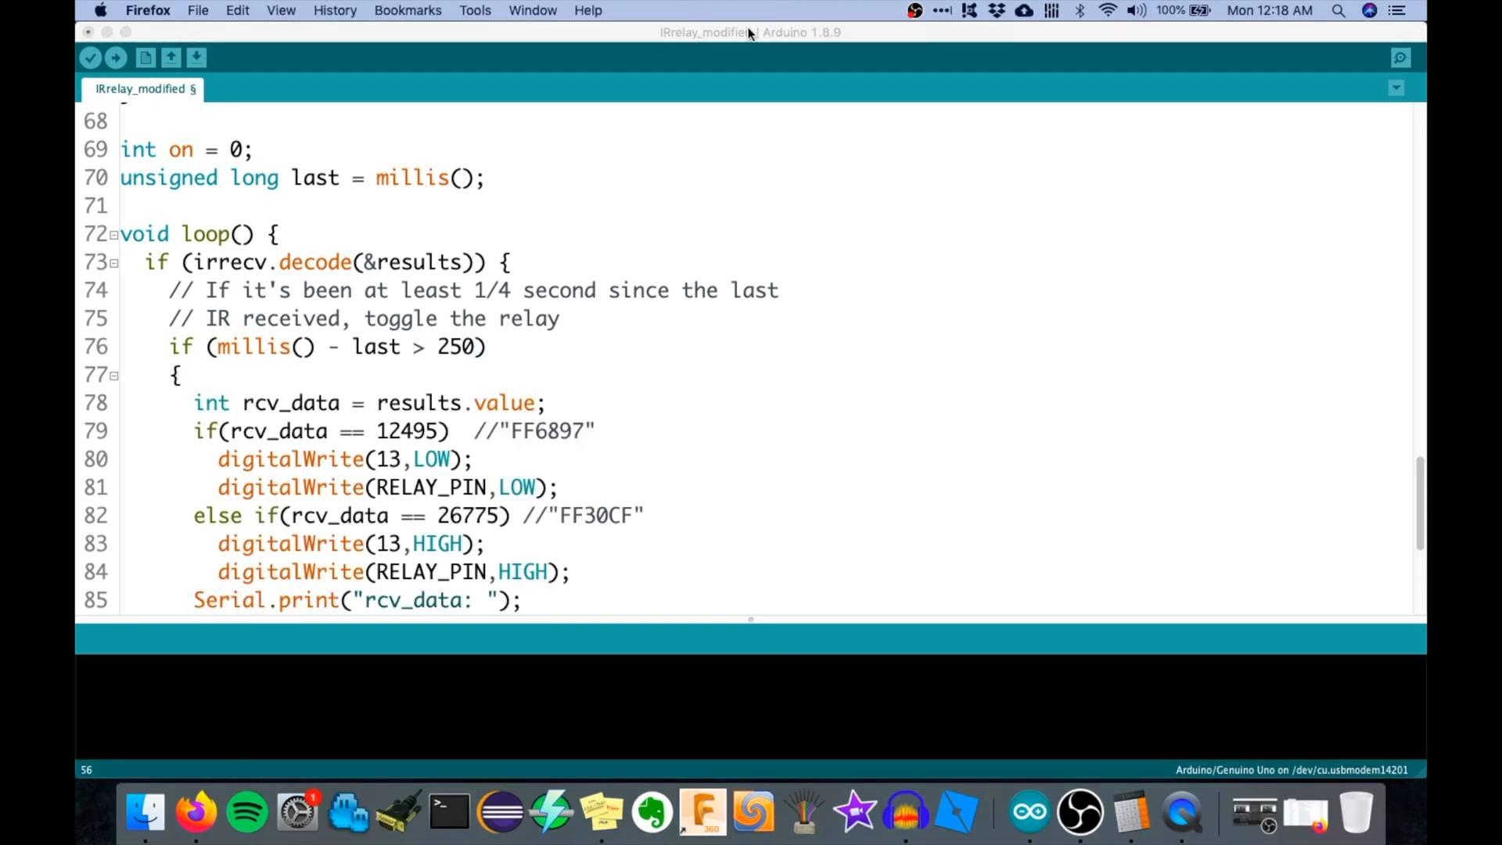
{"action": "mouse_move", "coordinate": [404, 388]}
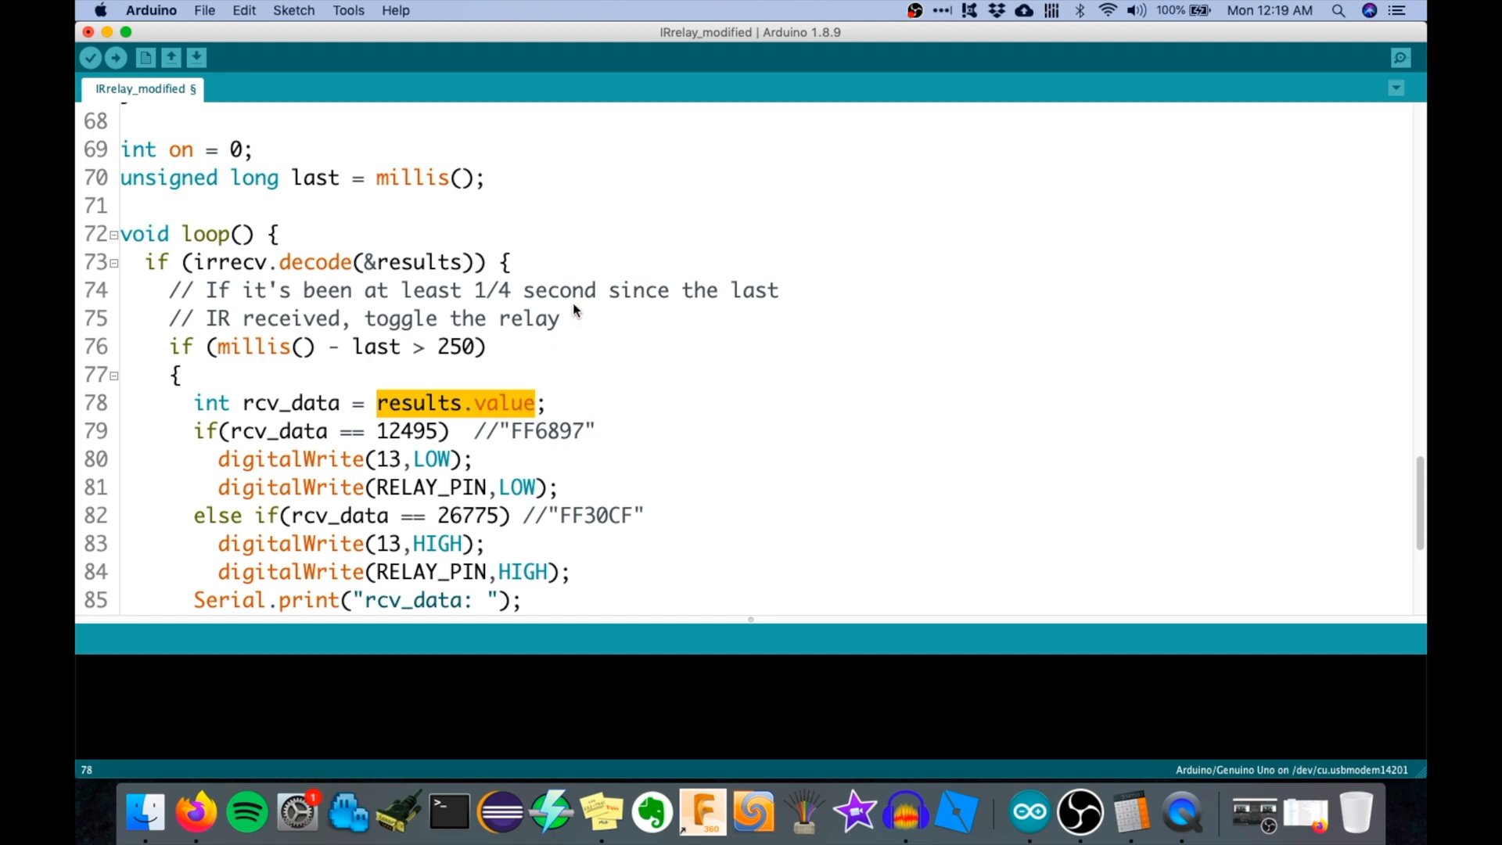
{"action": "right_click", "coordinate": [1028, 812]}
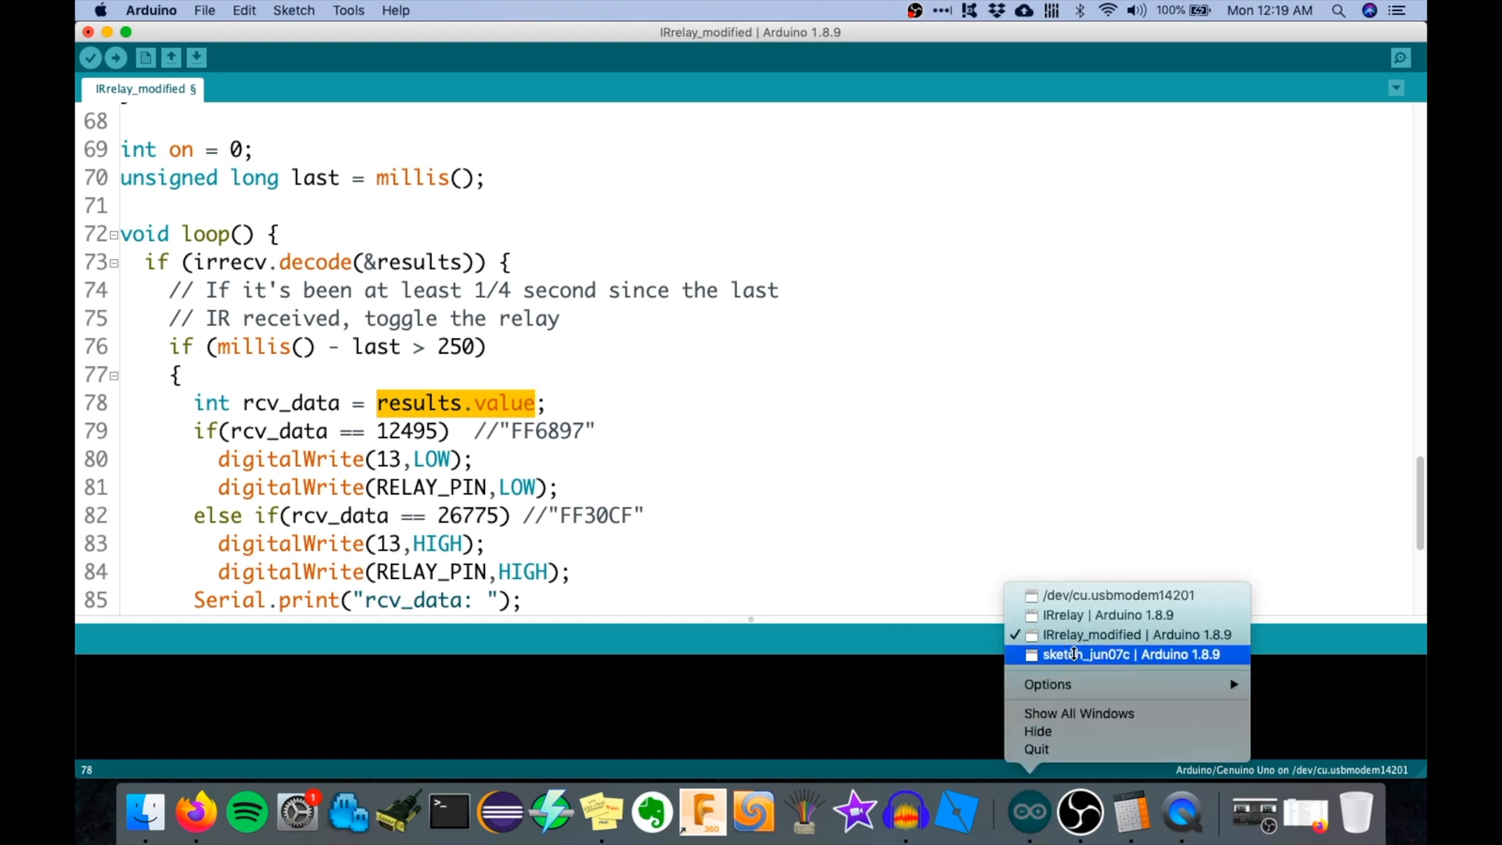
{"action": "left_click", "coordinate": [1117, 595]}
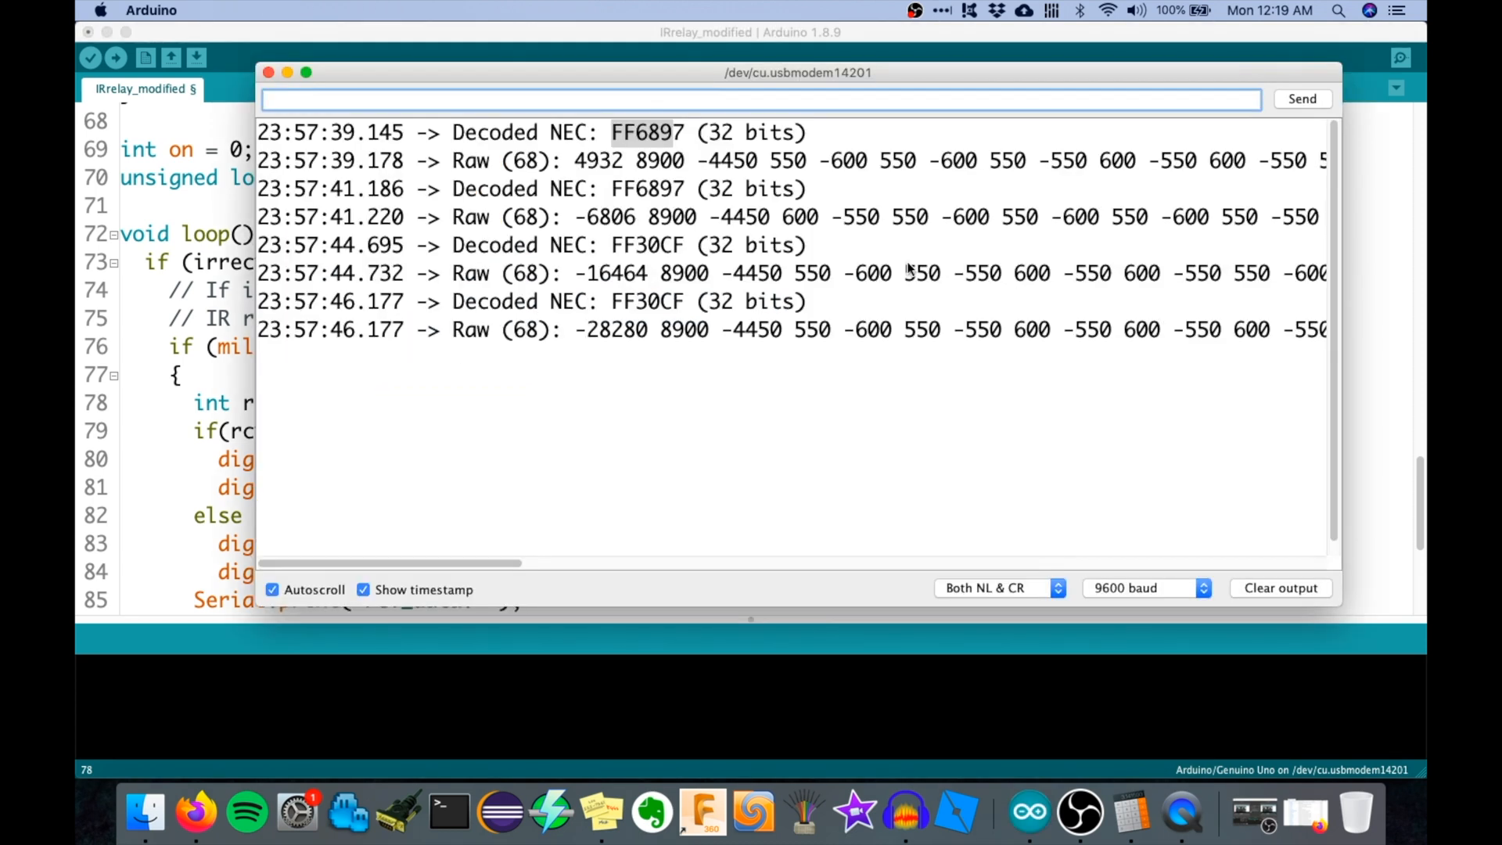
{"action": "mouse_move", "coordinate": [566, 258]}
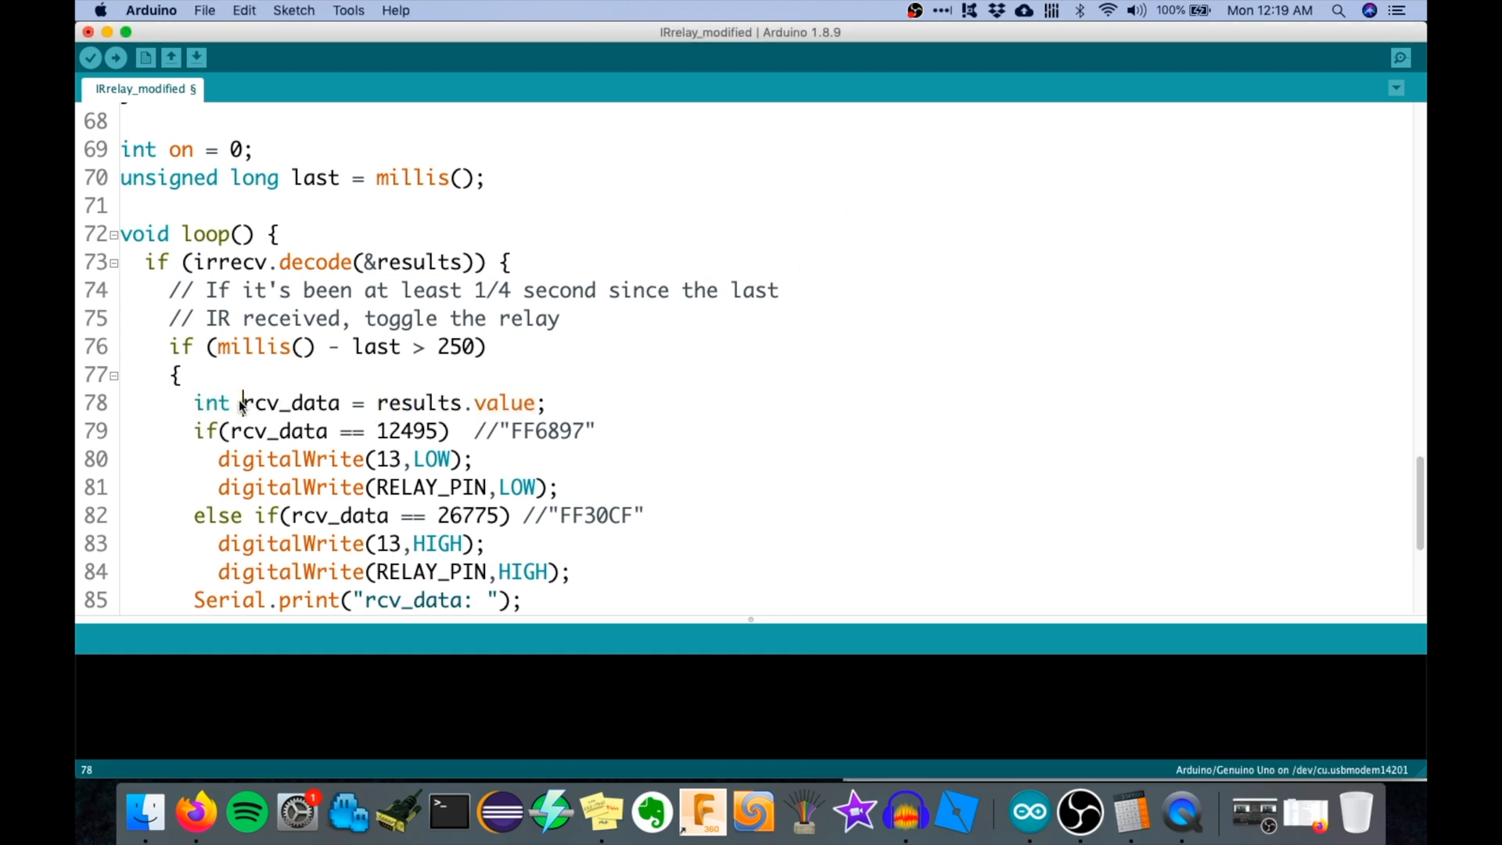
{"action": "double_click", "coordinate": [288, 402]}
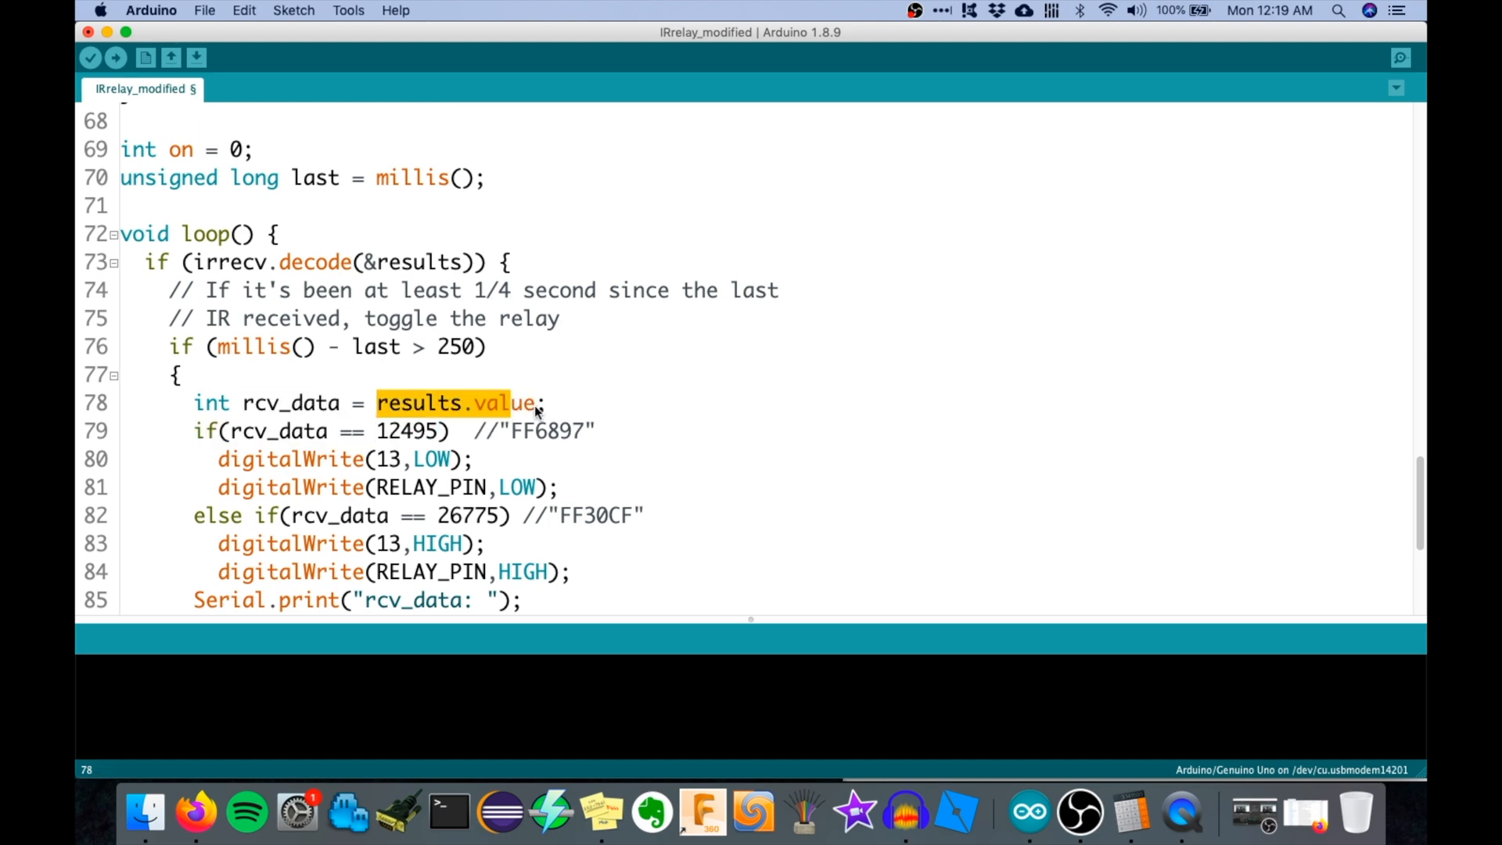
{"action": "scroll", "scroll_direction": "up", "scroll_amount": 3}
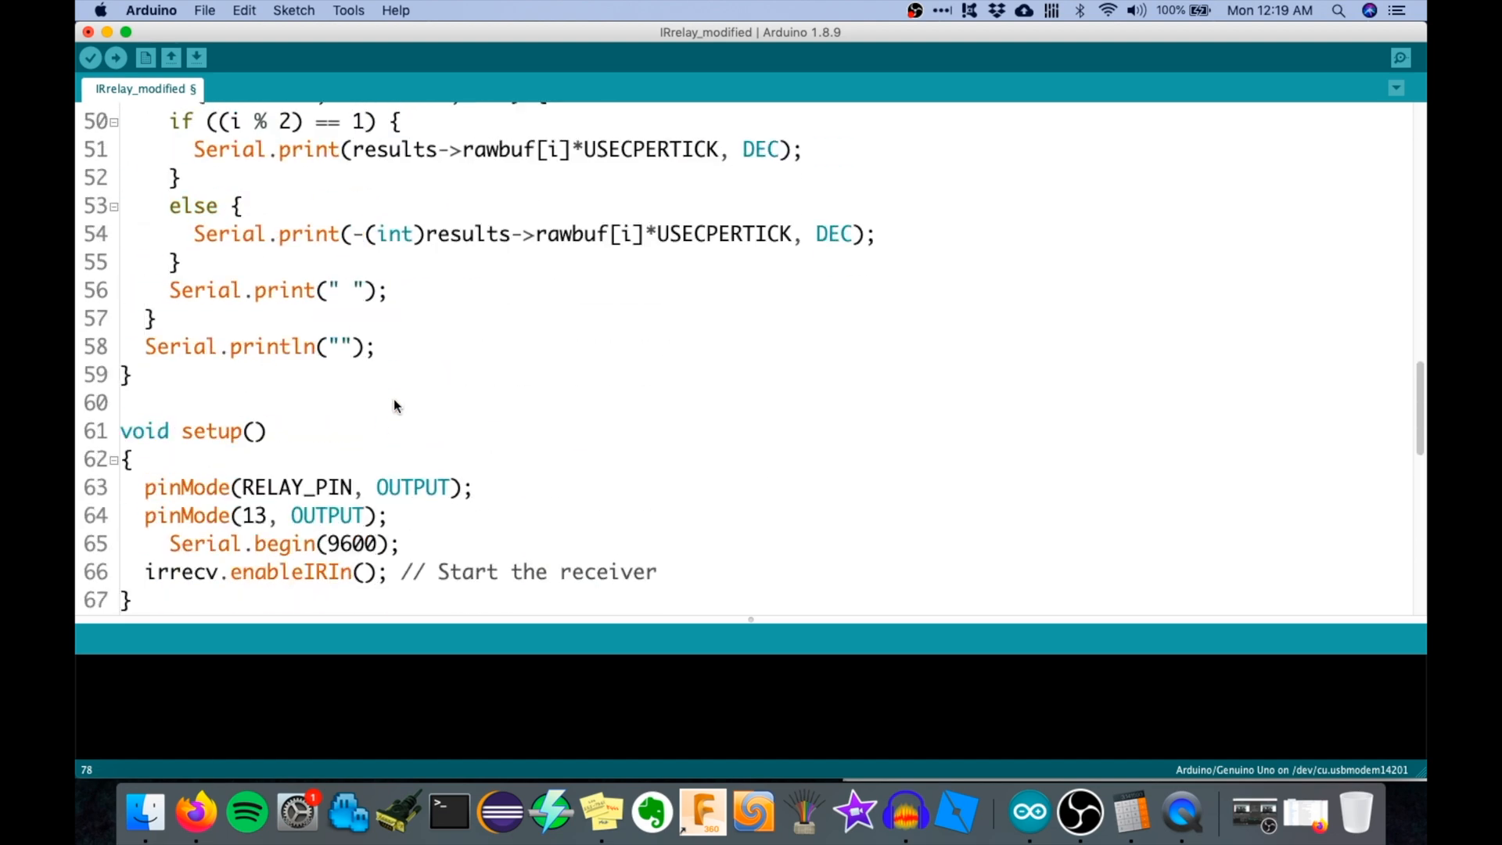
{"action": "scroll", "scroll_direction": "up", "scroll_amount": 3}
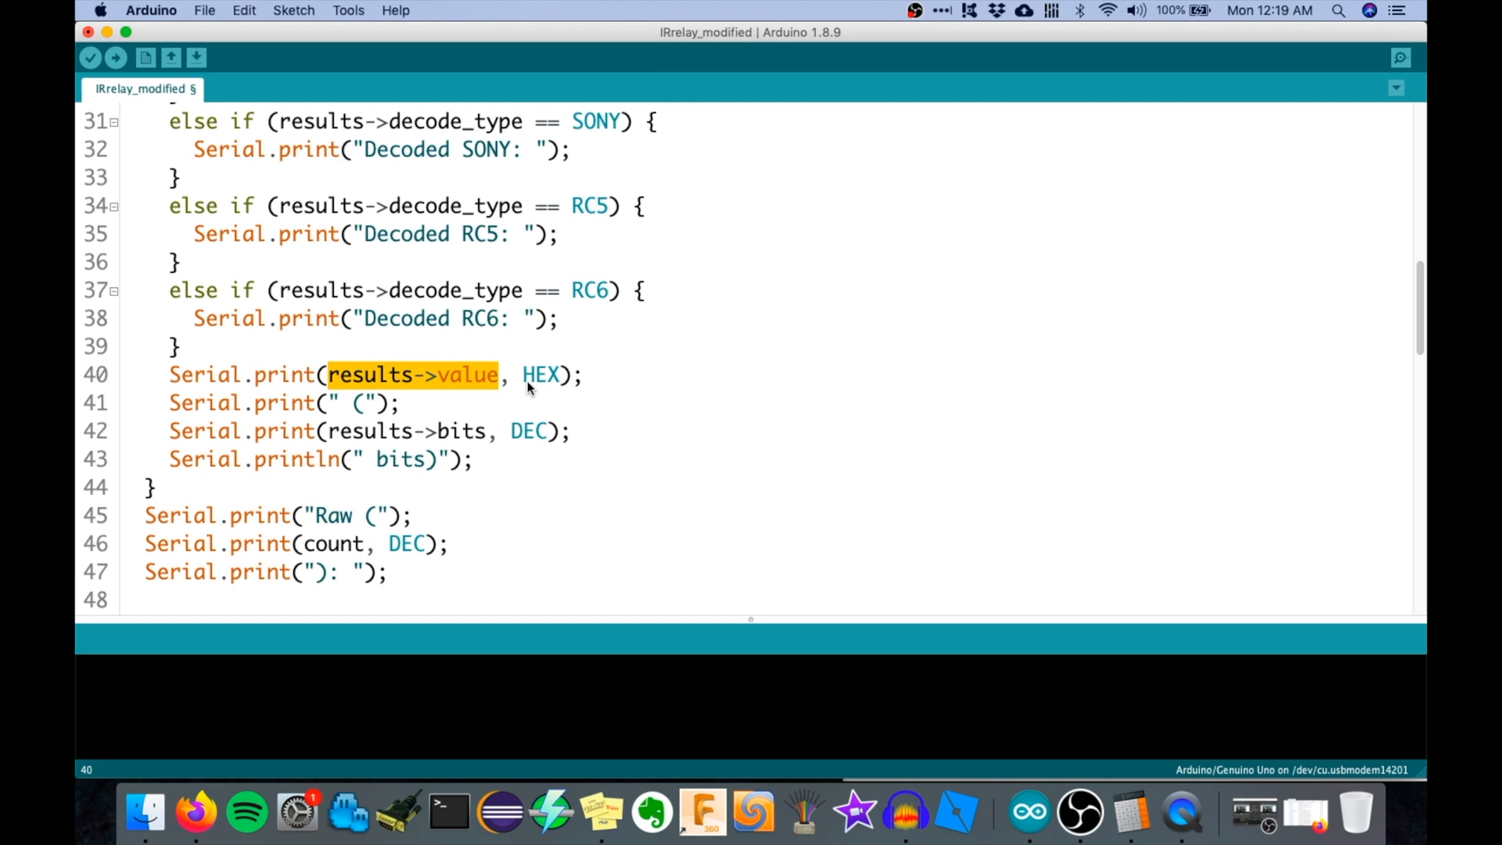
{"action": "scroll", "scroll_direction": "down", "scroll_amount": 3}
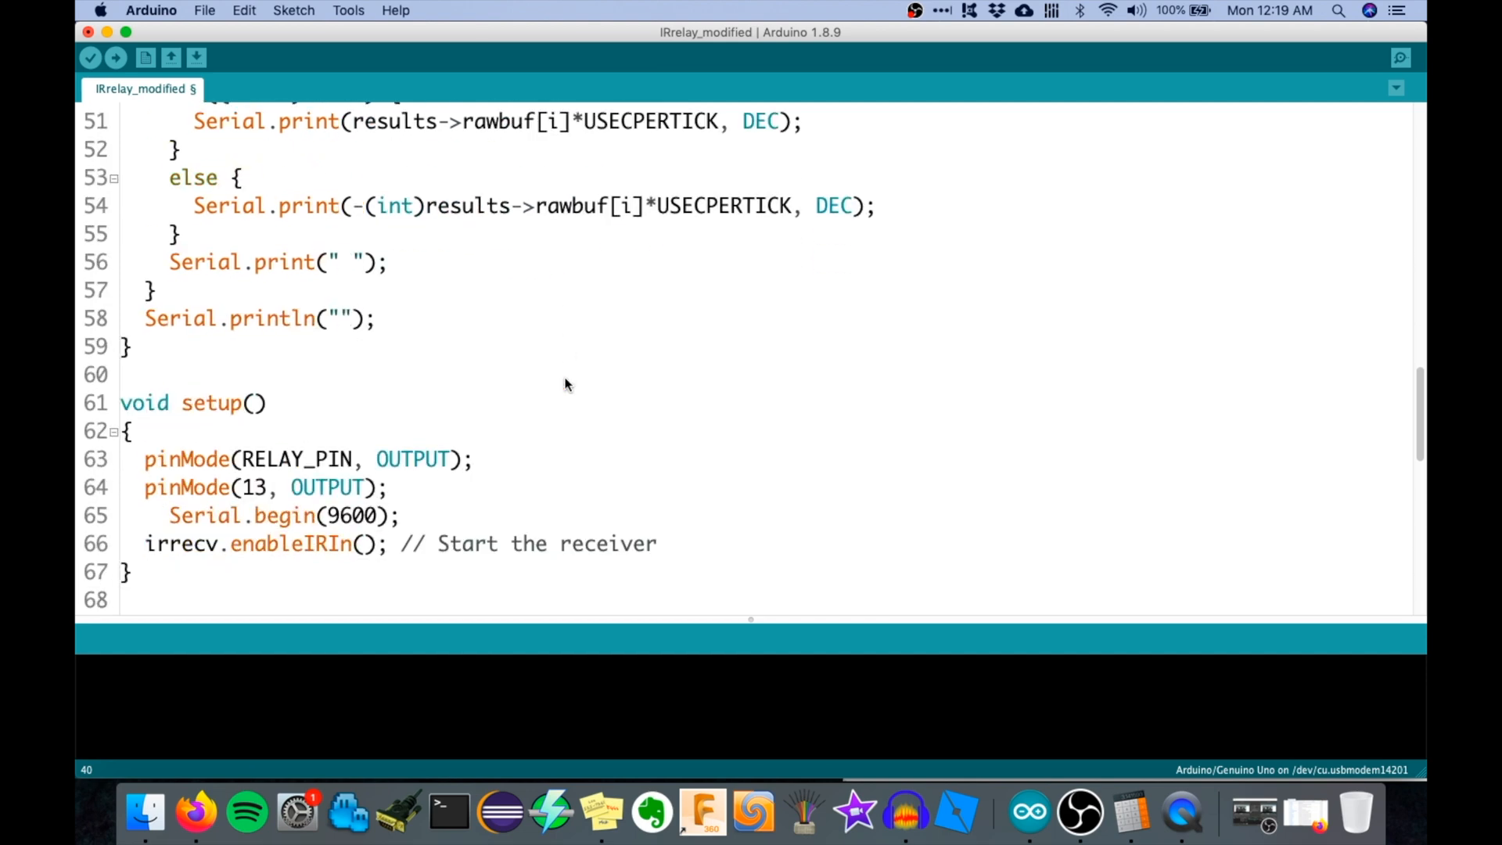
{"action": "scroll", "scroll_direction": "down", "scroll_amount": 3}
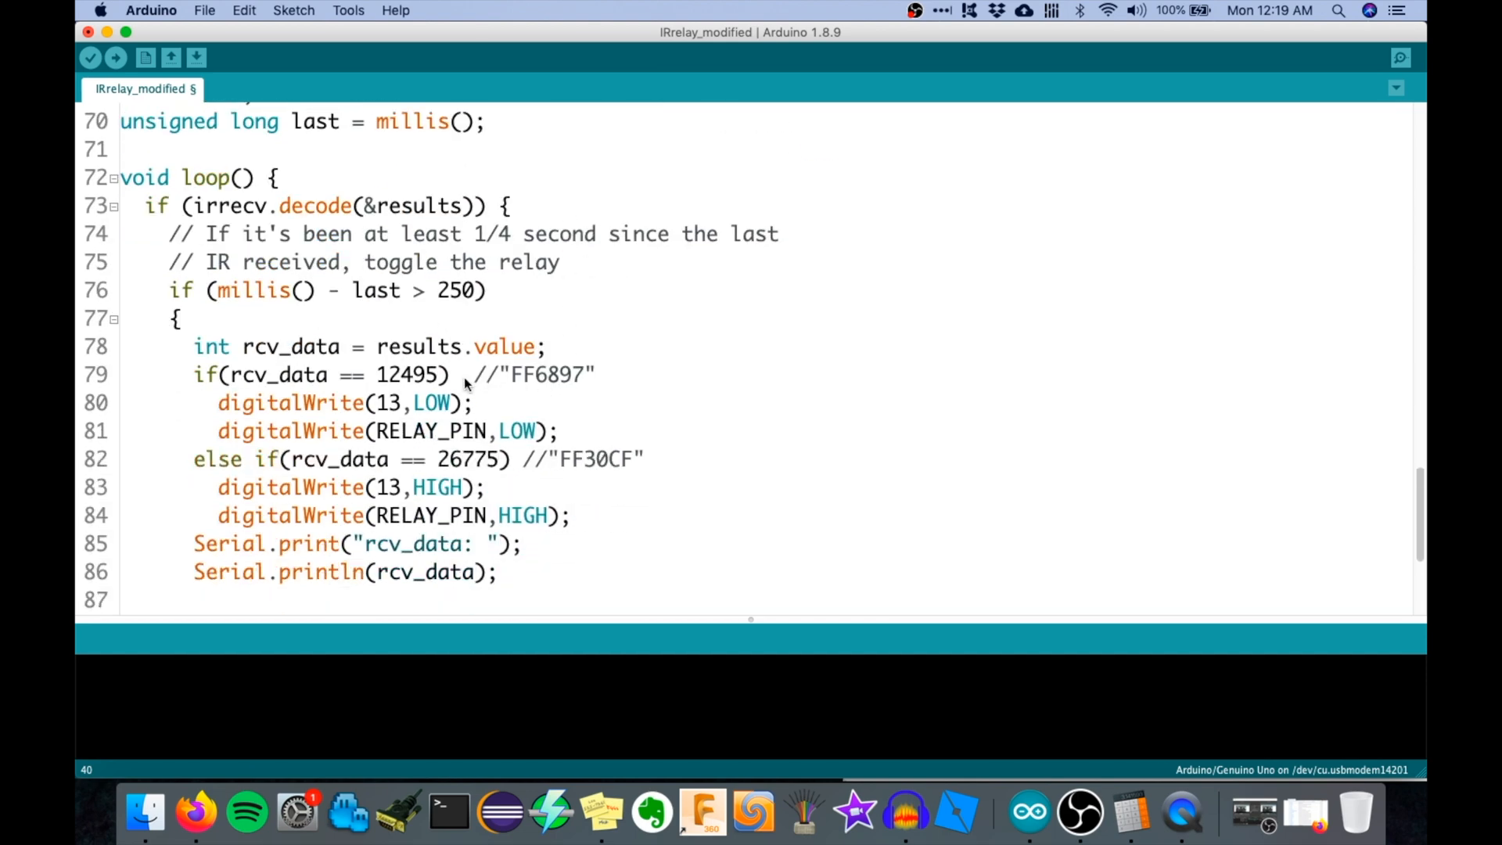
{"action": "scroll", "scroll_direction": "down", "scroll_amount": 3}
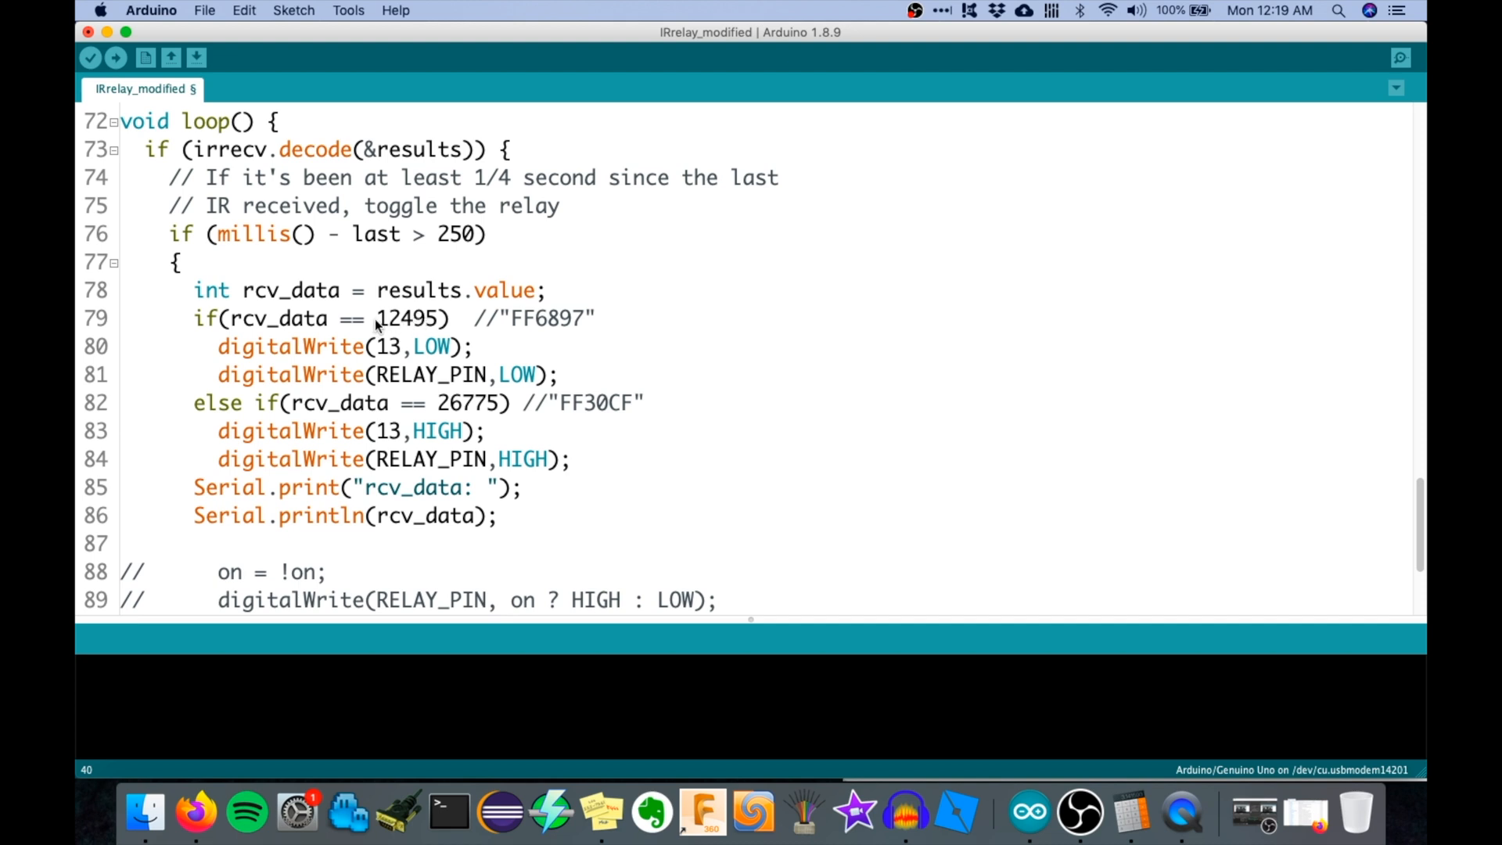
{"action": "double_click", "coordinate": [538, 318]}
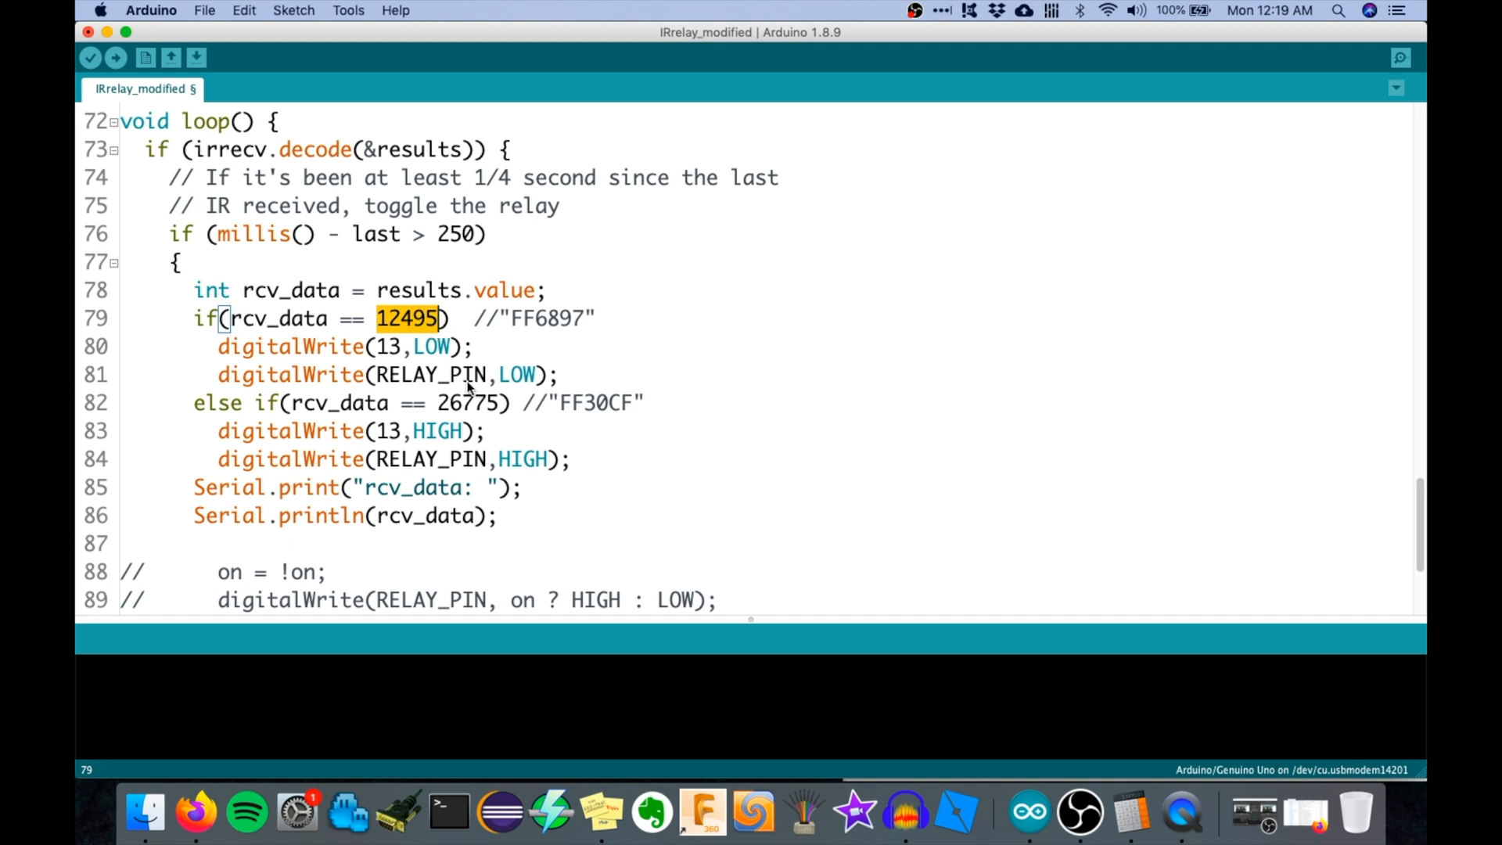
{"action": "scroll", "scroll_direction": "down", "scroll_amount": 3}
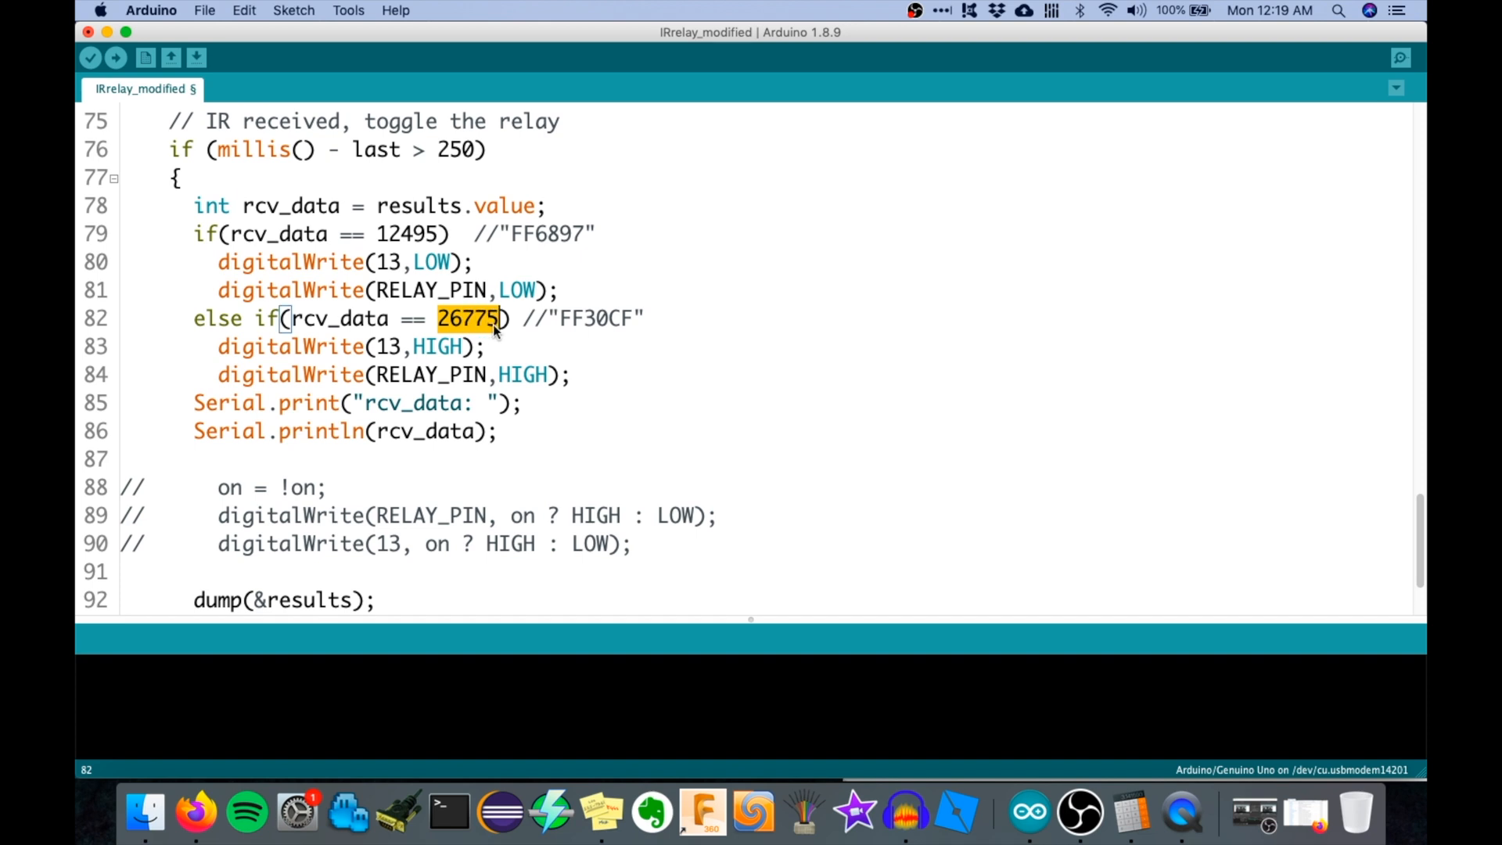
{"action": "scroll", "scroll_direction": "up", "scroll_amount": 3}
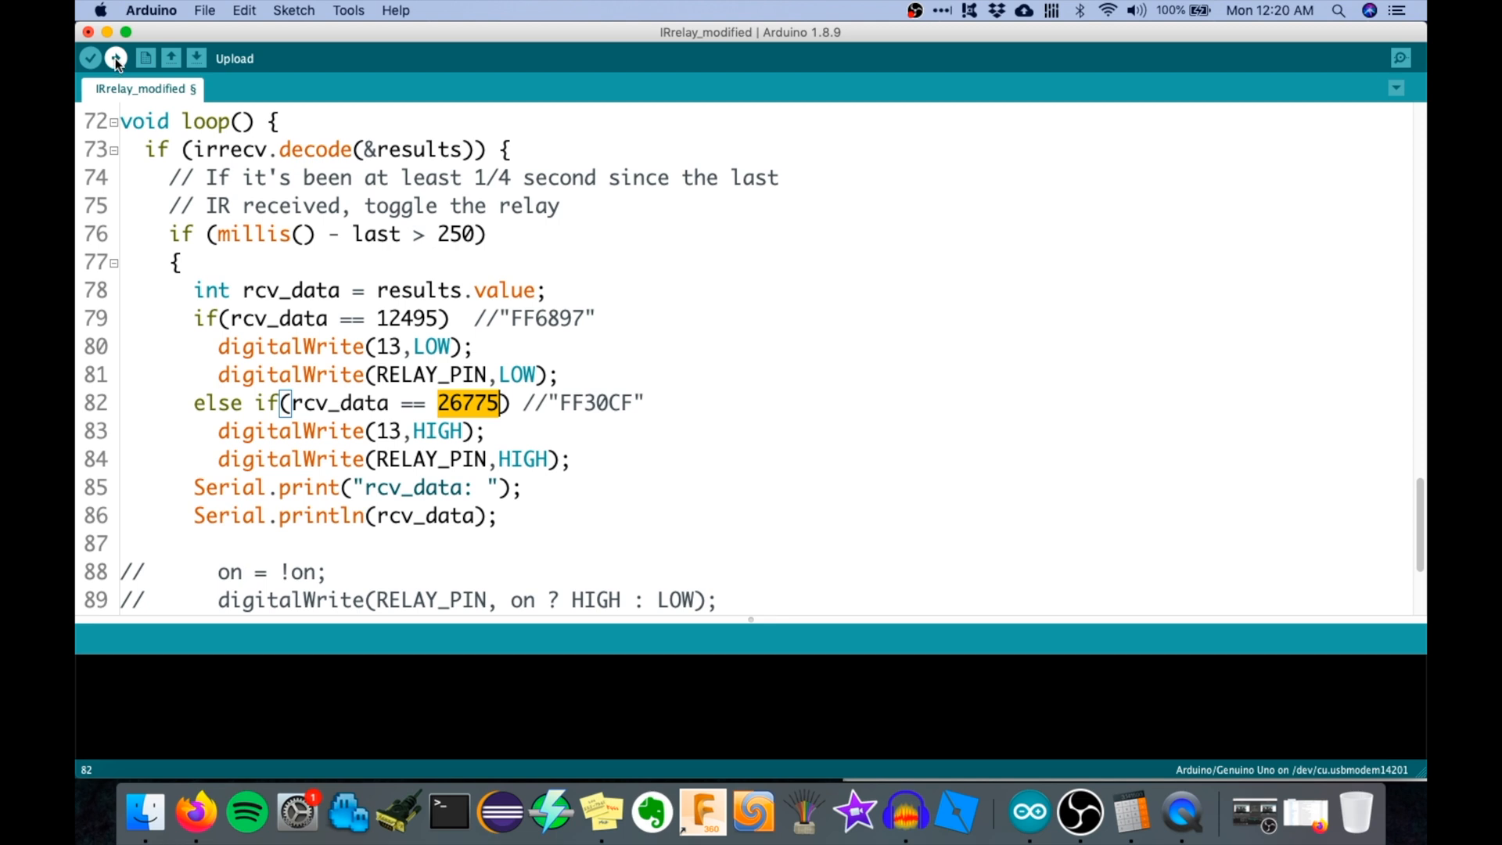
{"action": "left_click", "coordinate": [114, 57]}
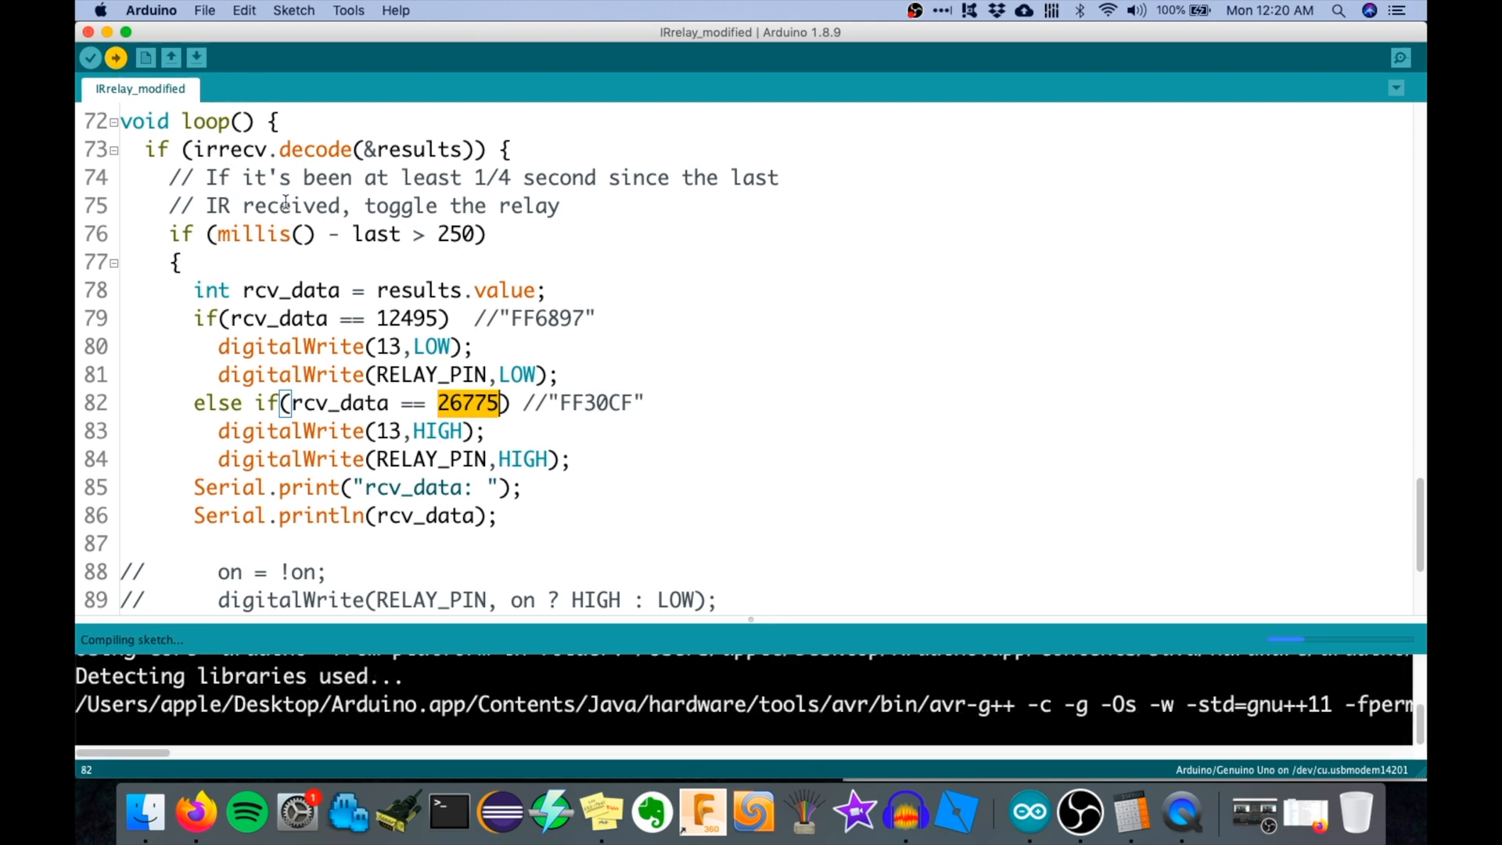
{"action": "left_click", "coordinate": [89, 58]}
{"action": "type", "text": "}"}
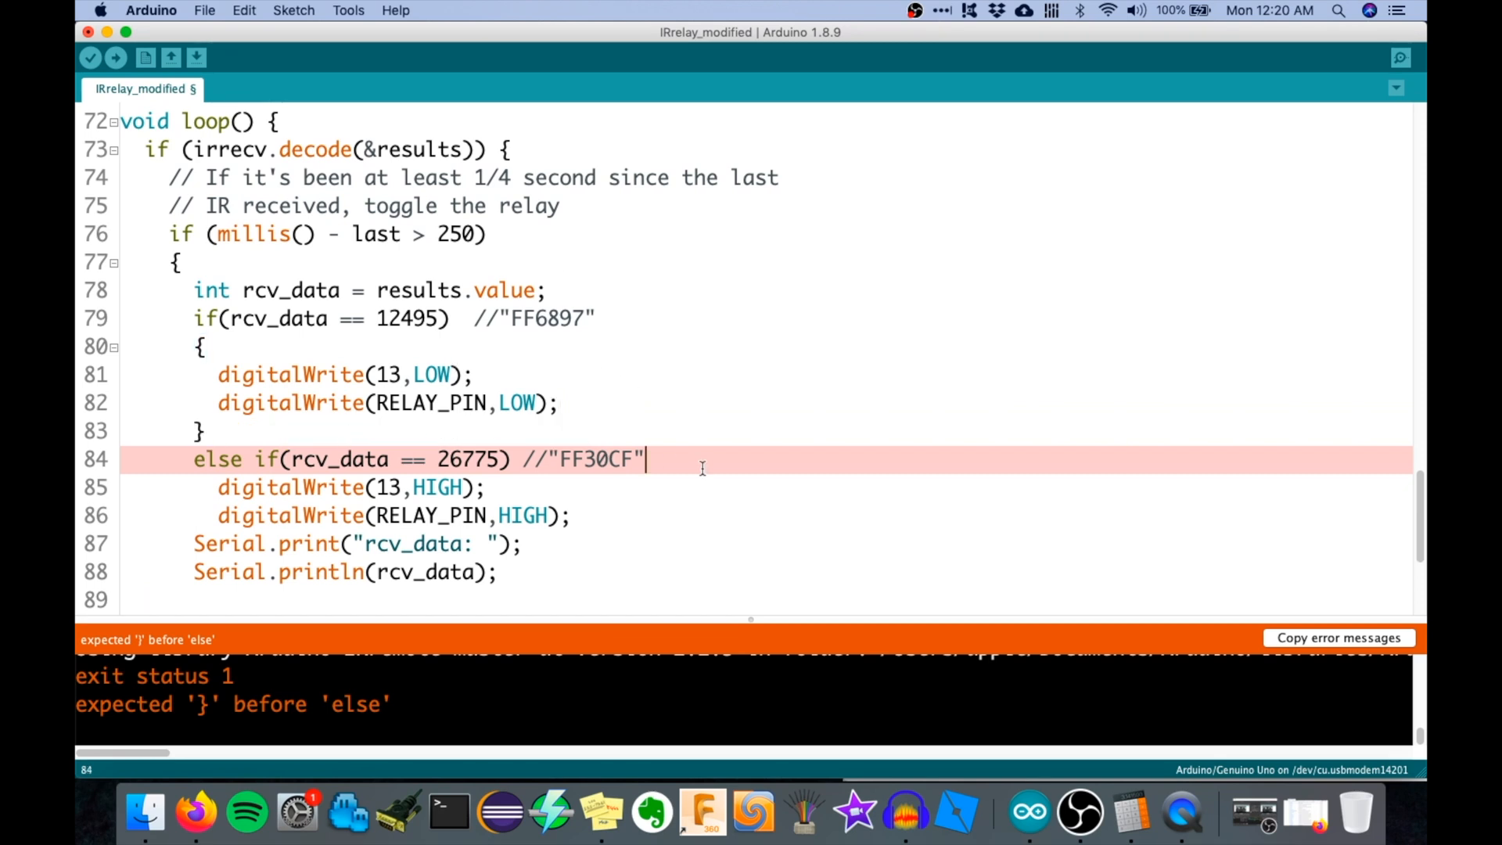
{"action": "key", "text": "Return"}
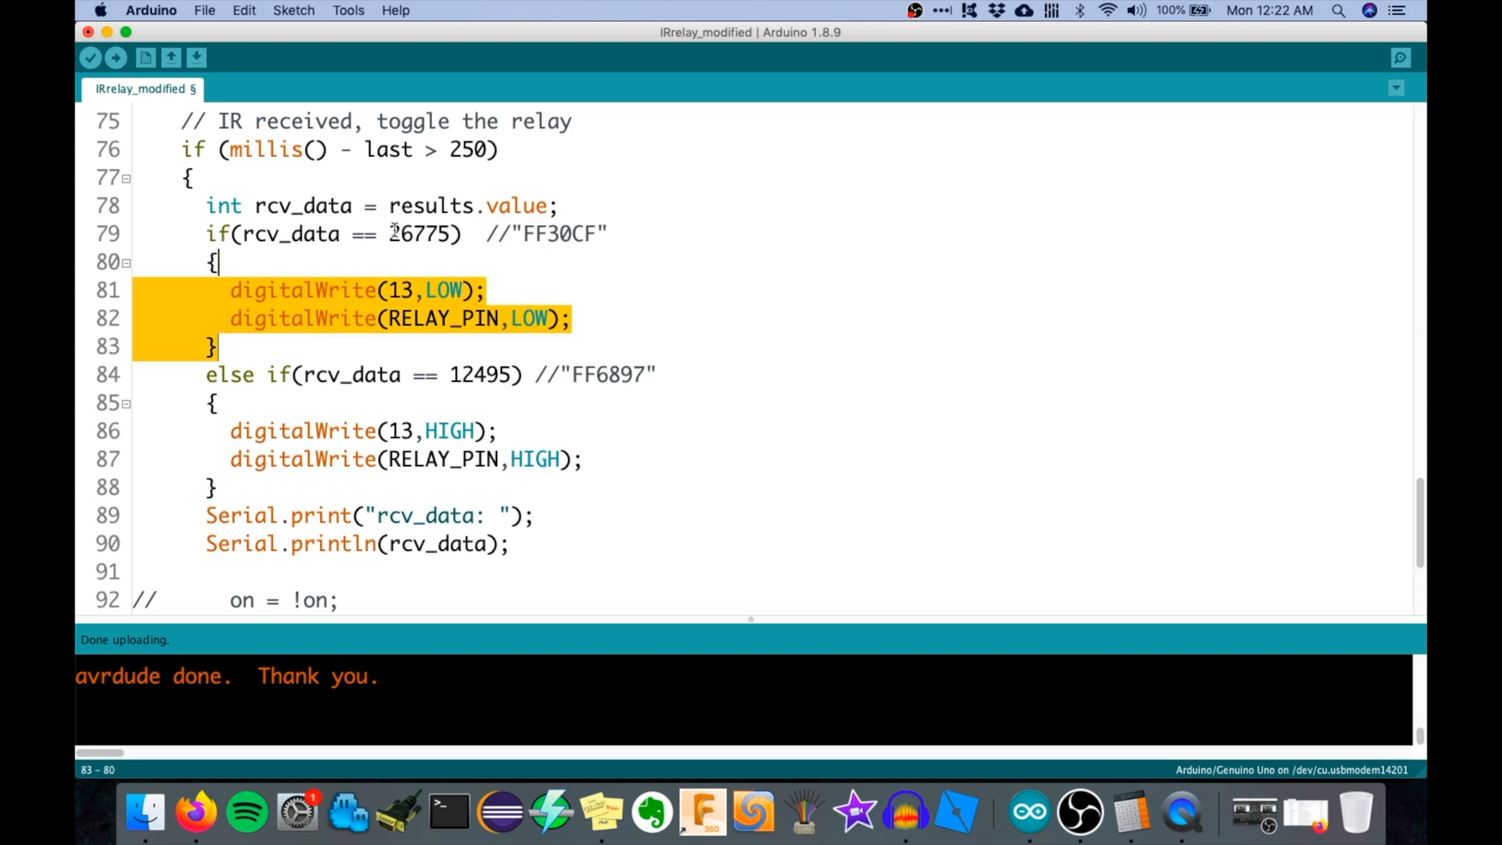
{"action": "double_click", "coordinate": [420, 233]}
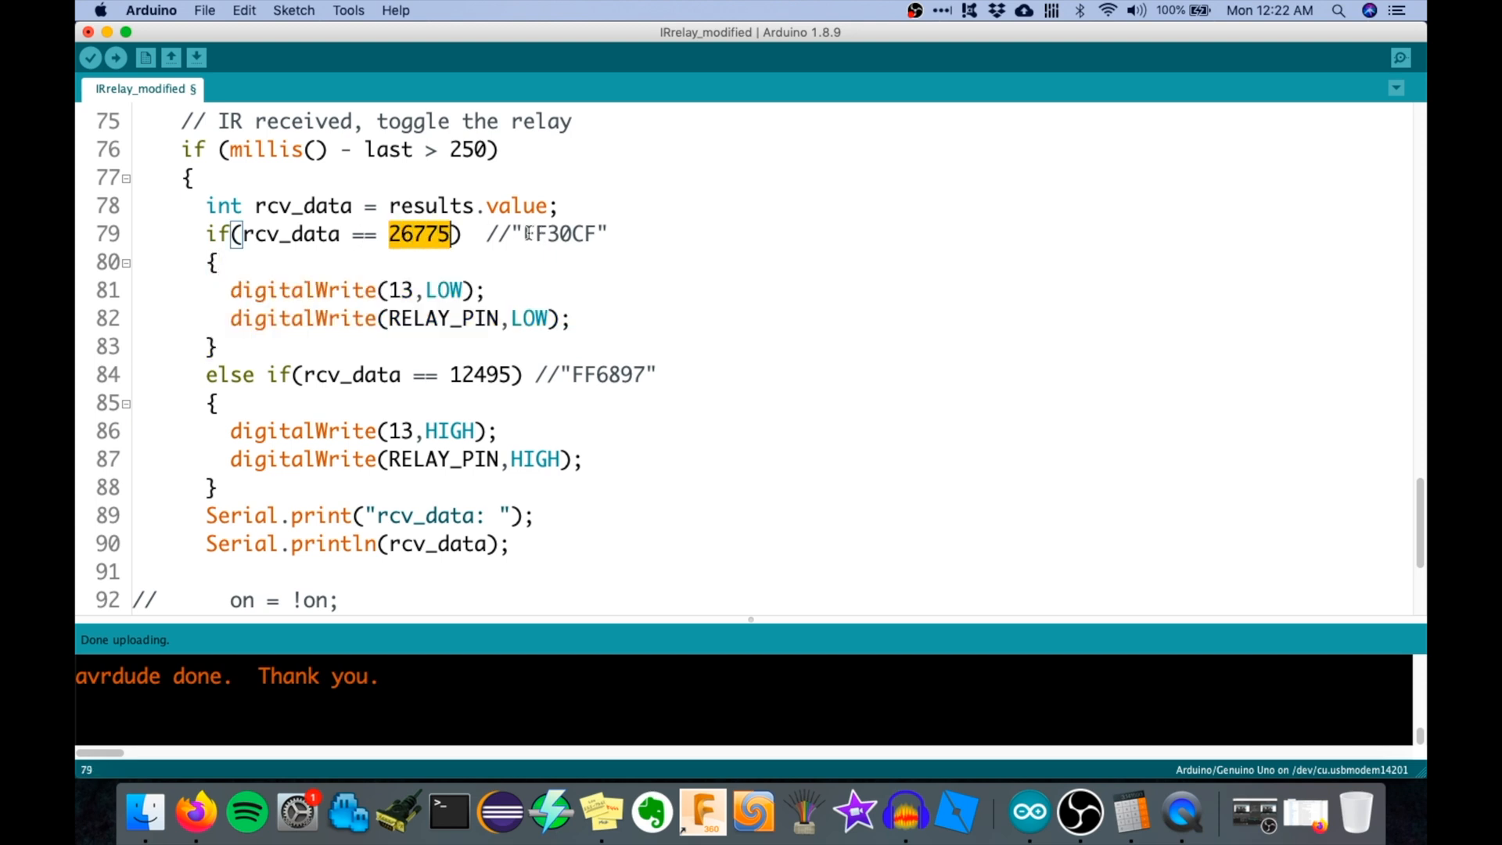
{"action": "double_click", "coordinate": [557, 233]}
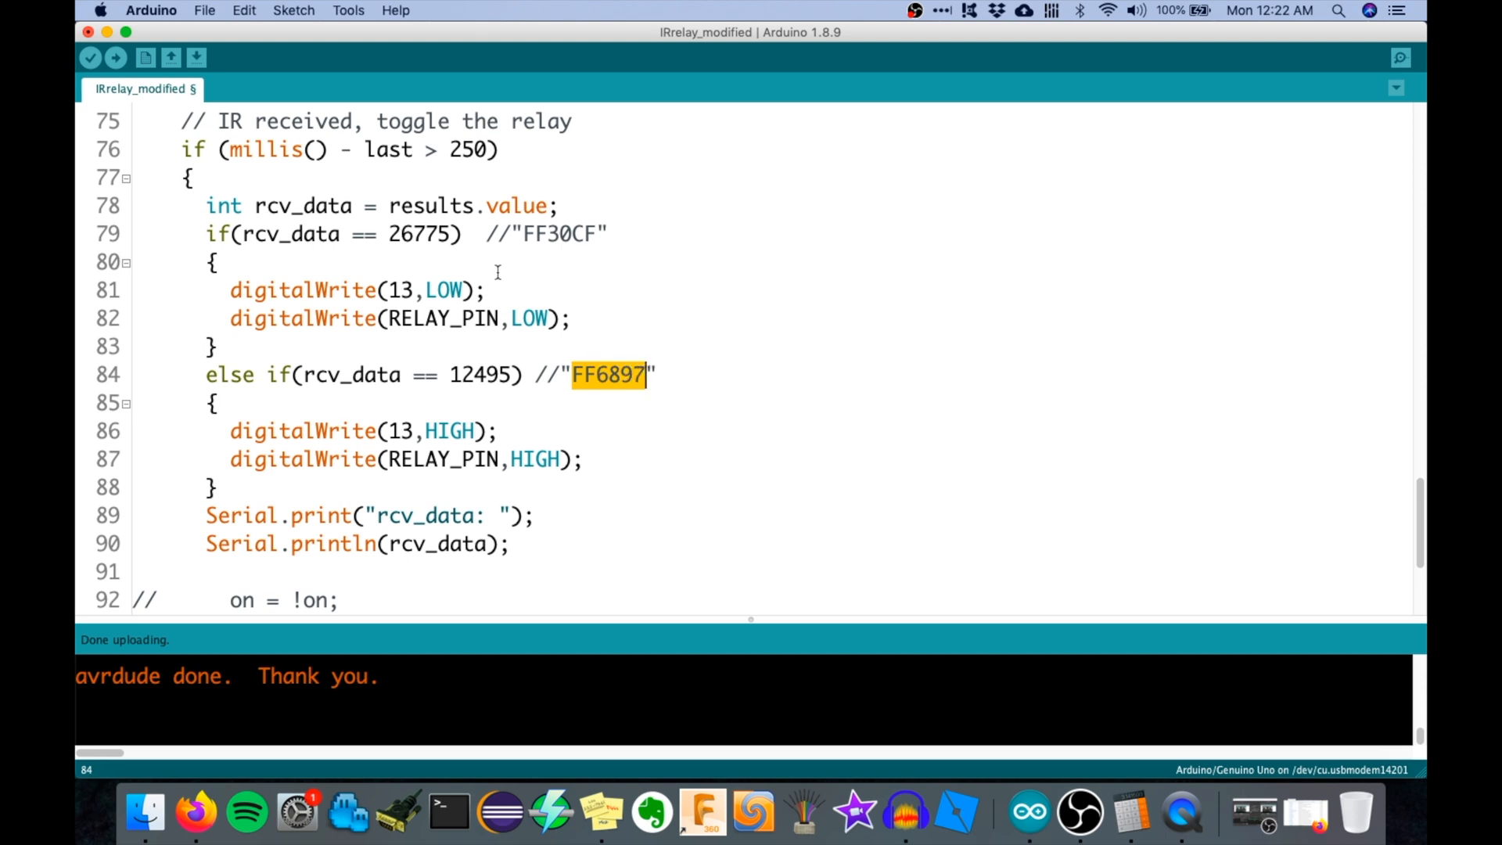
{"action": "double_click", "coordinate": [223, 205]}
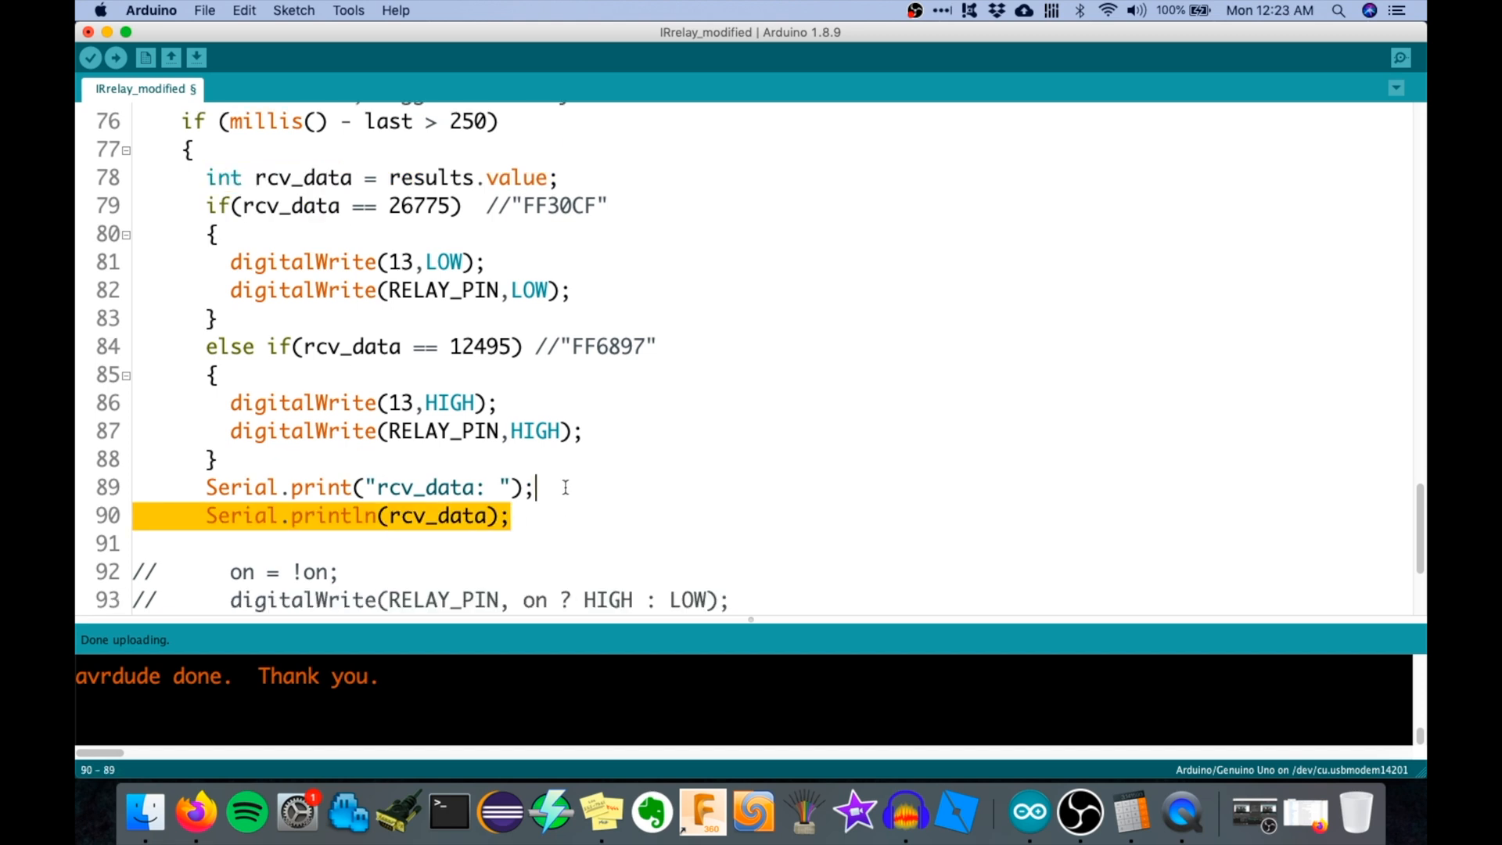
{"action": "left_click", "coordinate": [560, 345]}
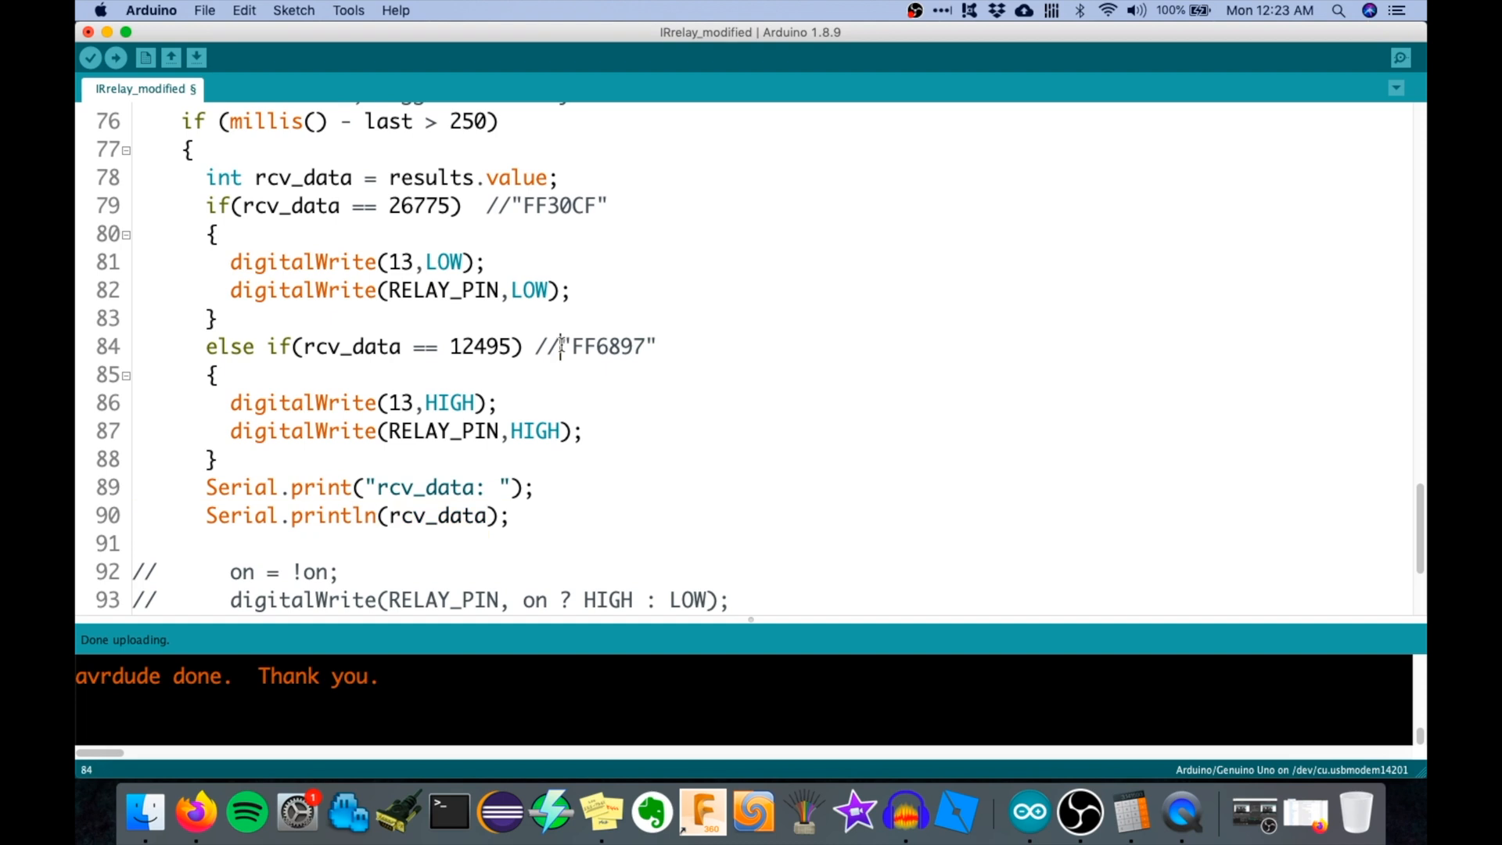
{"action": "double_click", "coordinate": [488, 346]}
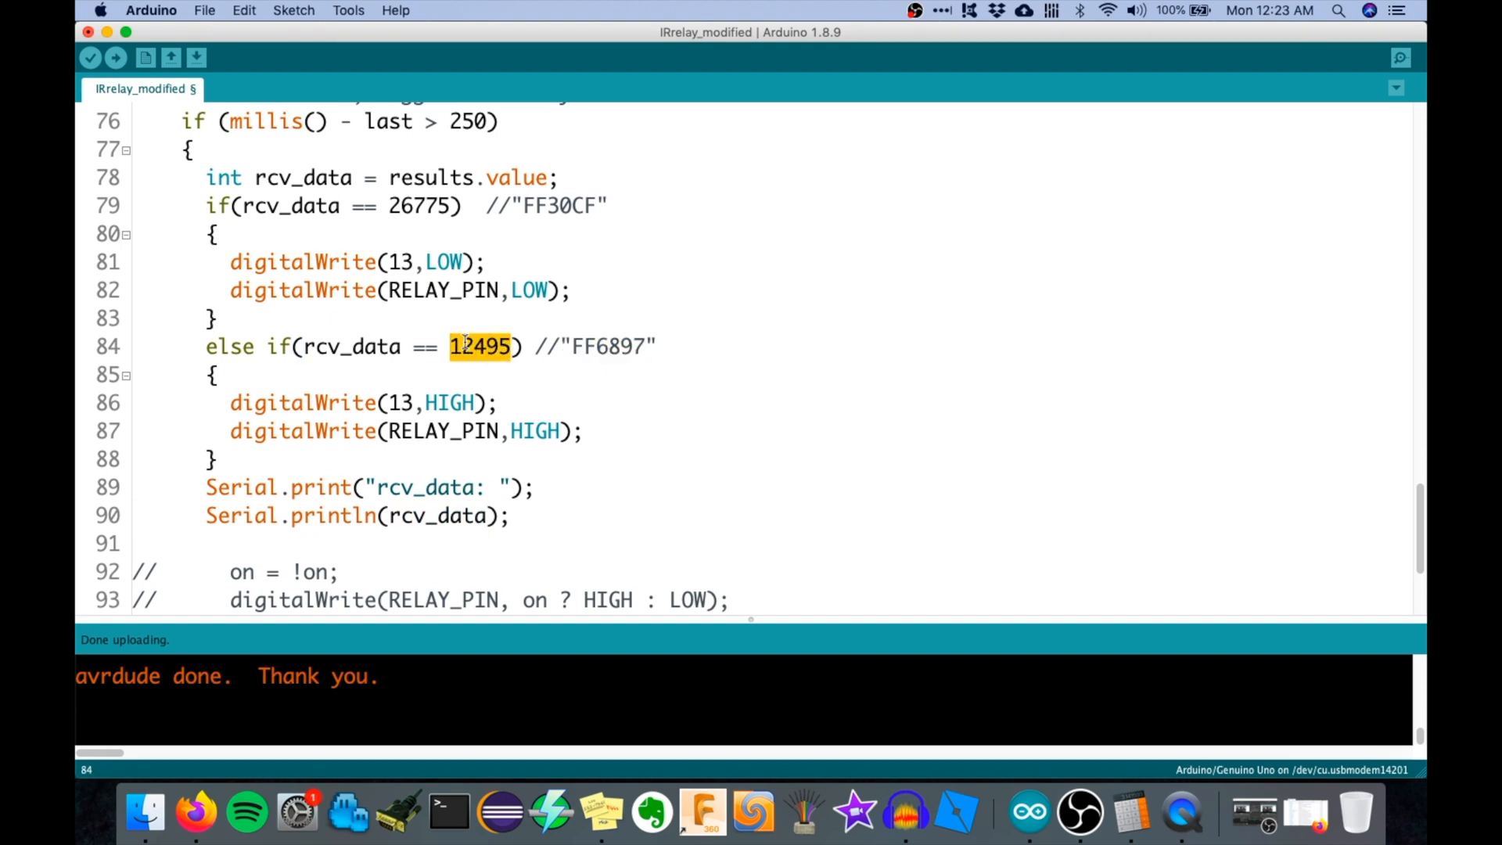
{"action": "mouse_move", "coordinate": [115, 58]}
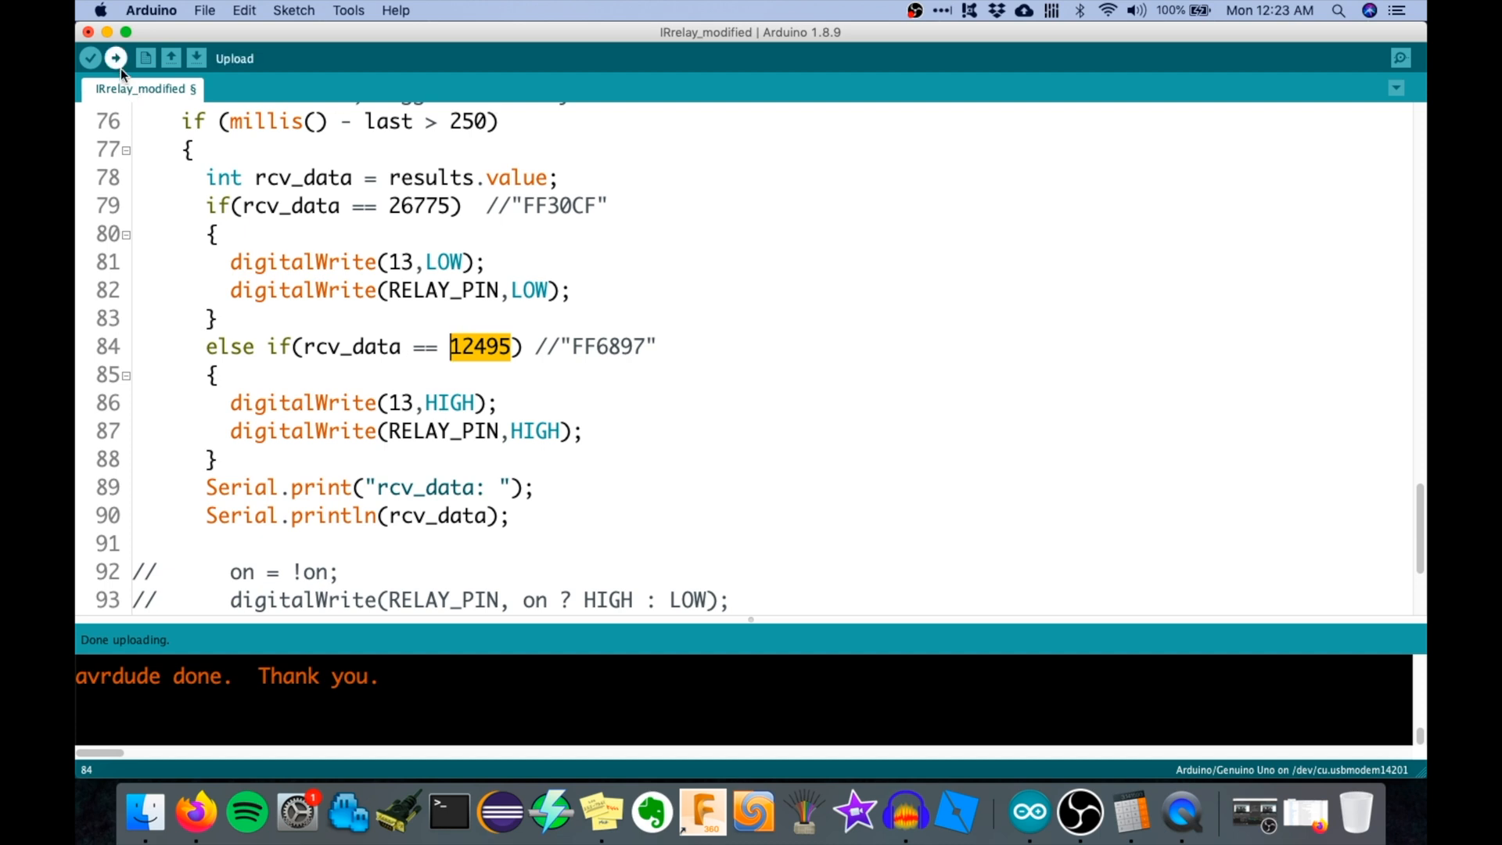
{"action": "left_click", "coordinate": [114, 58]}
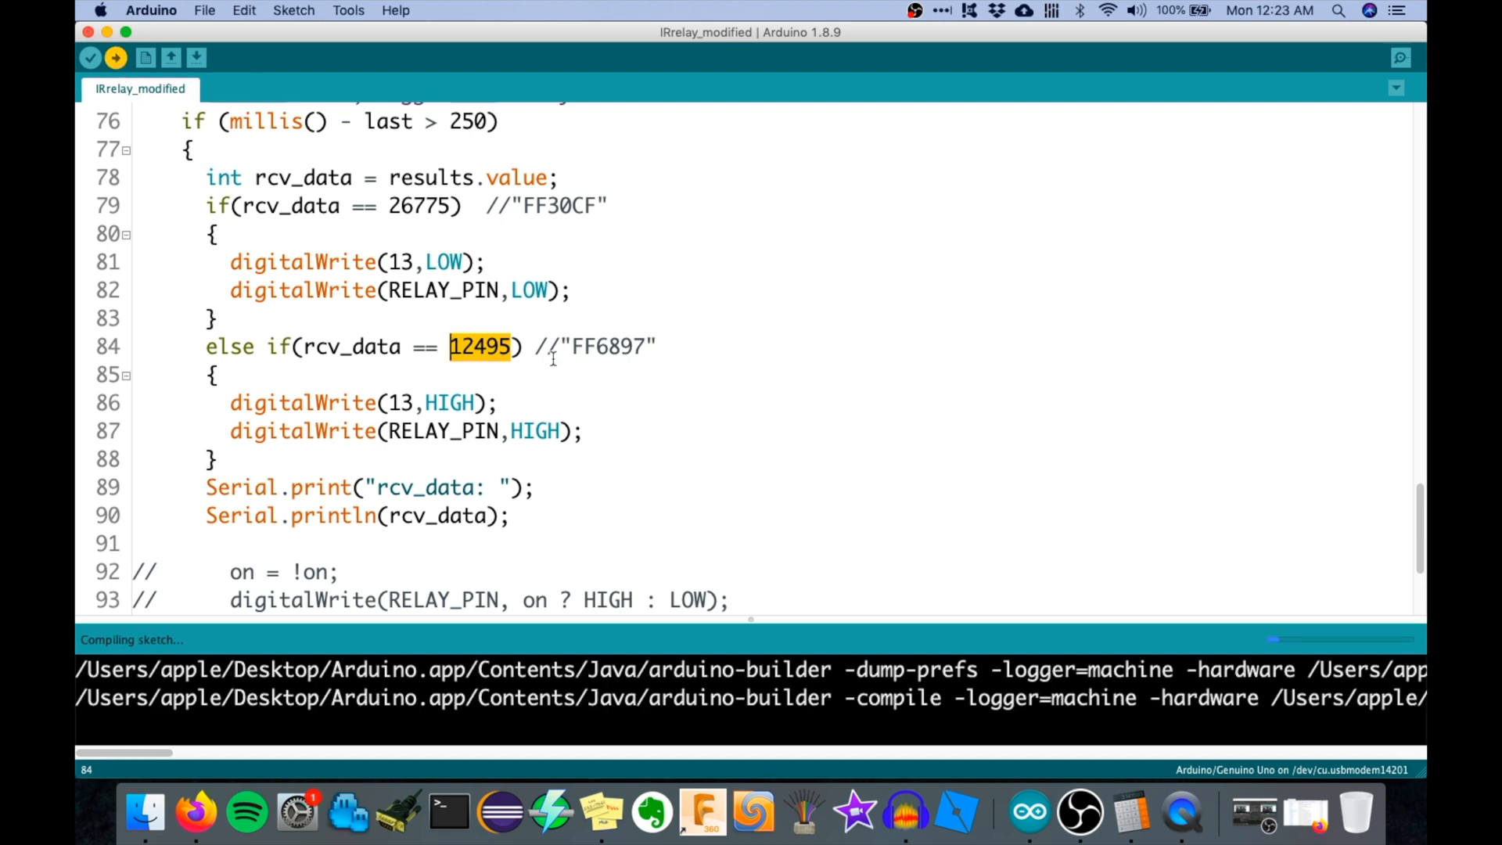
{"action": "scroll", "scroll_direction": "up", "scroll_amount": 3}
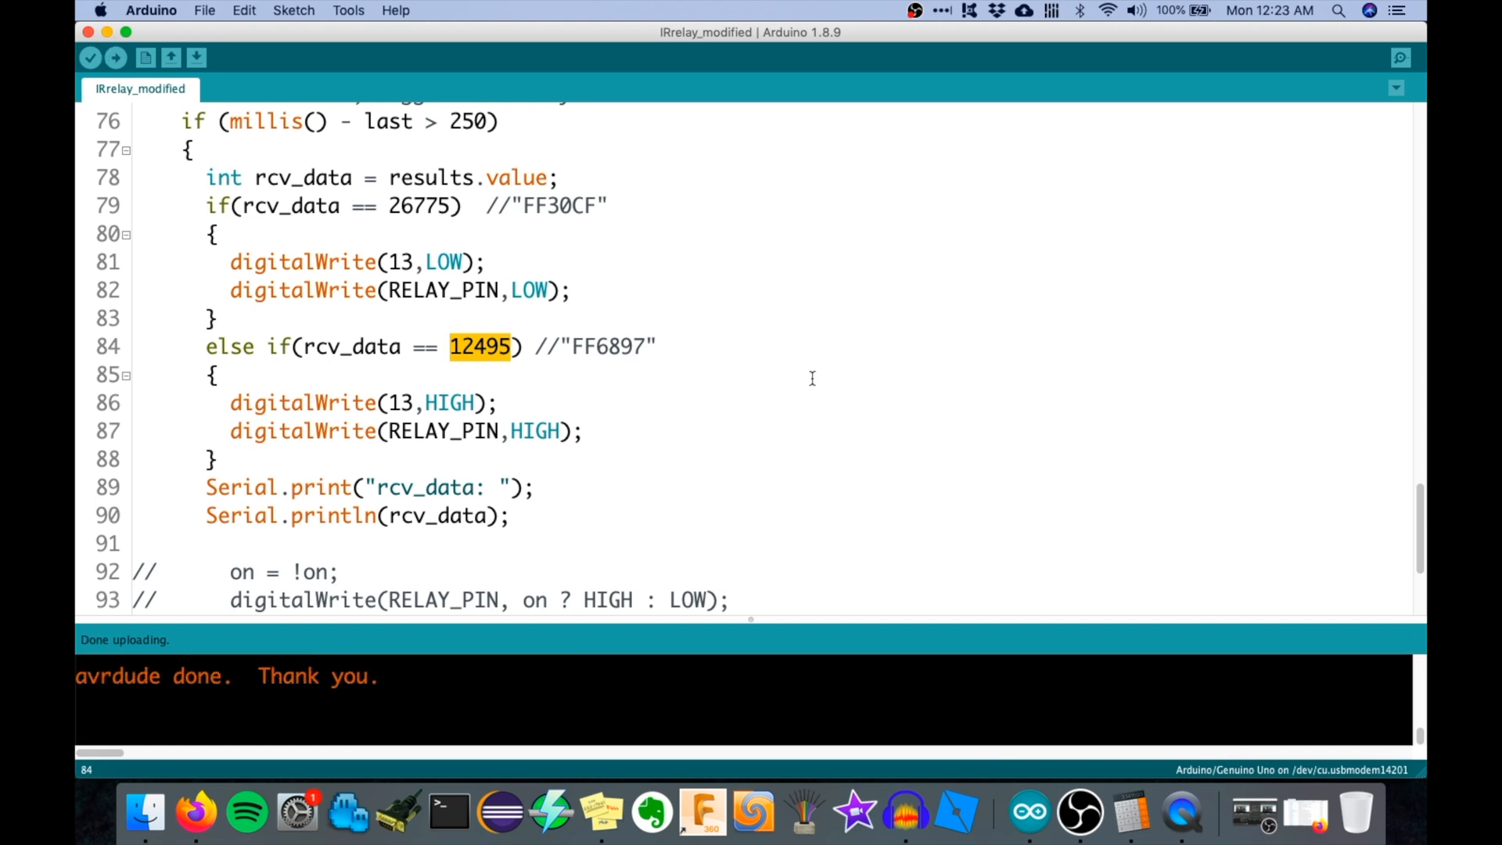
{"action": "mouse_move", "coordinate": [850, 309]}
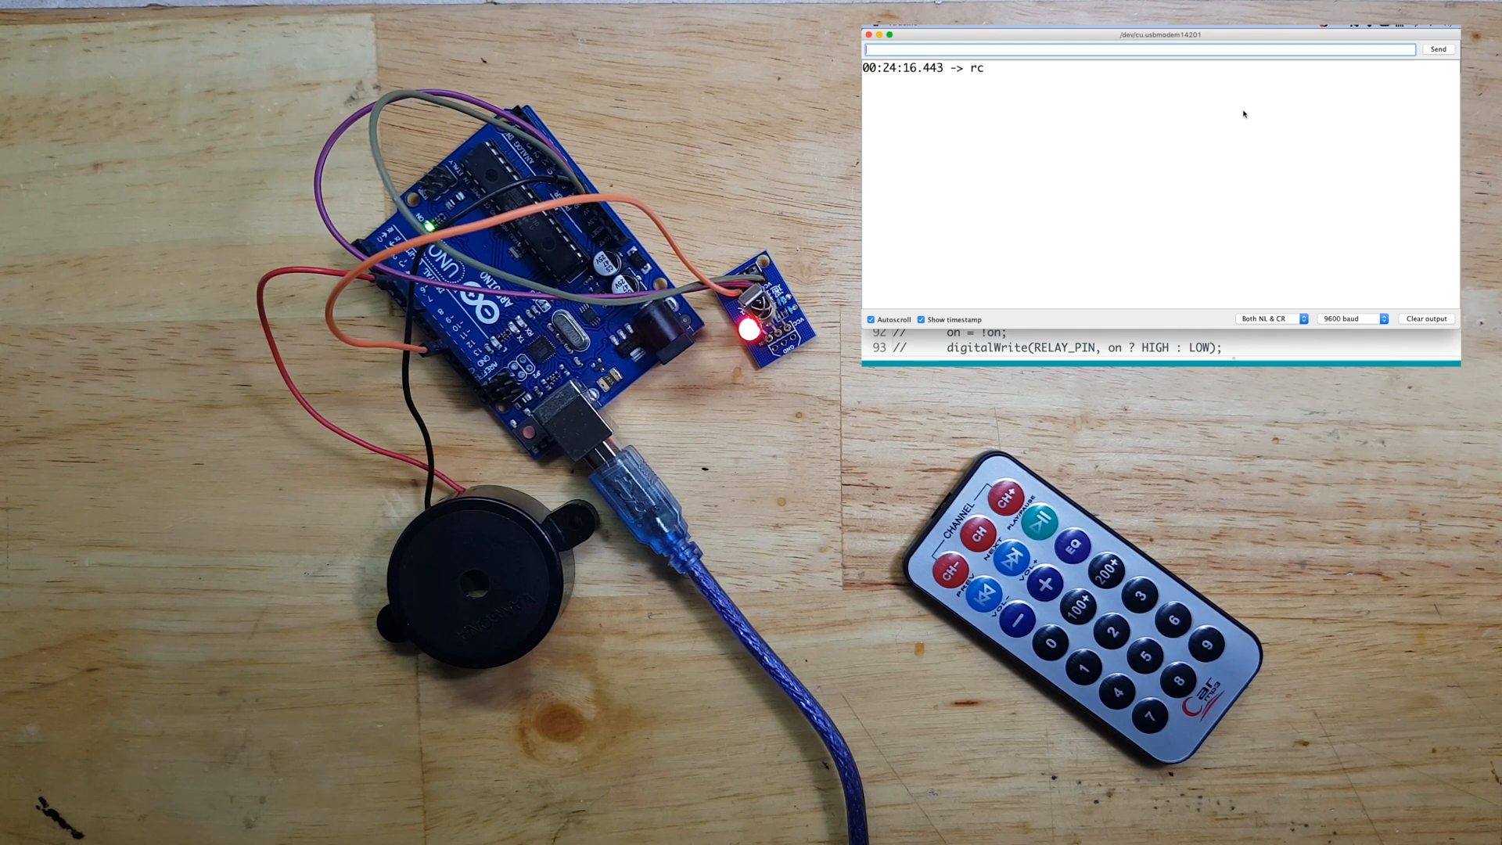
{"action": "mouse_move", "coordinate": [1219, 107]}
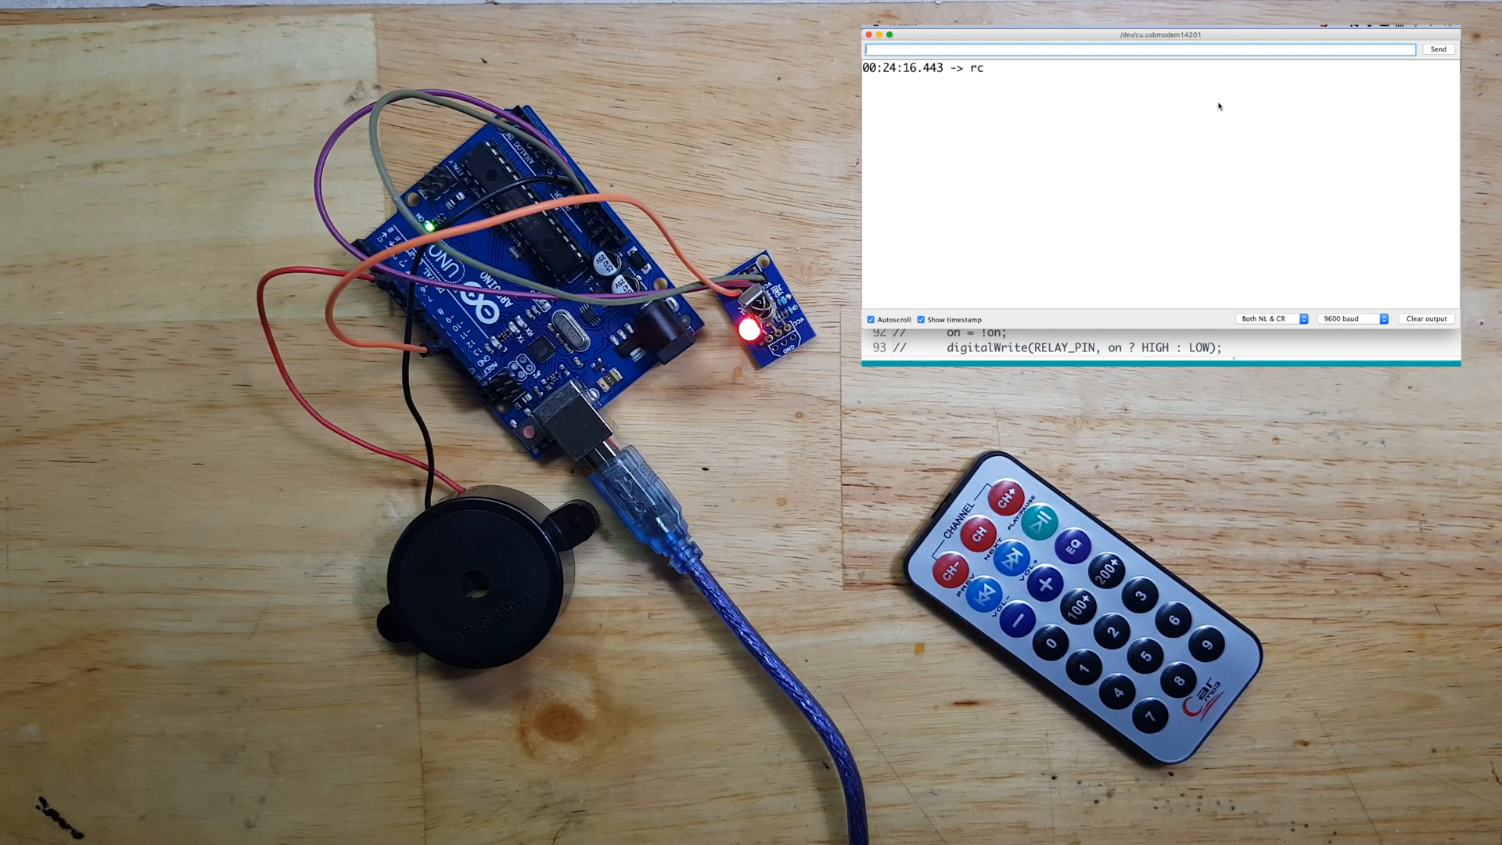
{"action": "mouse_move", "coordinate": [1137, 150]}
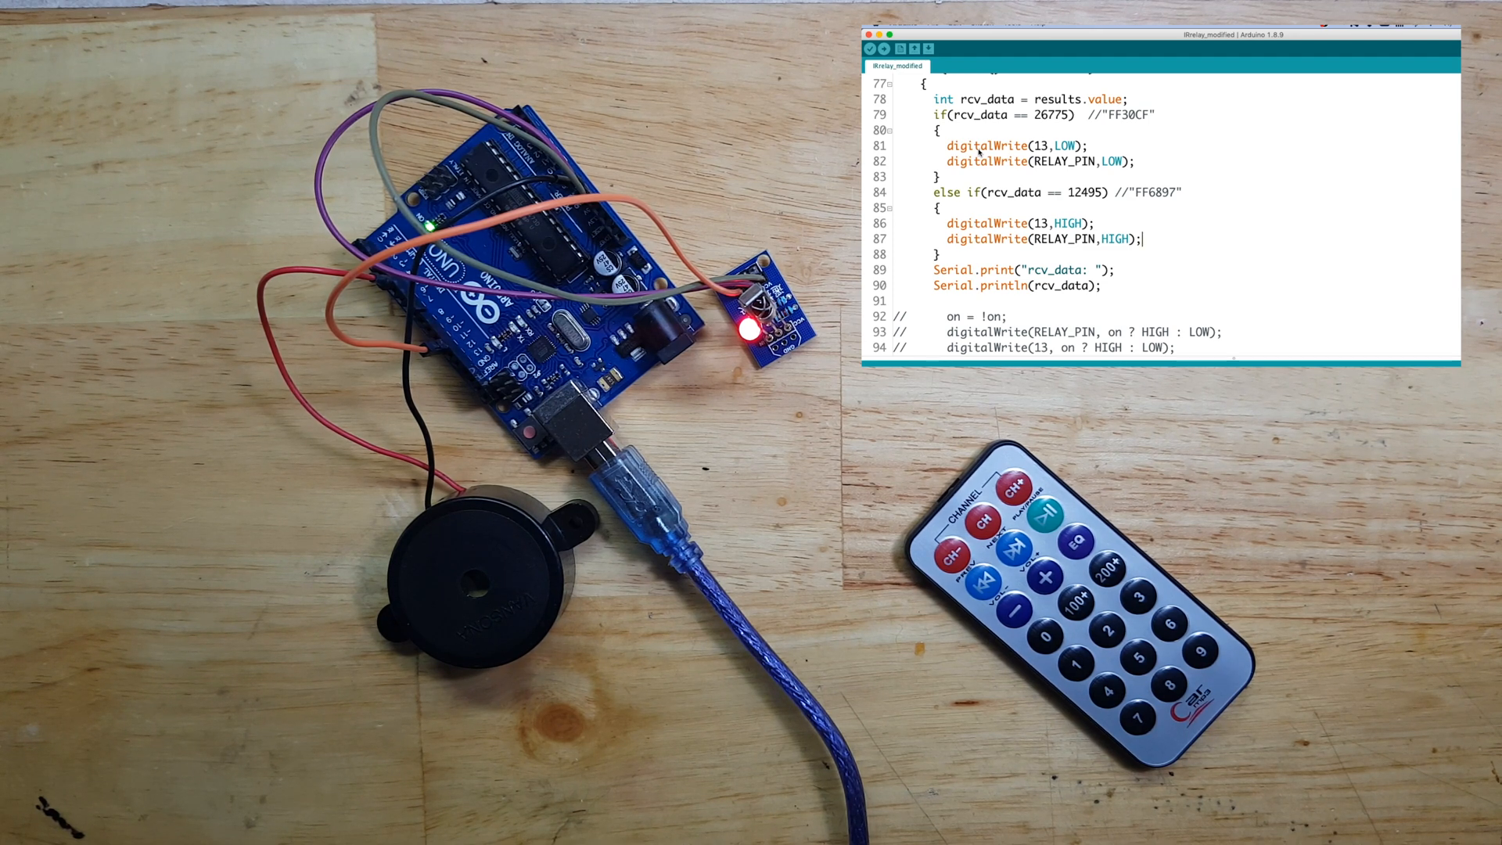
{"action": "mouse_move", "coordinate": [1295, 126]}
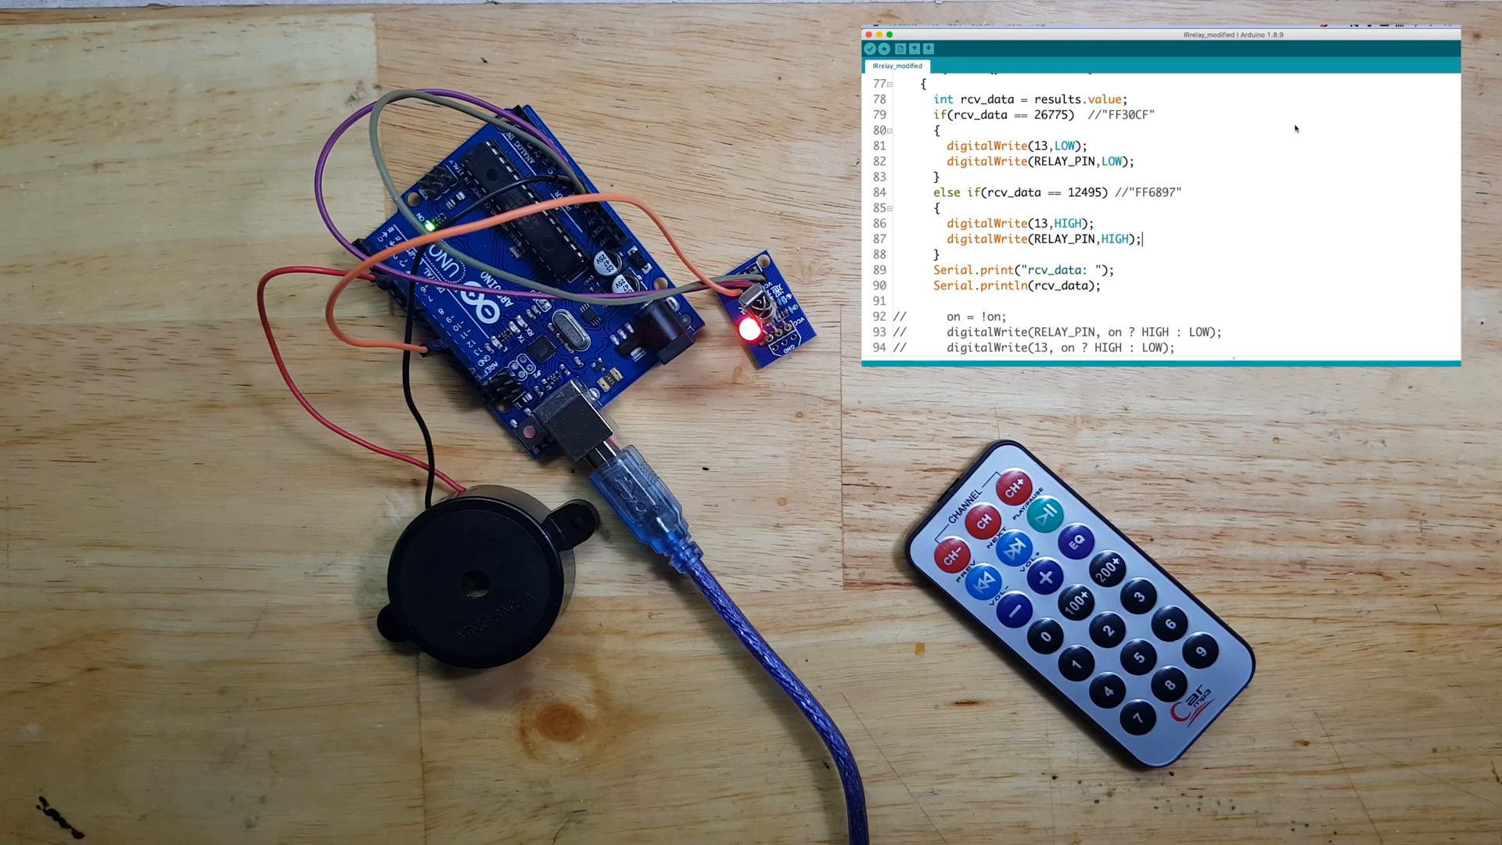